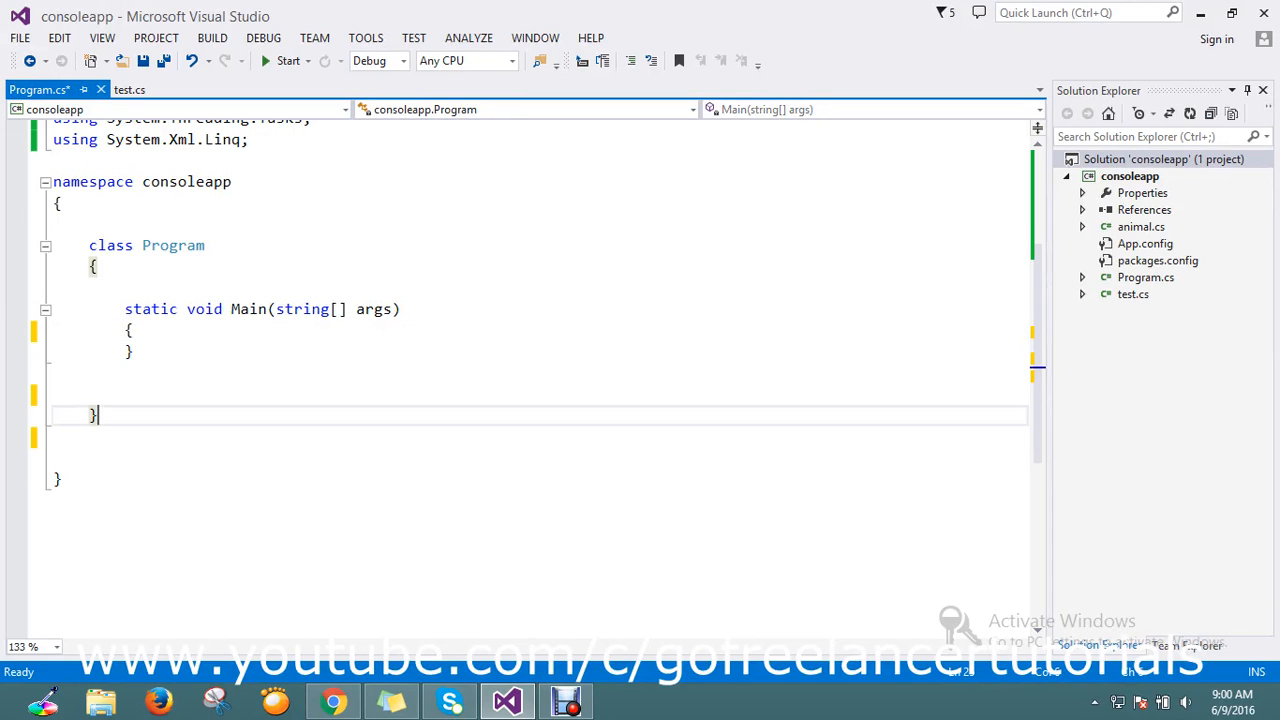
# Declare an empty public class class1 after Program in the consoleapp namespace.
pyautogui.write('public')
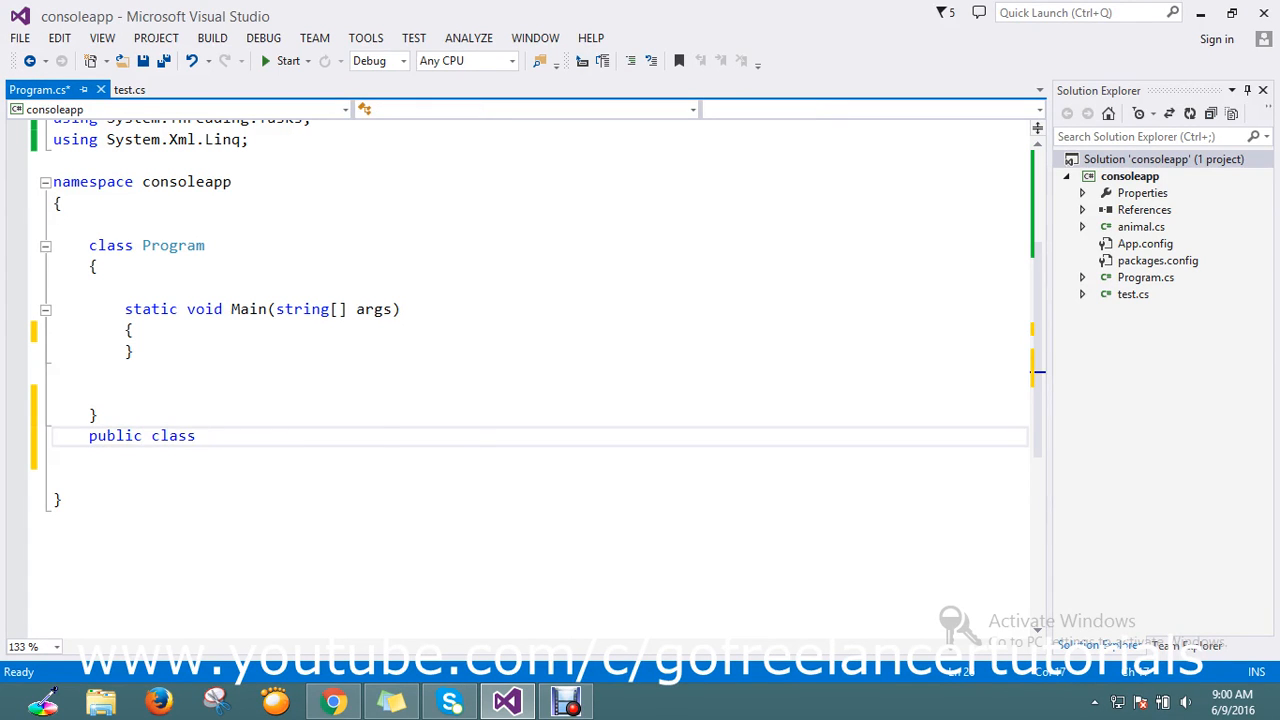
pyautogui.write('cl')
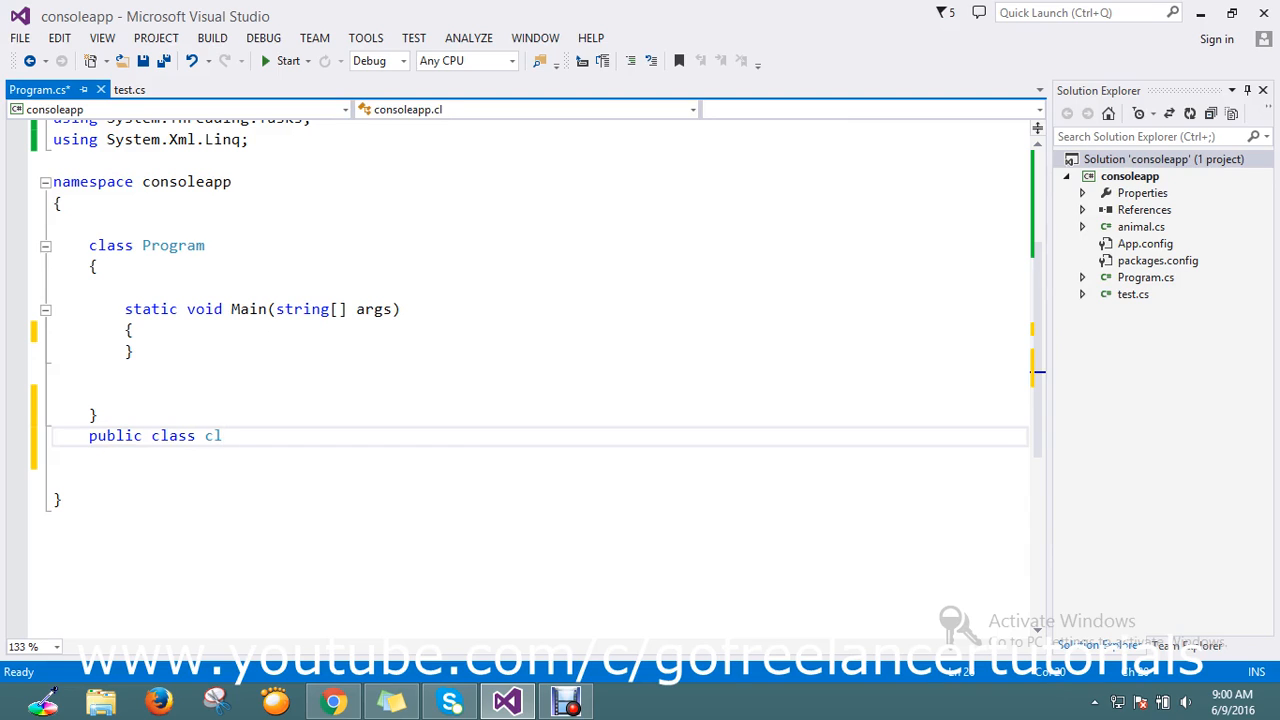
pyautogui.write('ass1')
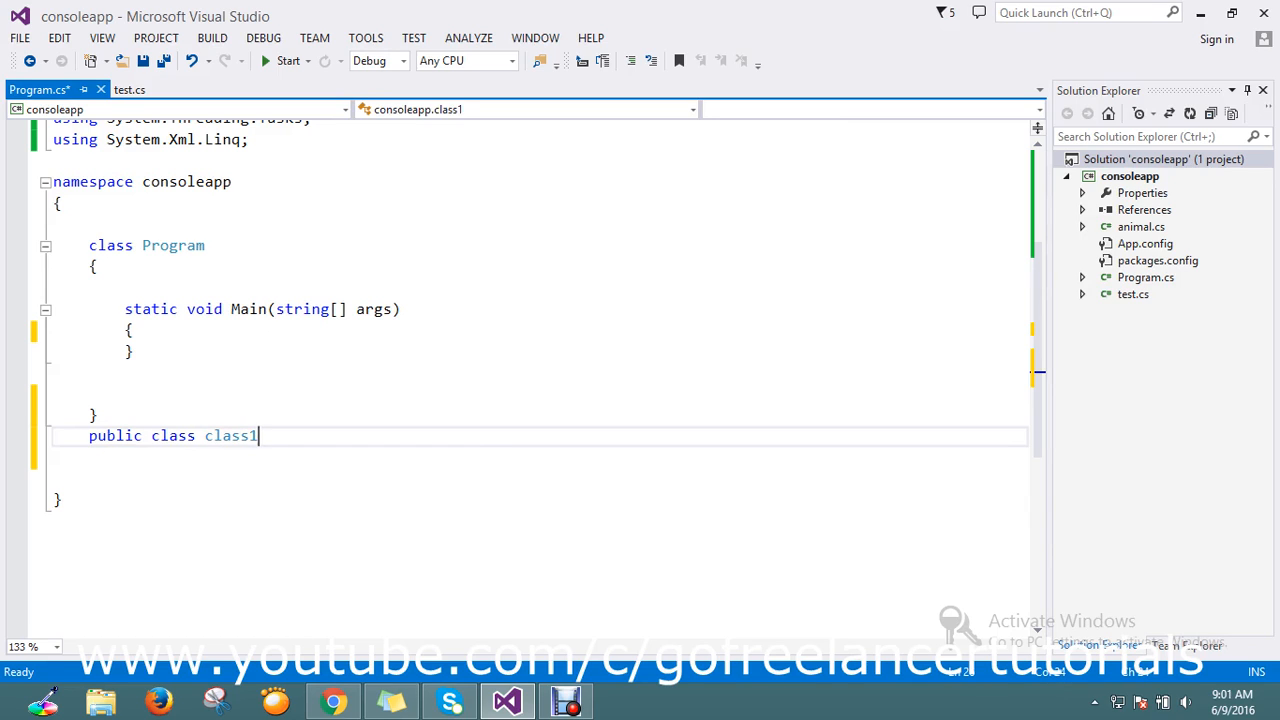
pyautogui.press('enter')
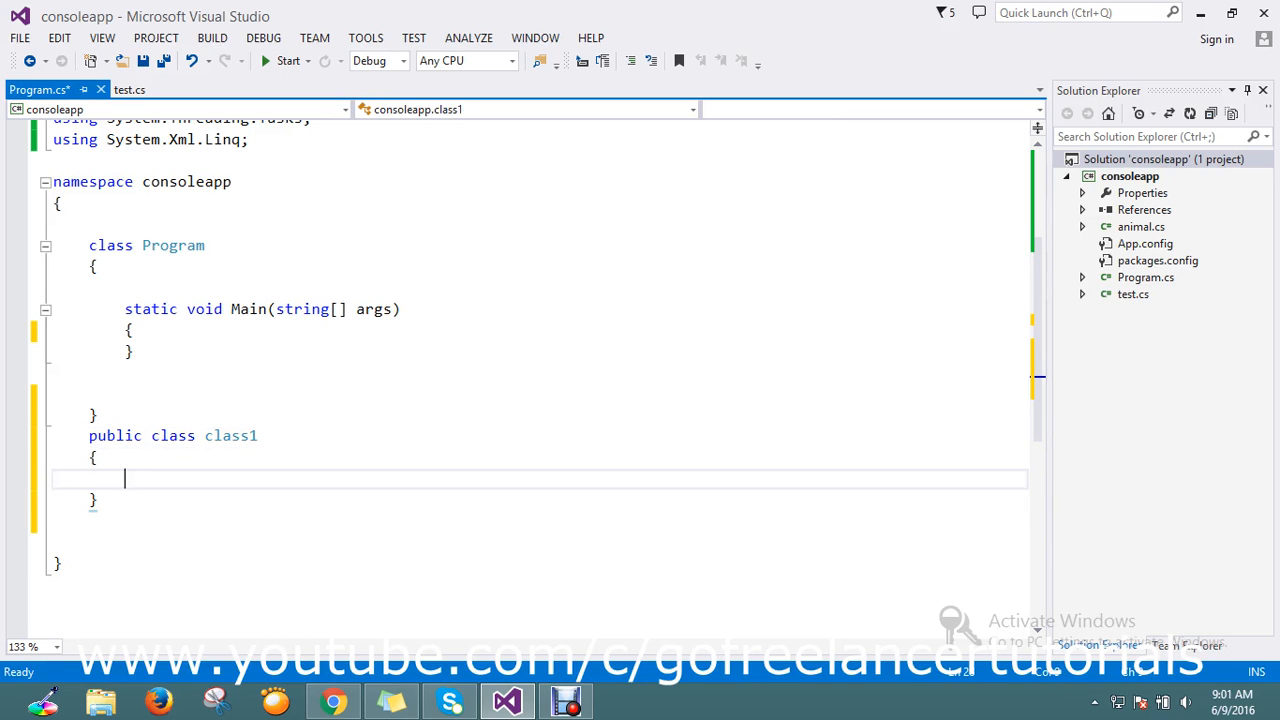
# Declare public int method1(string input) inside class1.
pyautogui.write('public string')
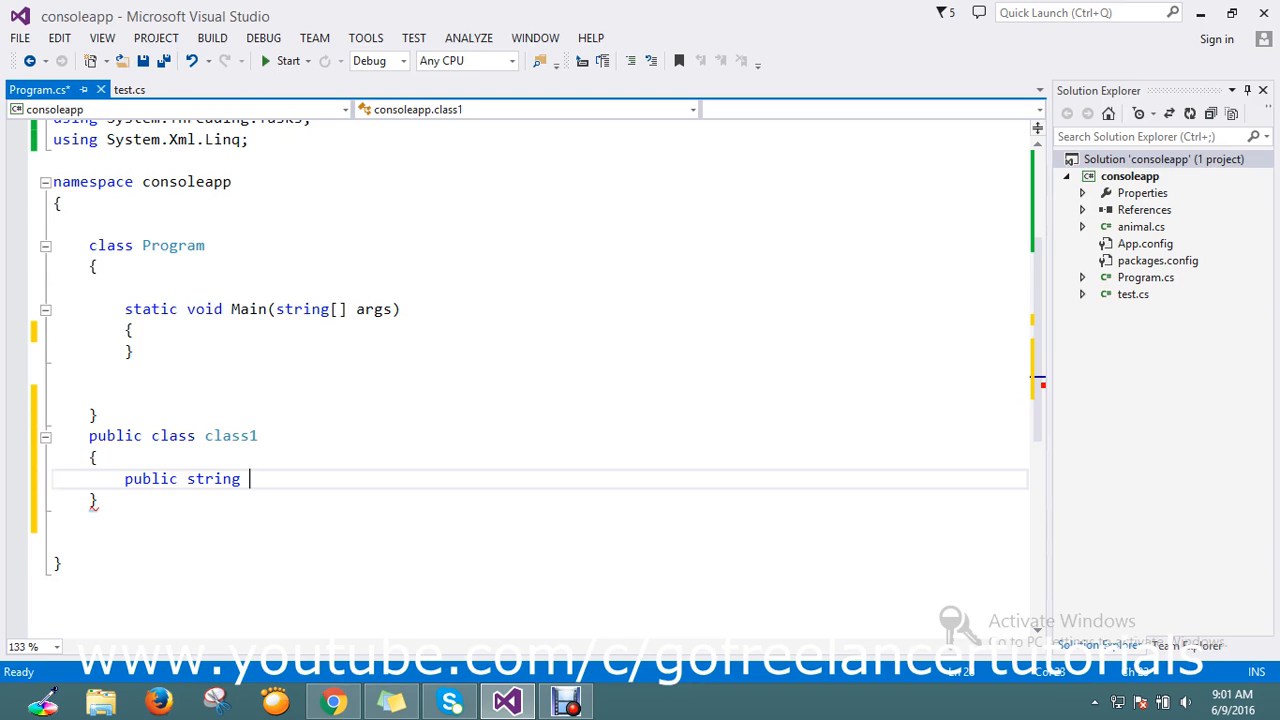
pyautogui.doubleClick(212, 480)
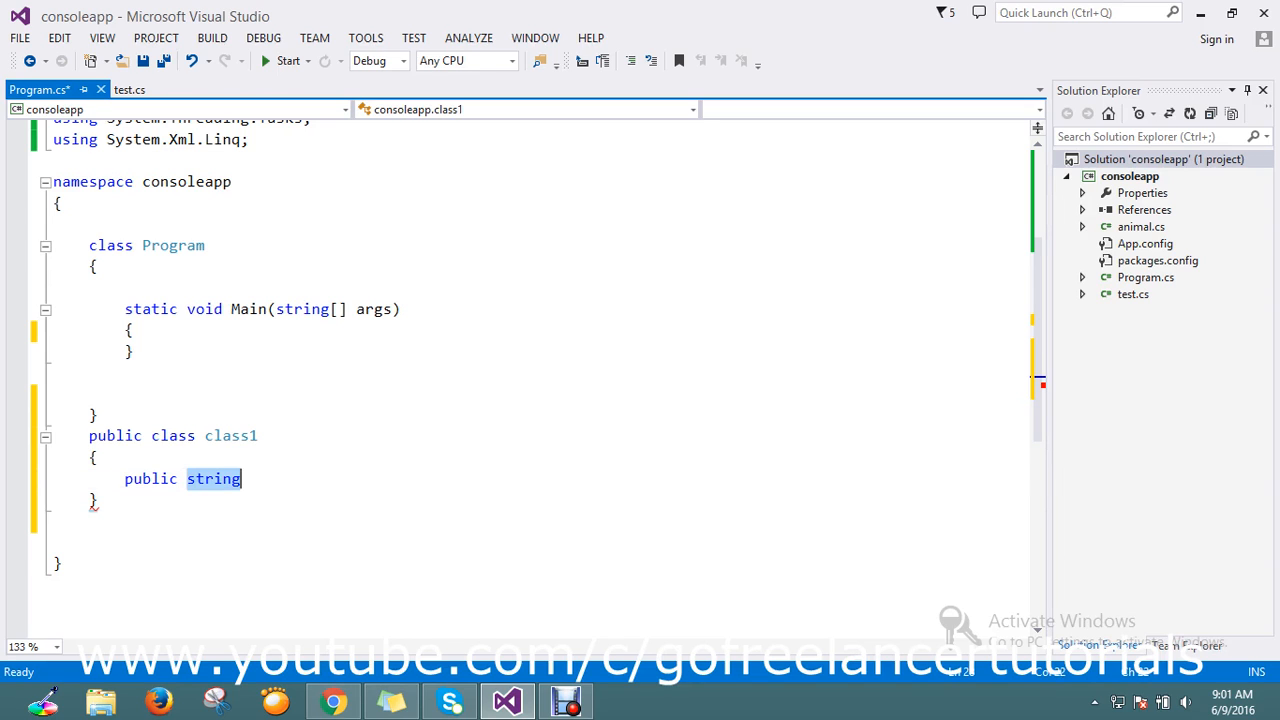
pyautogui.write('int')
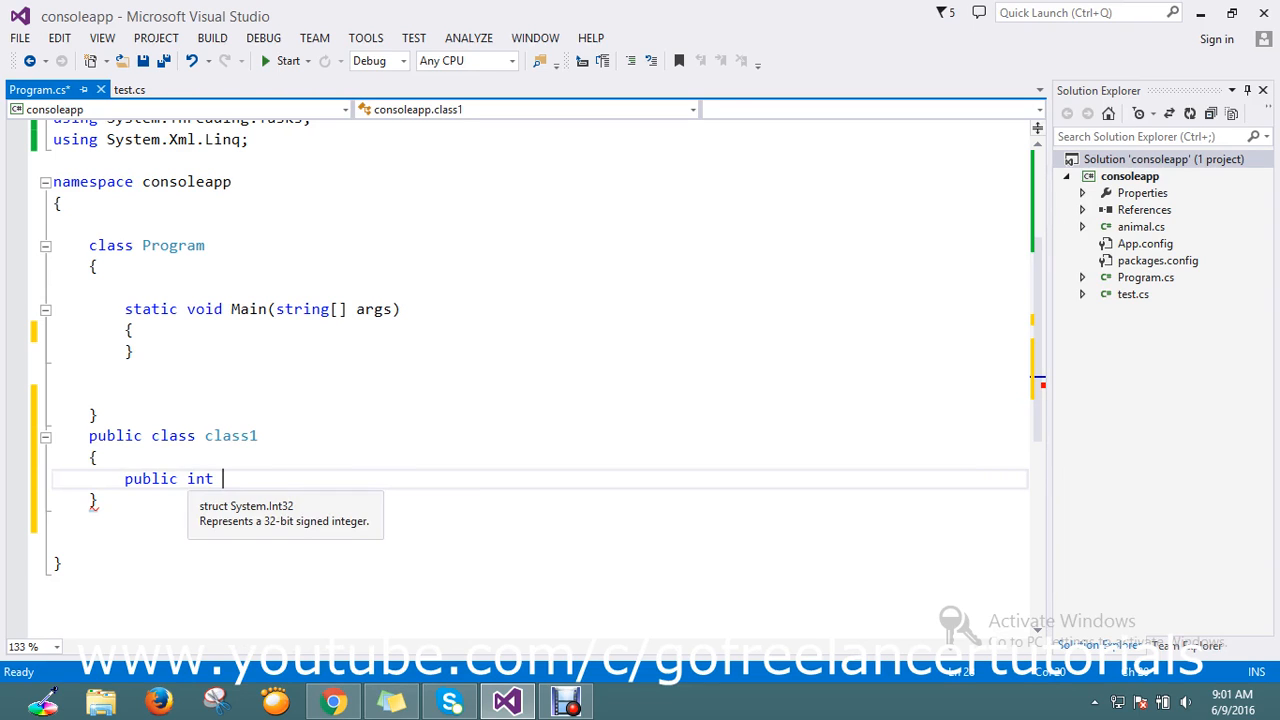
pyautogui.write('method')
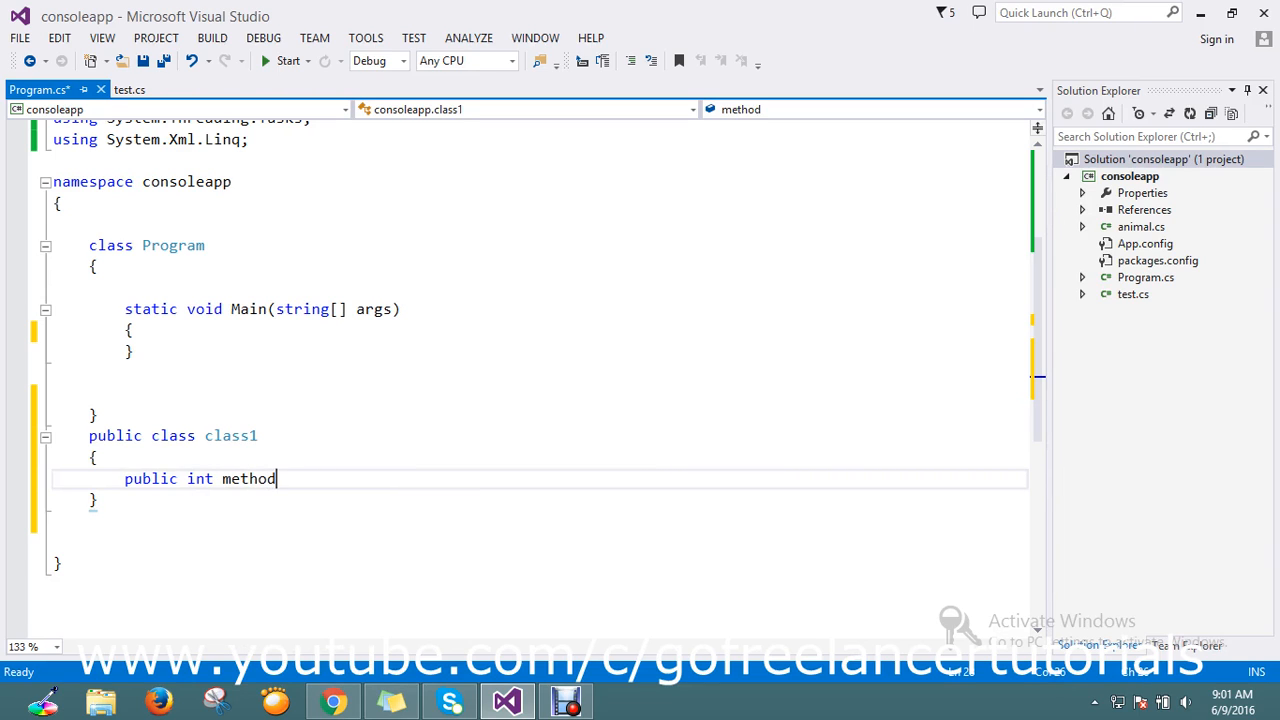
pyautogui.write('1()')
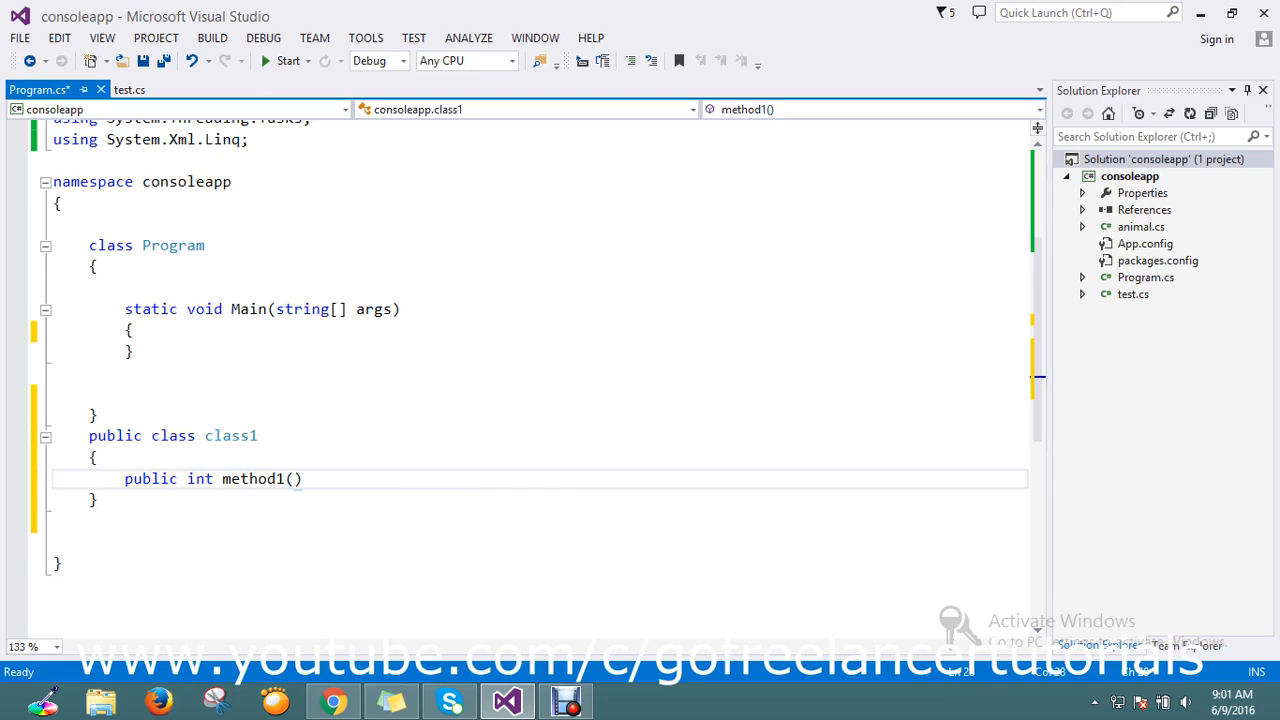
pyautogui.write('string')
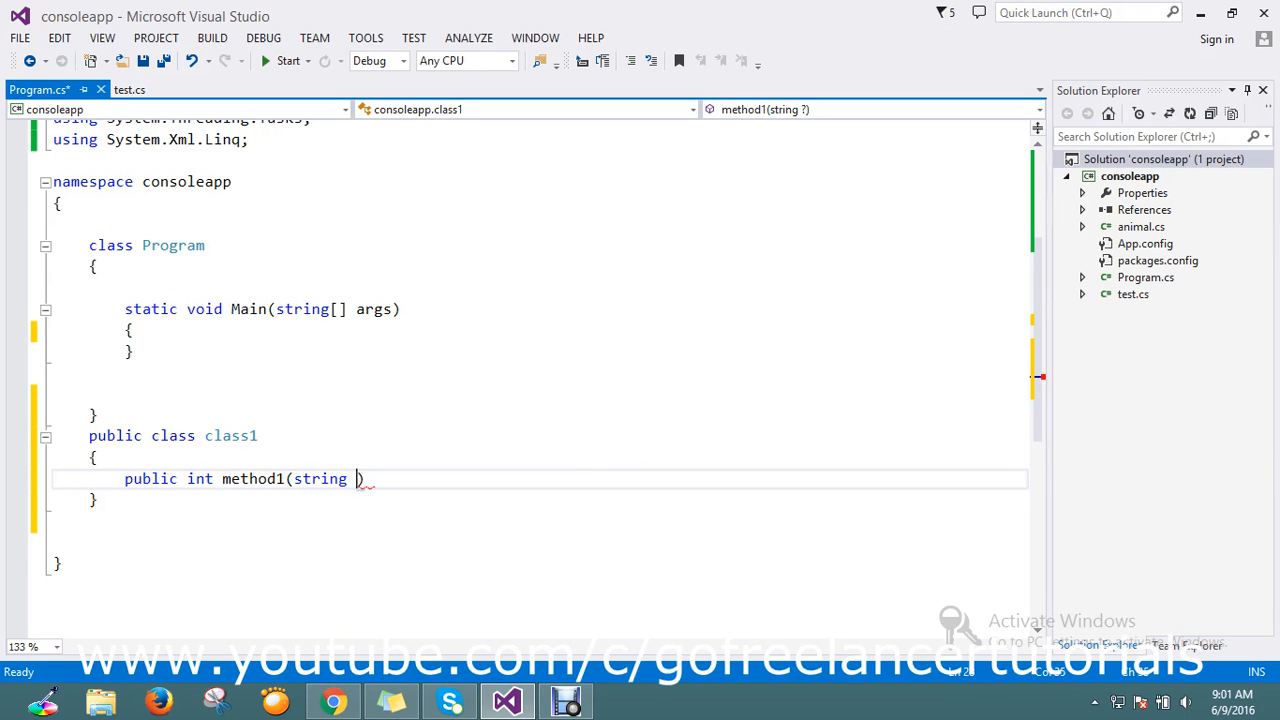
pyautogui.write('input')
pyautogui.write('{')
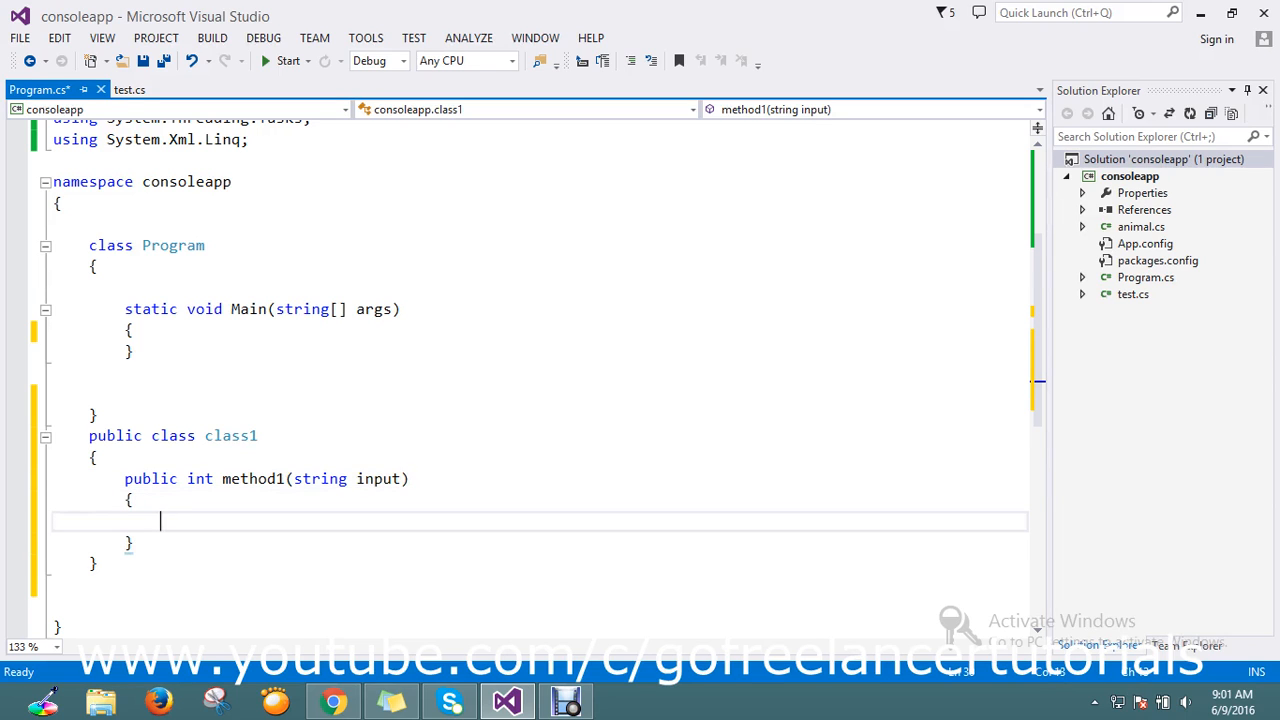
# Make method1 return 1 when input equals "go freelancer" and 0 otherwise.
pyautogui.write('if')
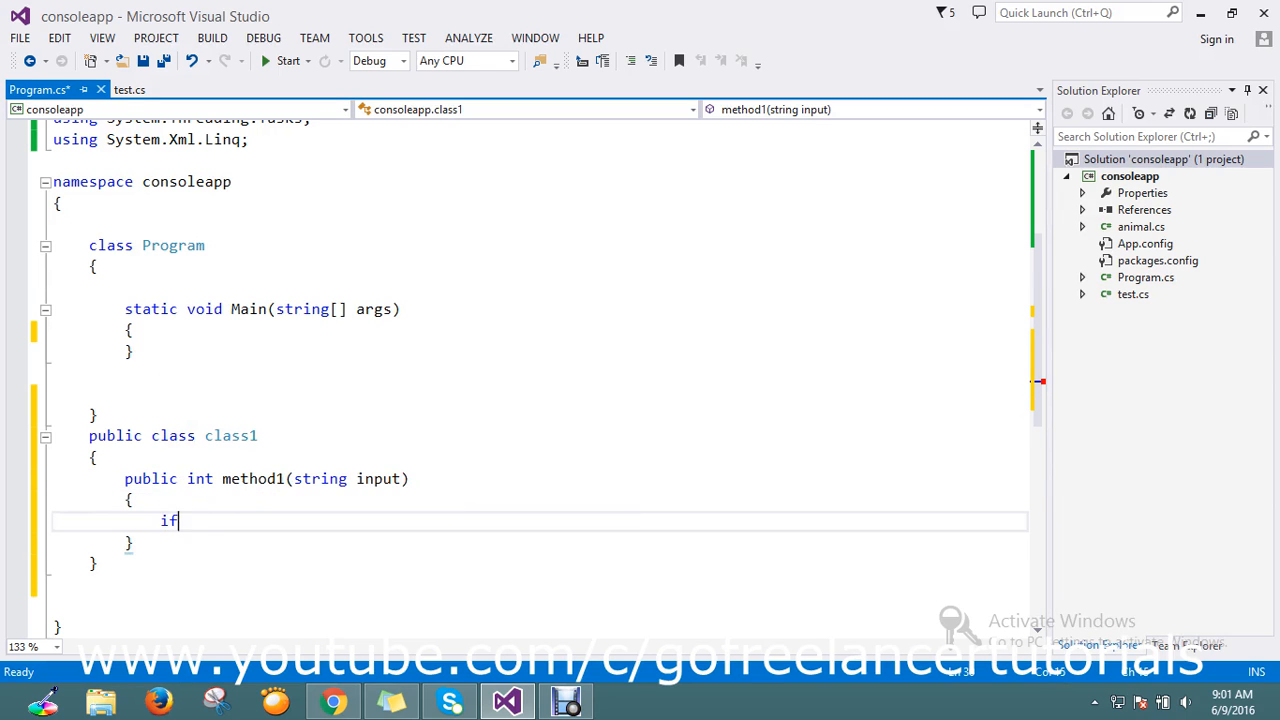
pyautogui.write('()')
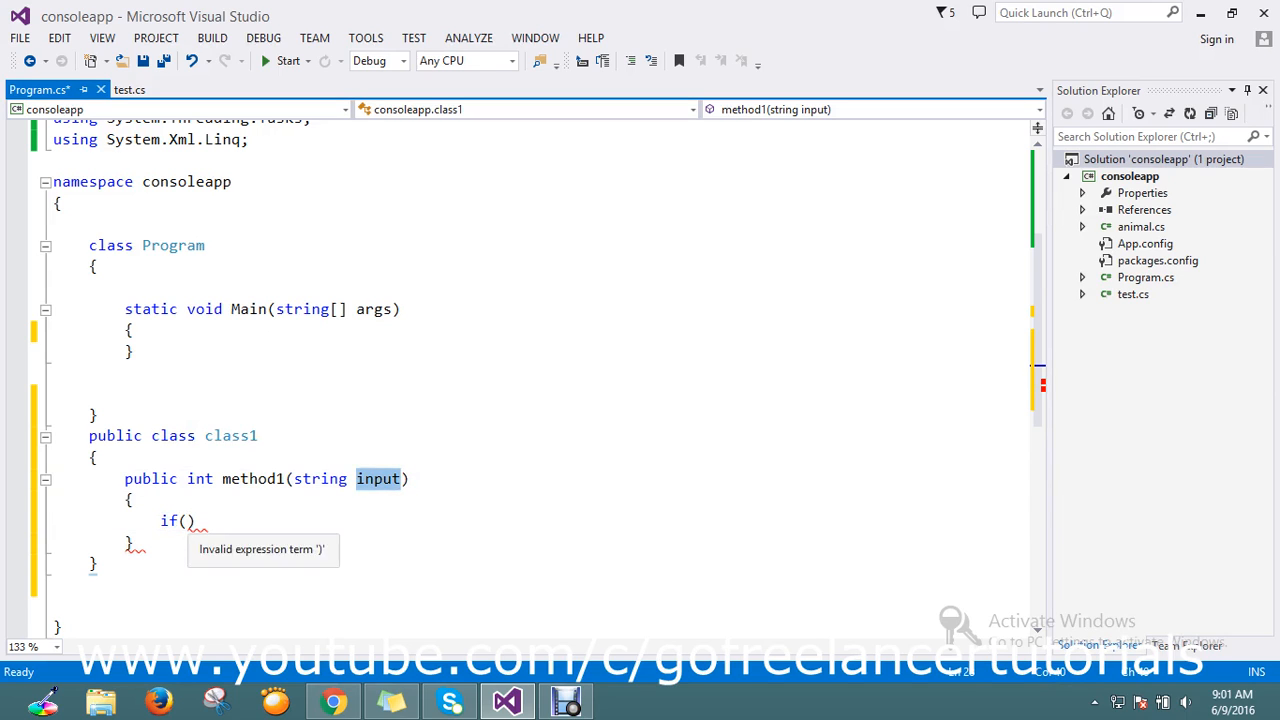
pyautogui.write('input')
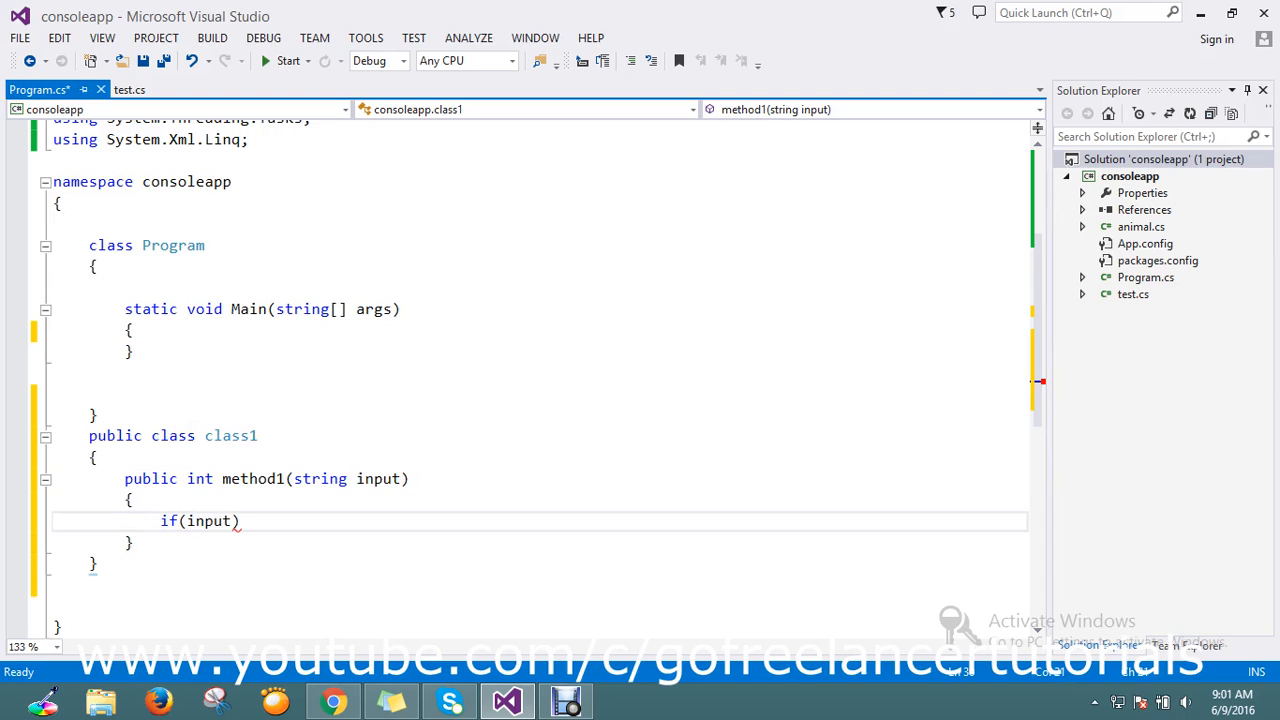
pyautogui.write('=="')
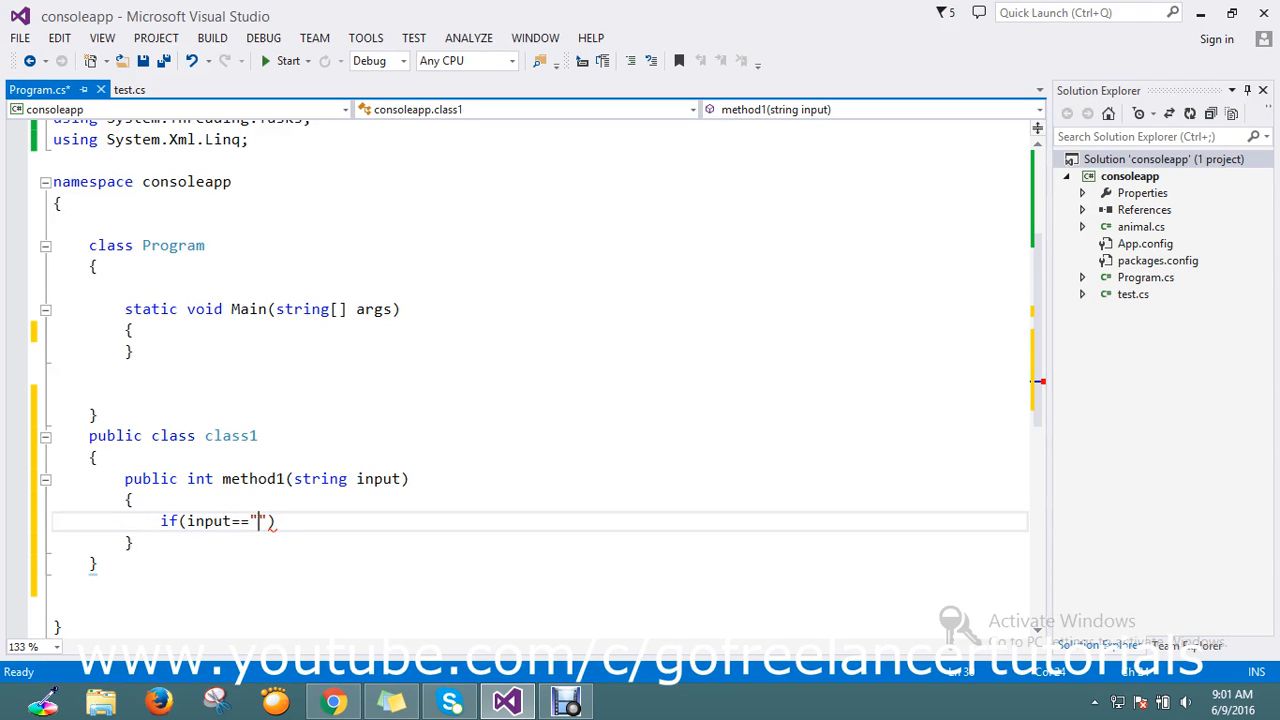
pyautogui.write('go fr')
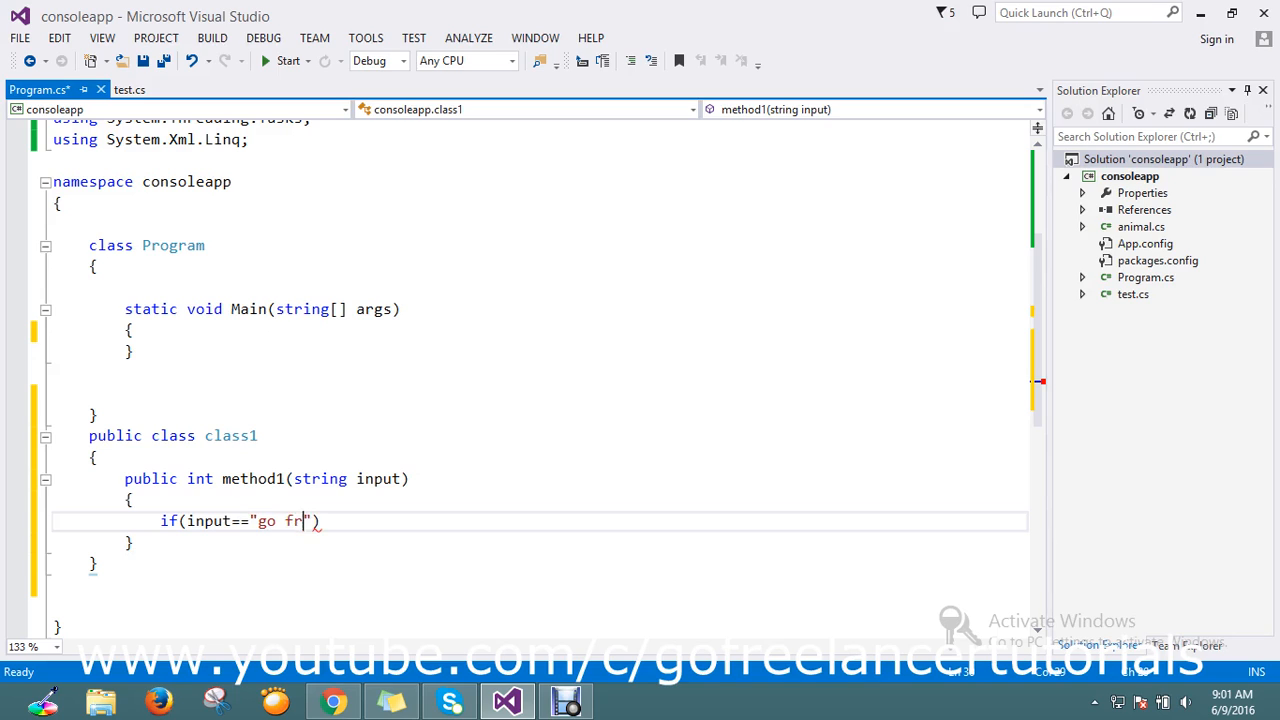
pyautogui.write('eelance')
pyautogui.write('{')
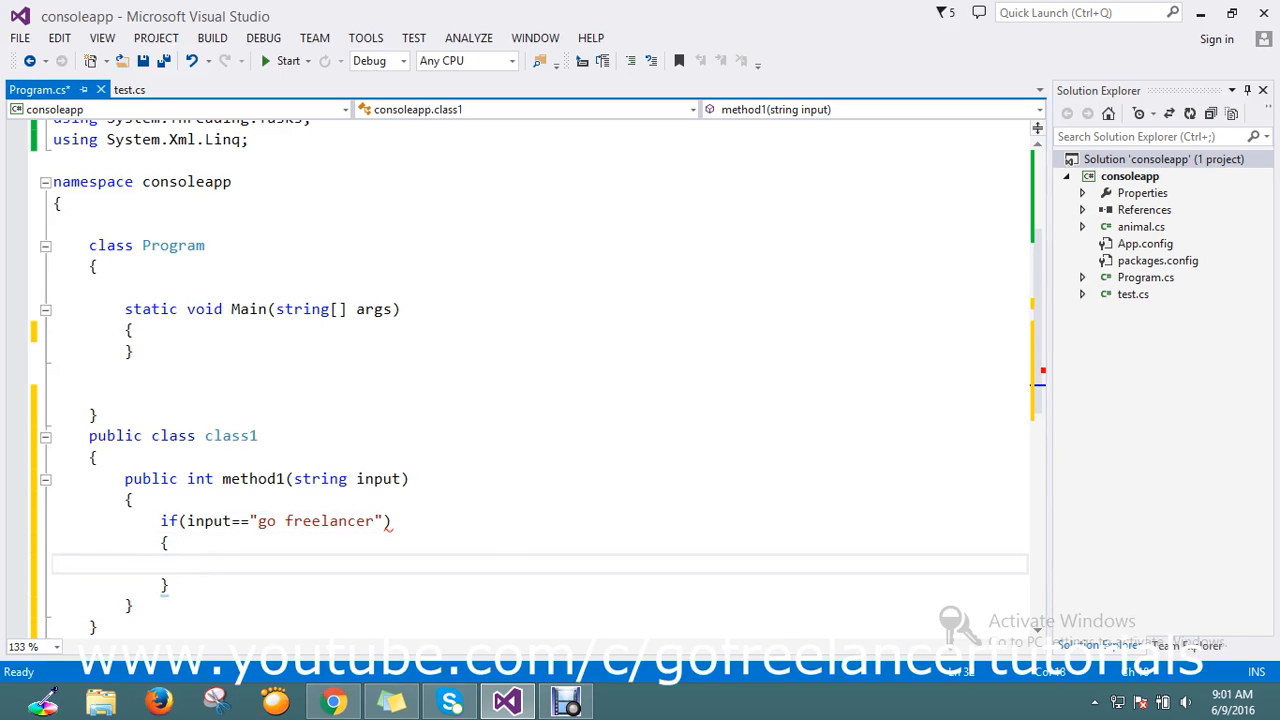
pyautogui.write('reto')
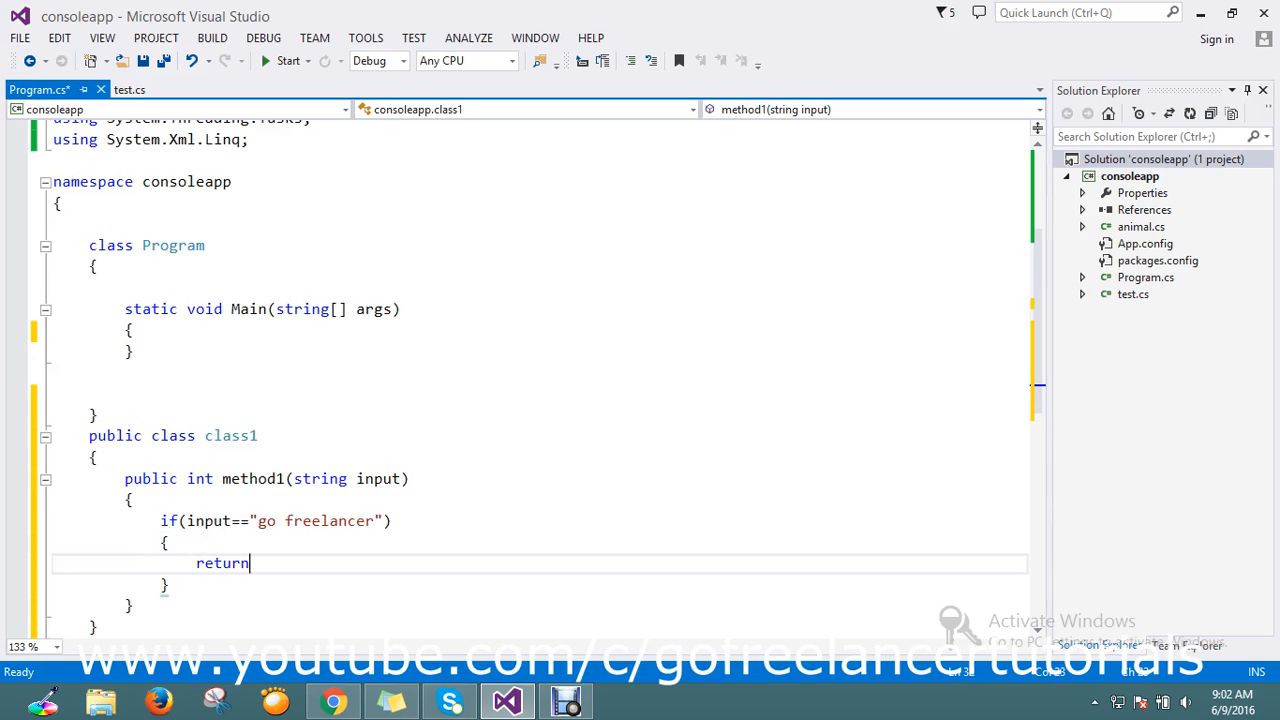
pyautogui.write('1;')
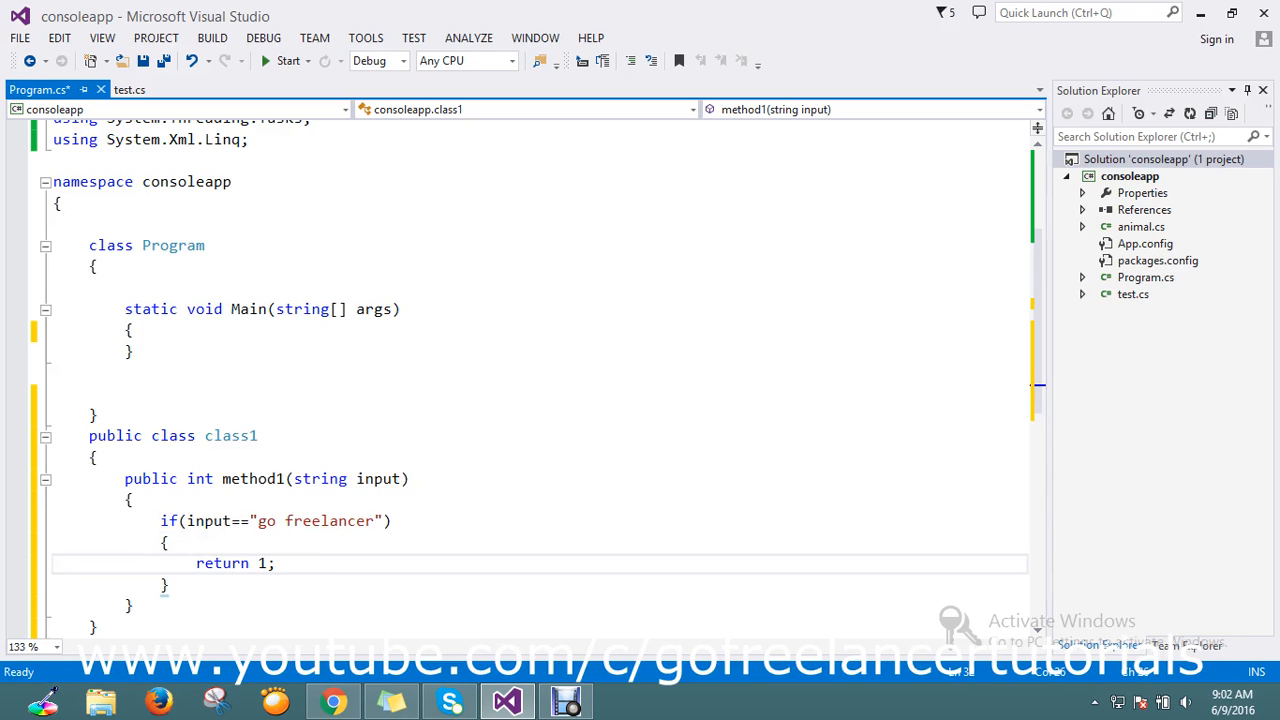
pyautogui.scroll(-3)
pyautogui.write('return 1;')
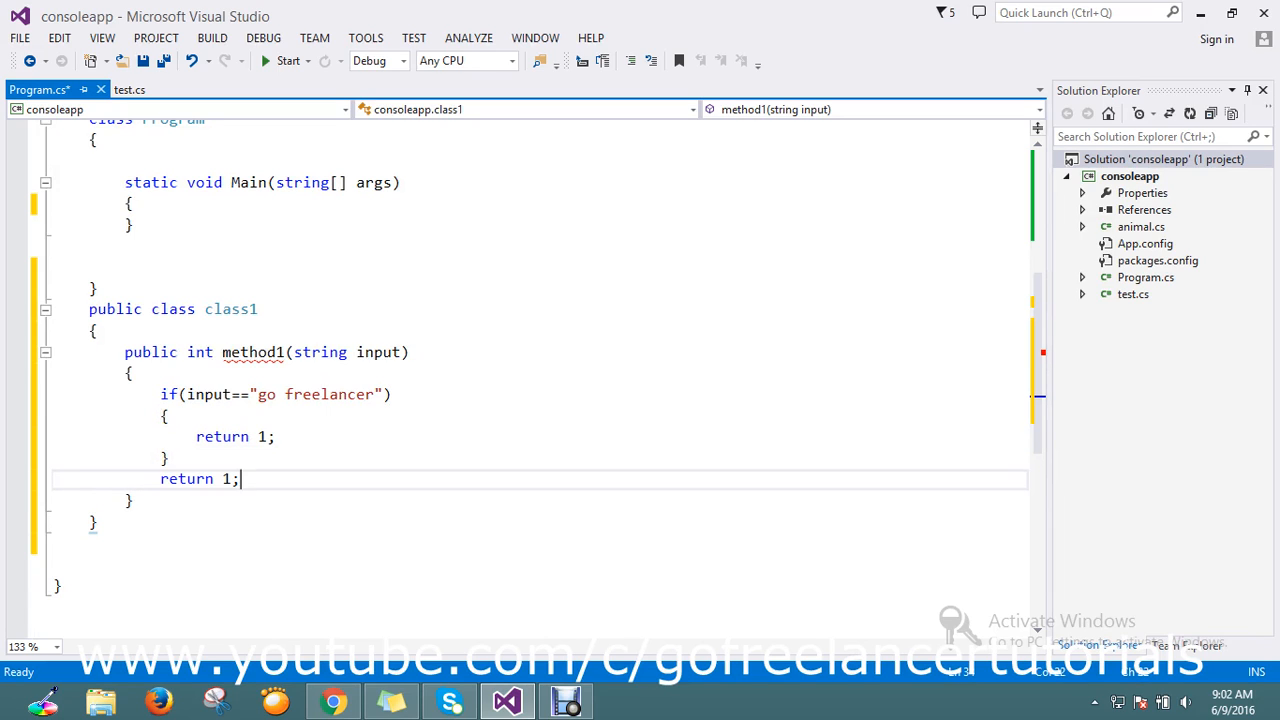
pyautogui.write('0')
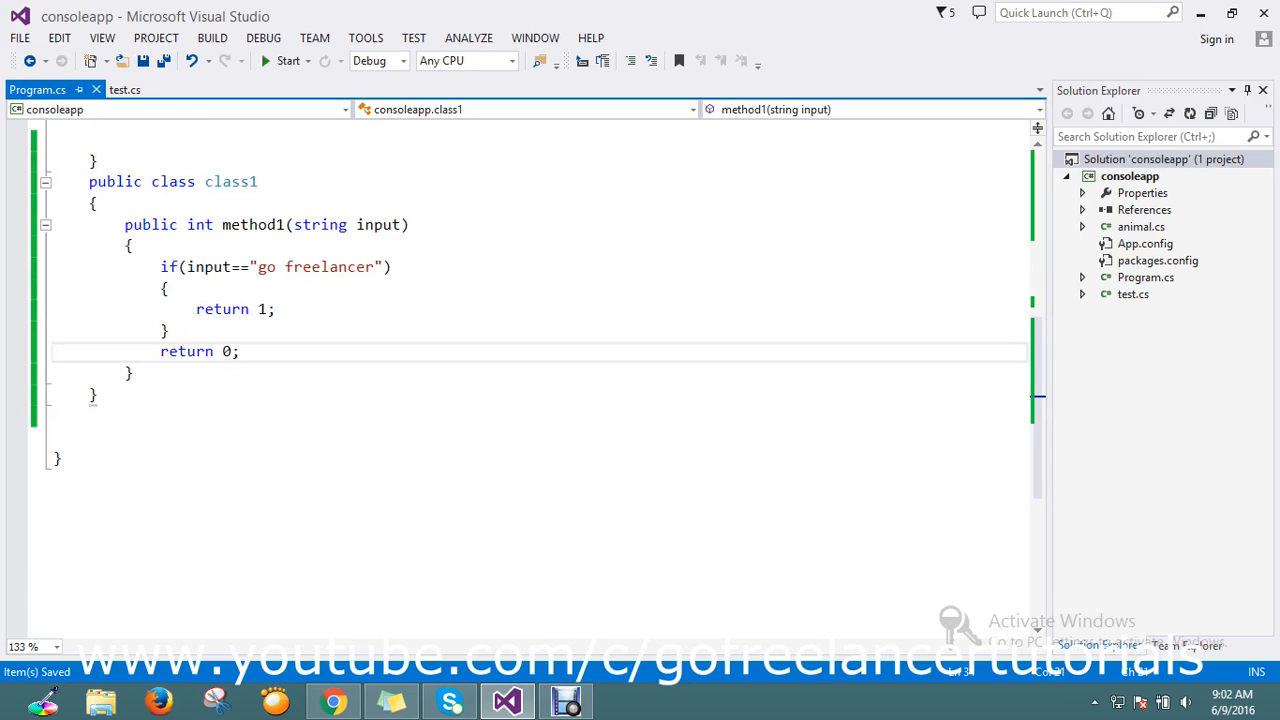
pyautogui.press('Return')
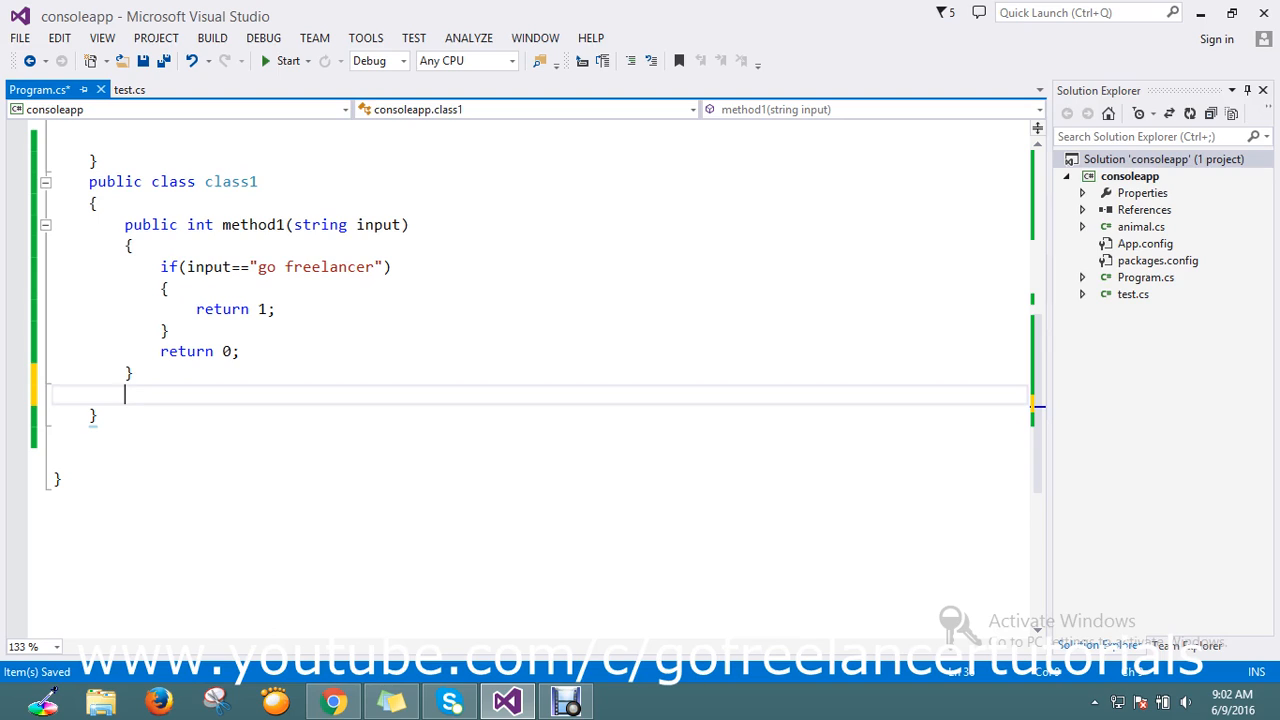
# Declare public bool runmethod(Func<string,int> method) with an empty body below method1.
pyautogui.write('public')
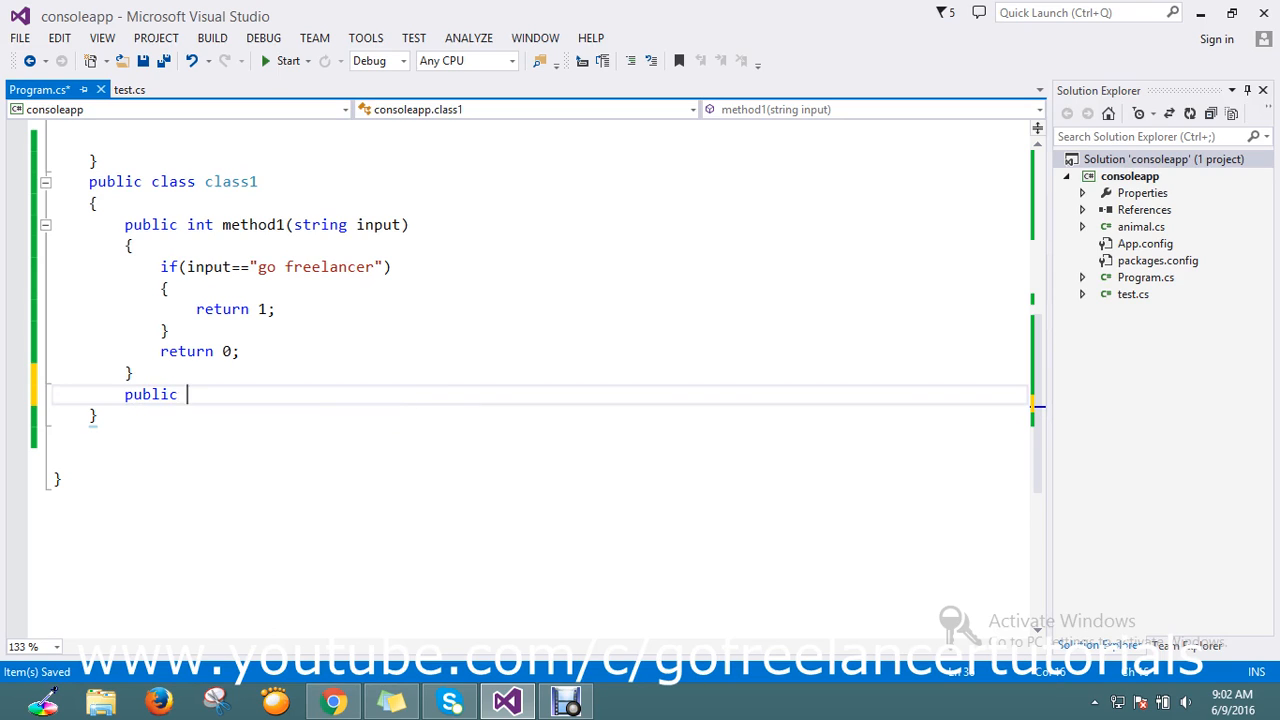
pyautogui.write('bool')
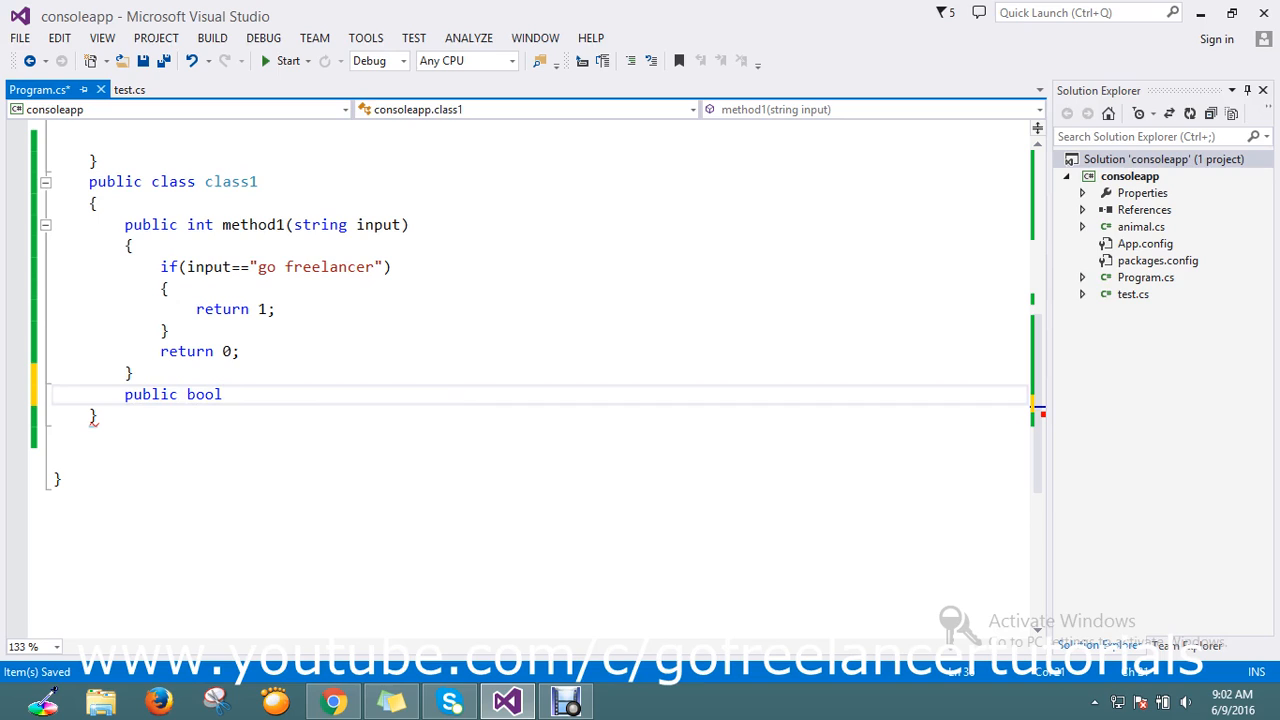
pyautogui.write('r')
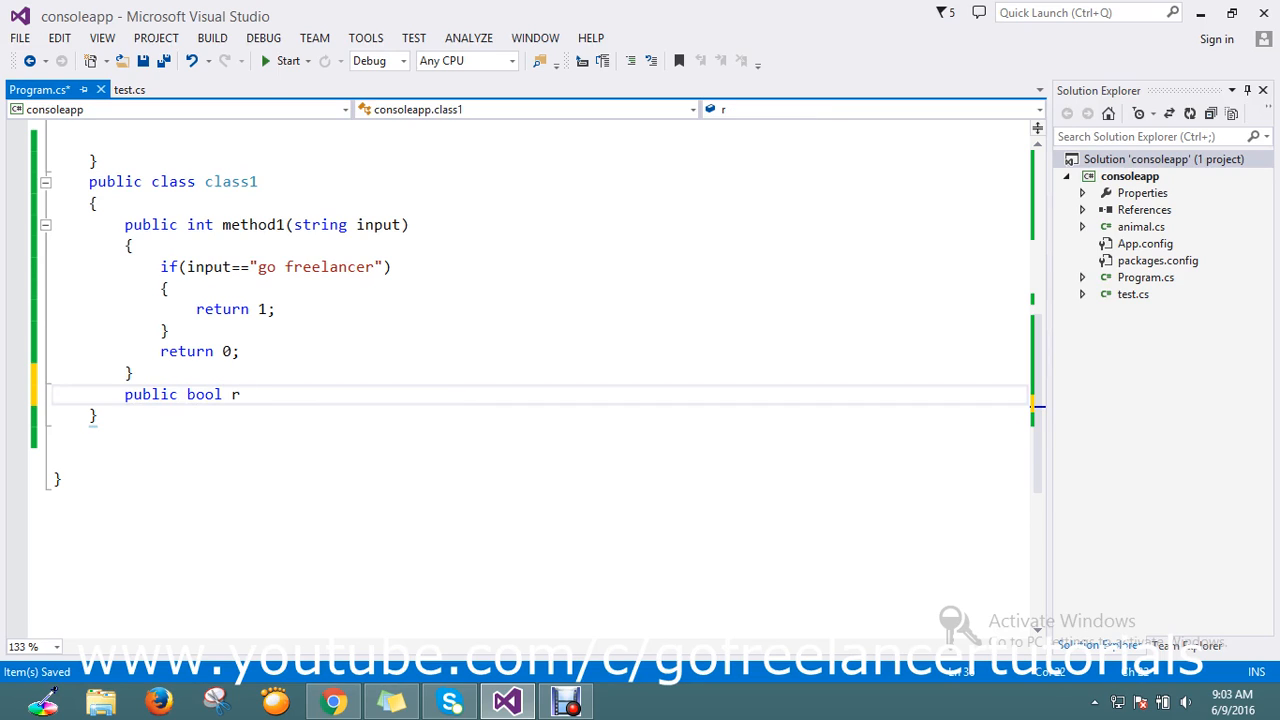
pyautogui.write('unme')
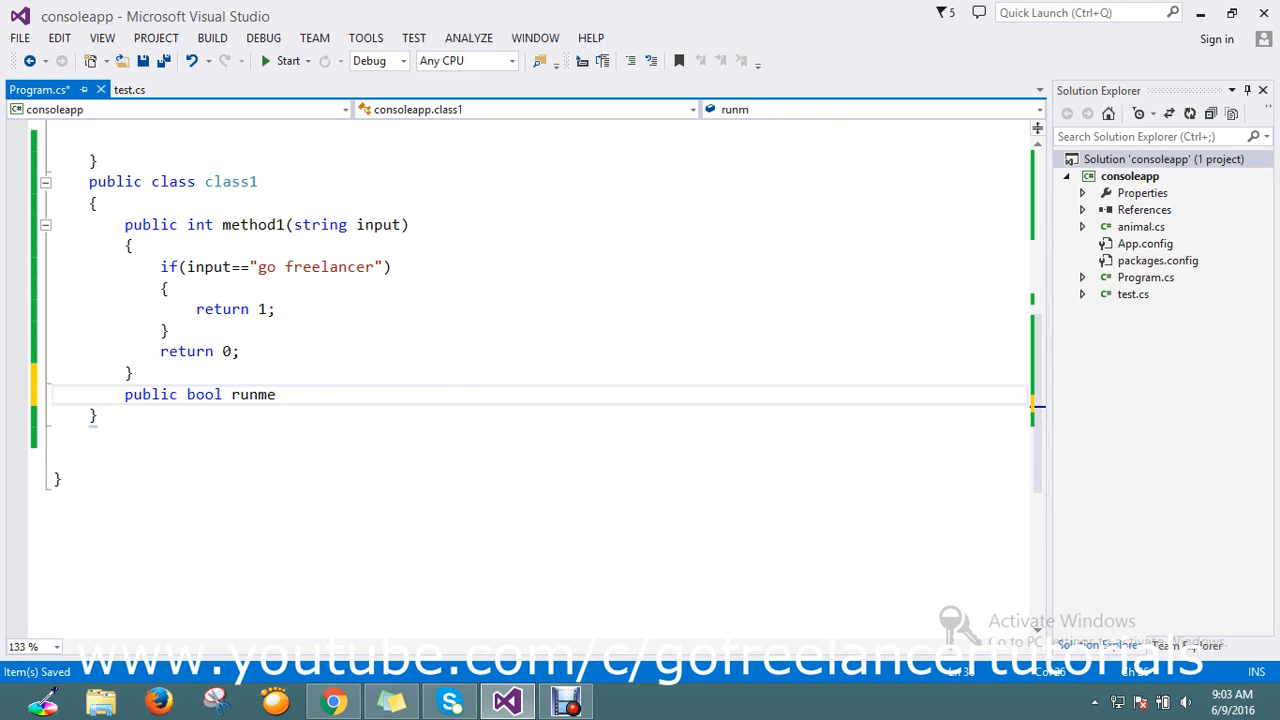
pyautogui.write('thod')
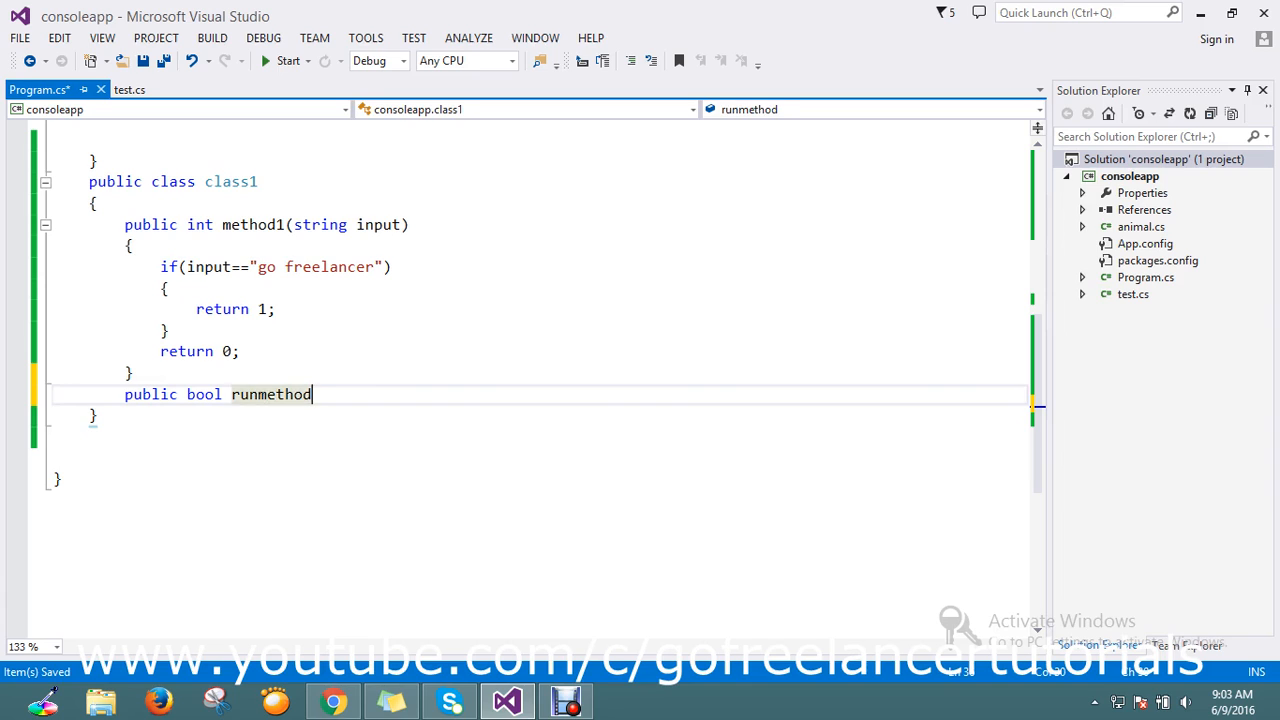
pyautogui.write('(fi')
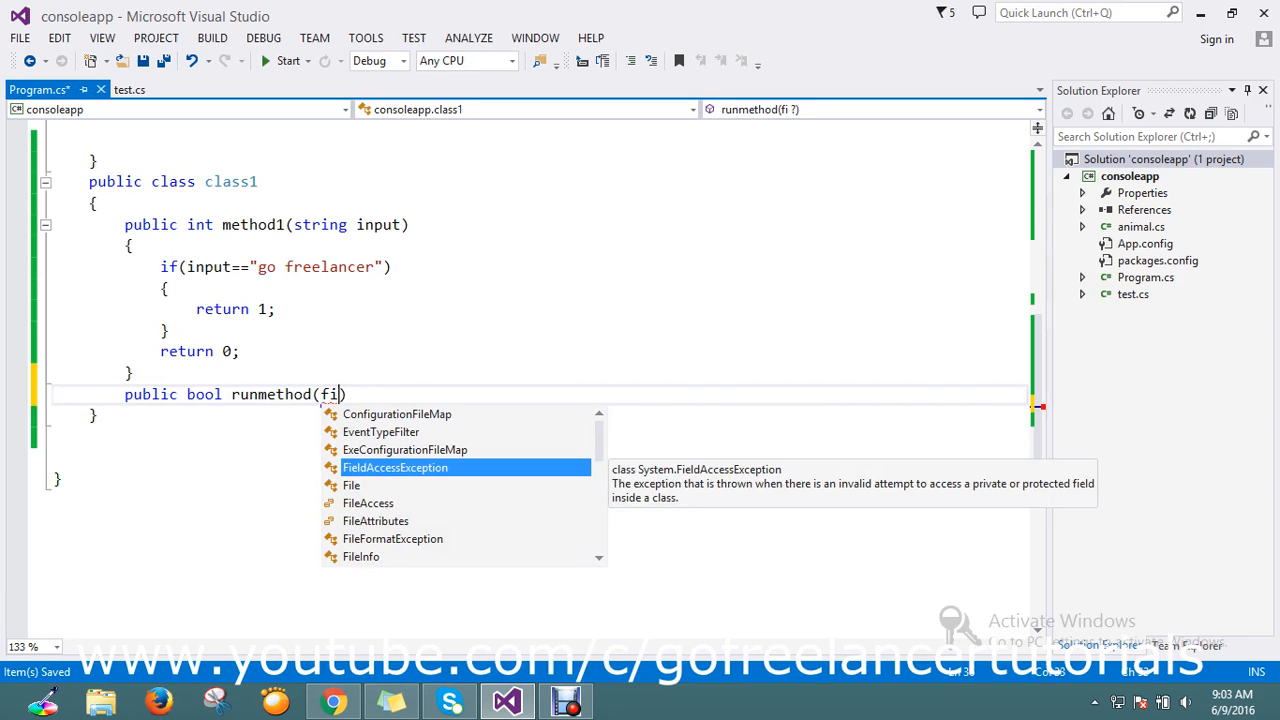
pyautogui.write('Func')
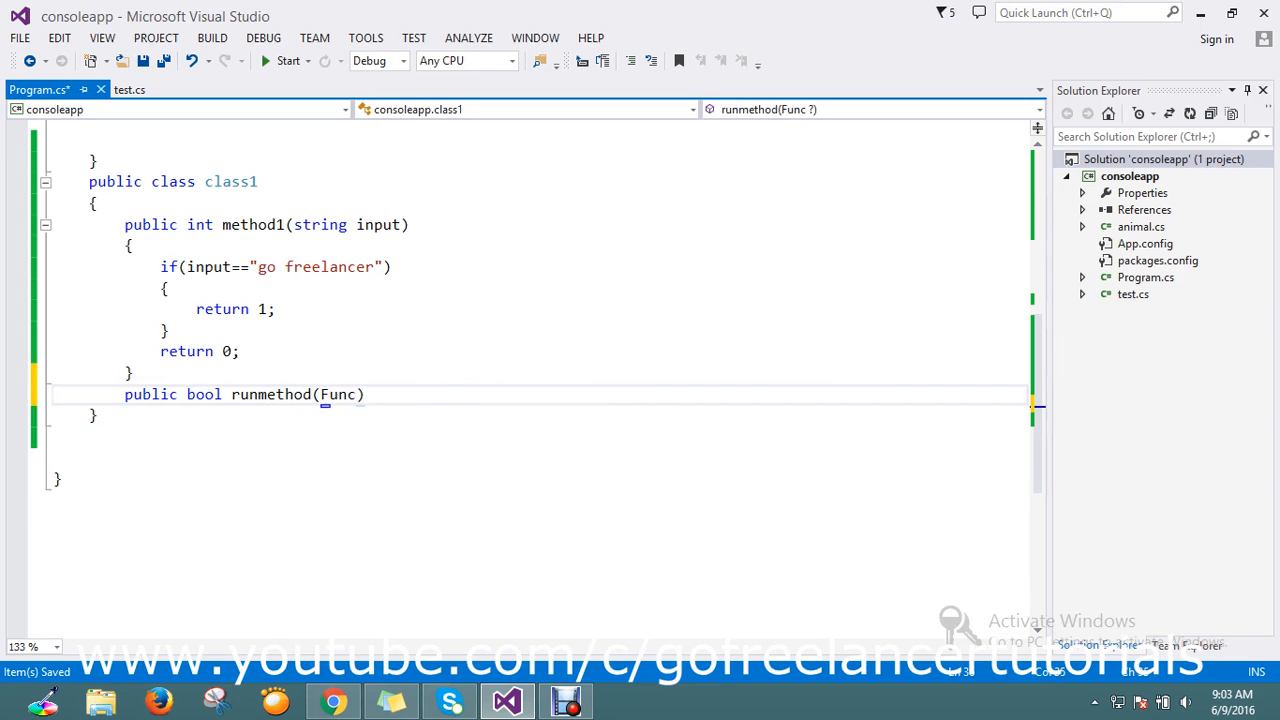
pyautogui.write('<>')
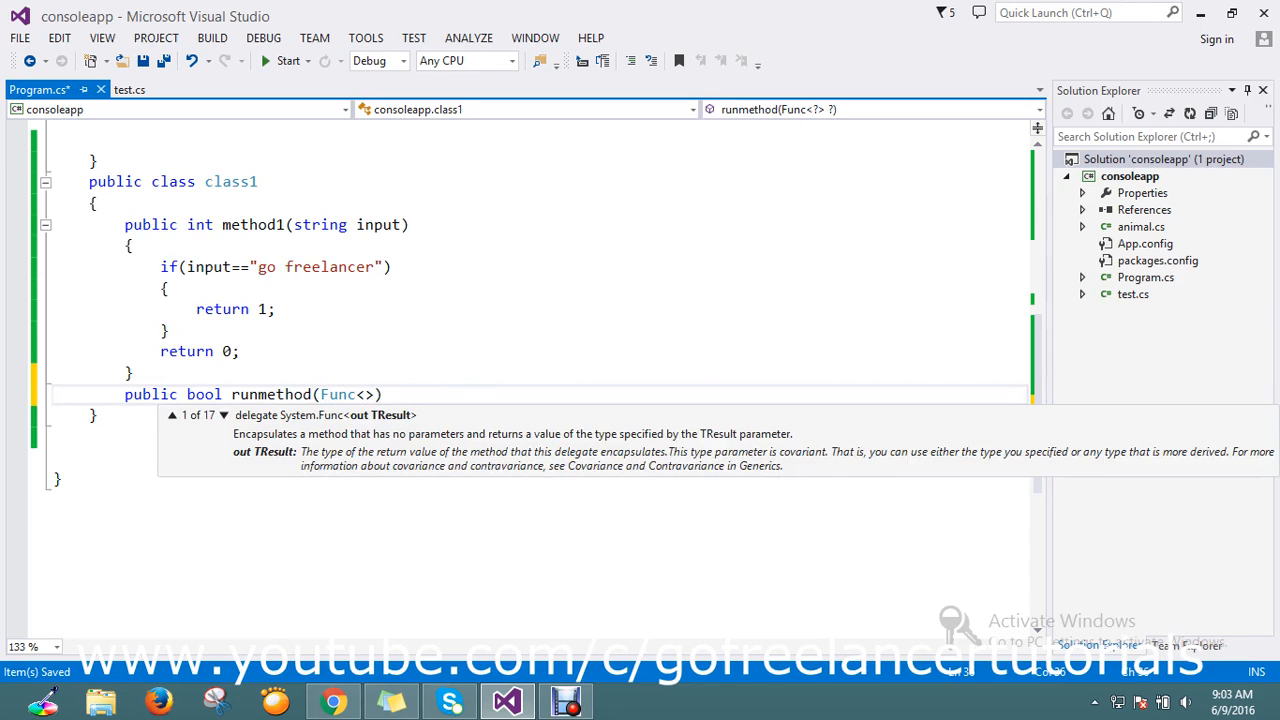
pyautogui.write('string,int')
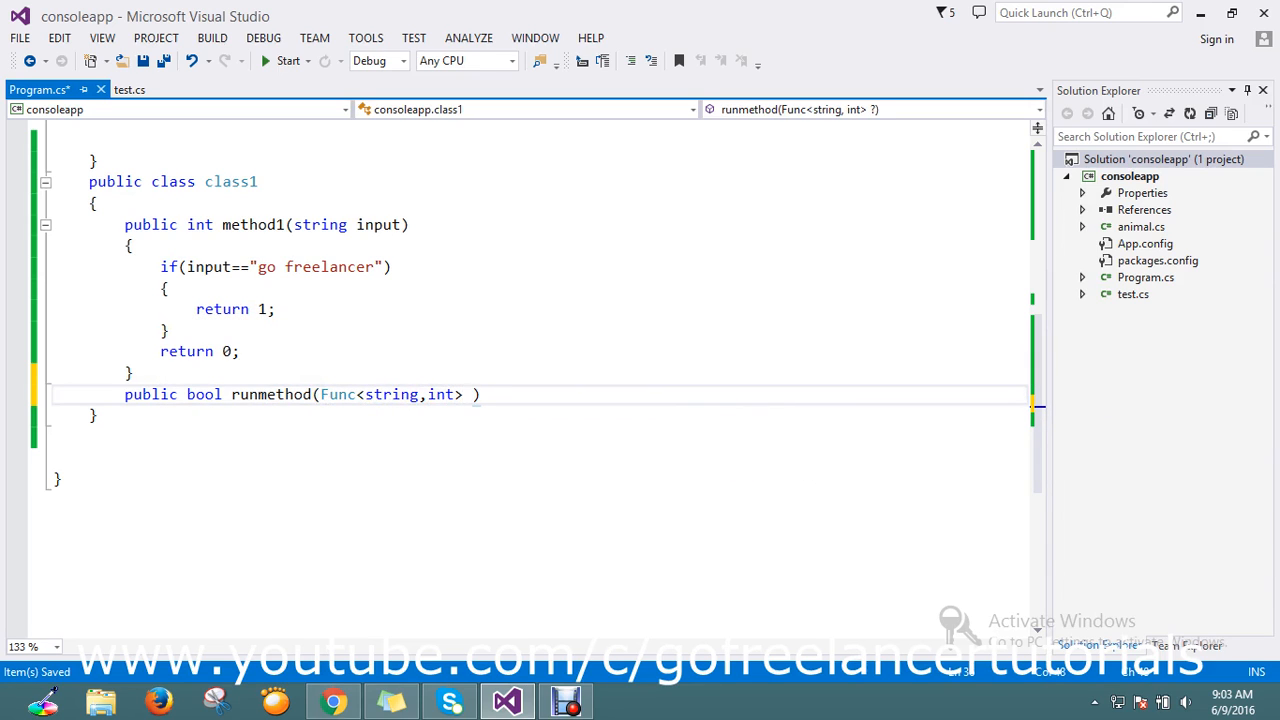
pyautogui.write('me')
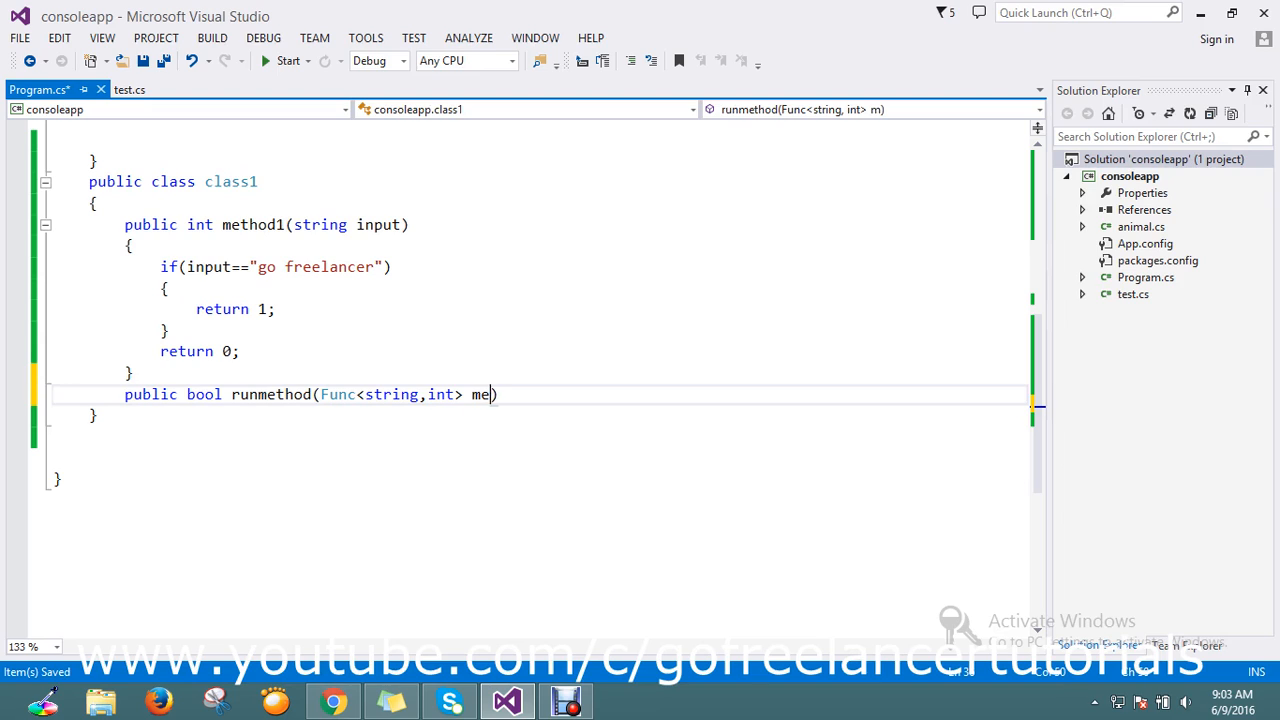
pyautogui.write('thos')
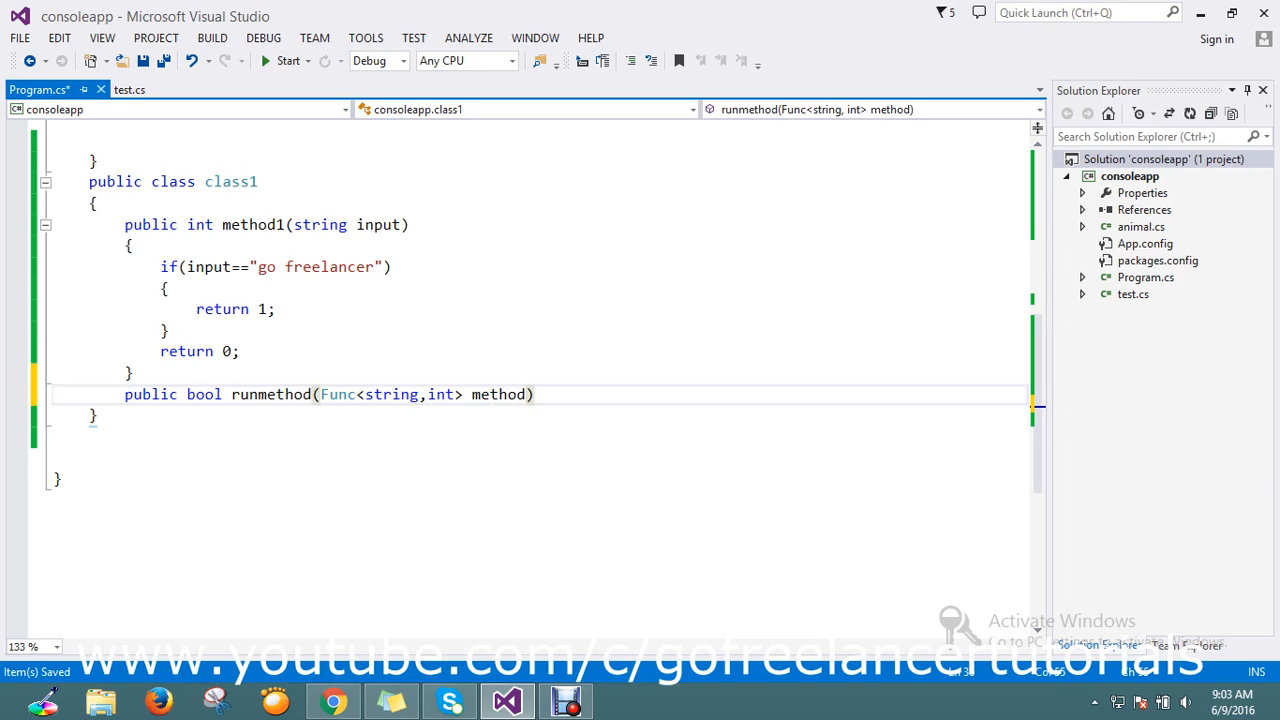
pyautogui.press('Return')
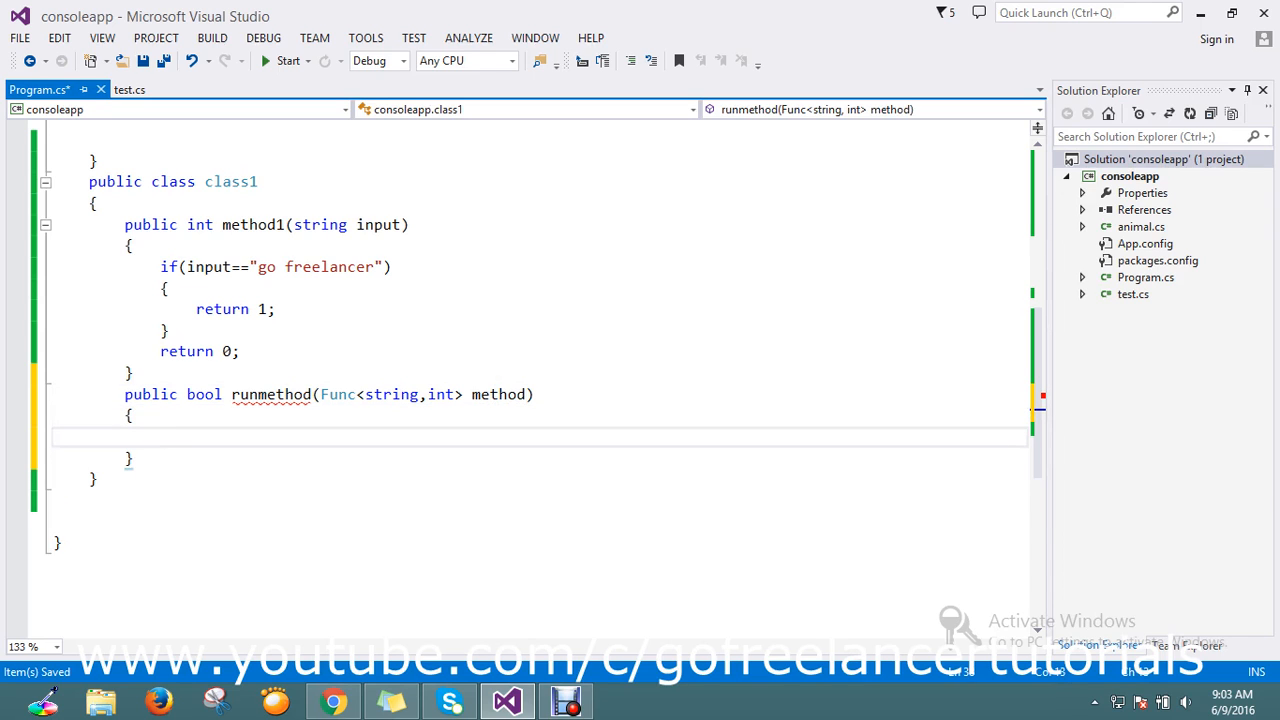
# Write int i = method("go freelancer"); return i; in runmethod's body.
pyautogui.write('int')
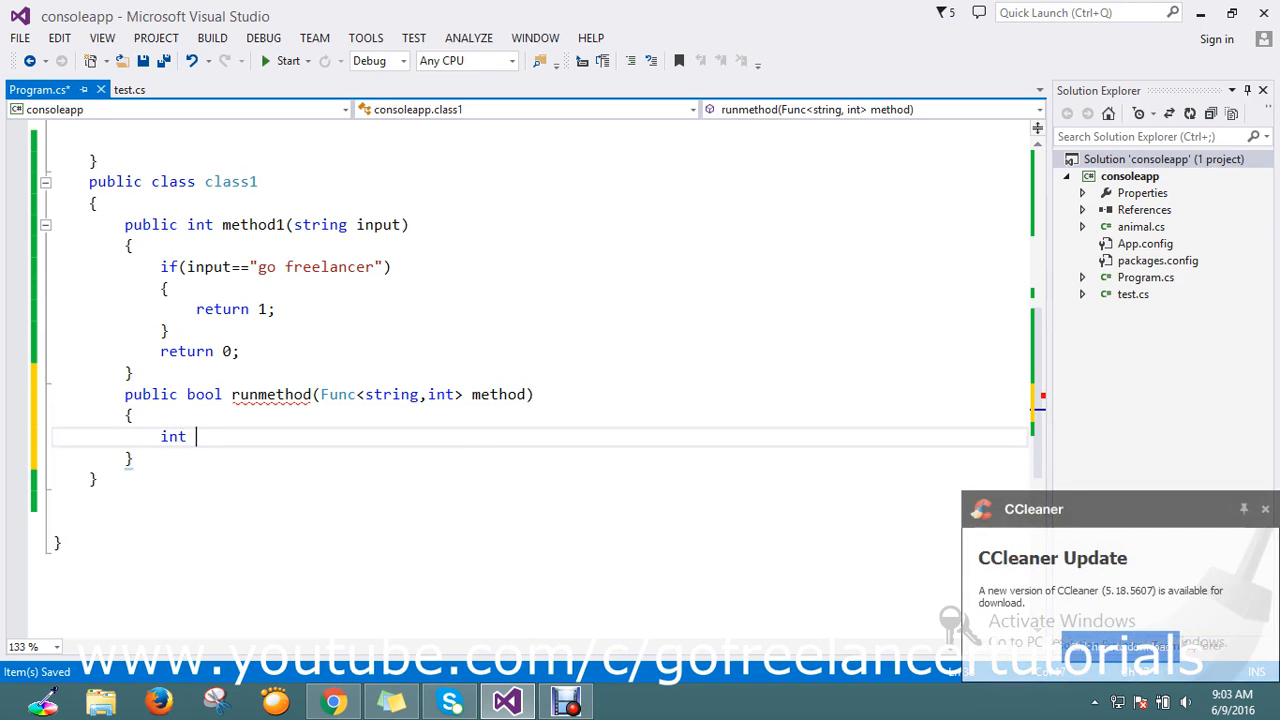
pyautogui.write('i=')
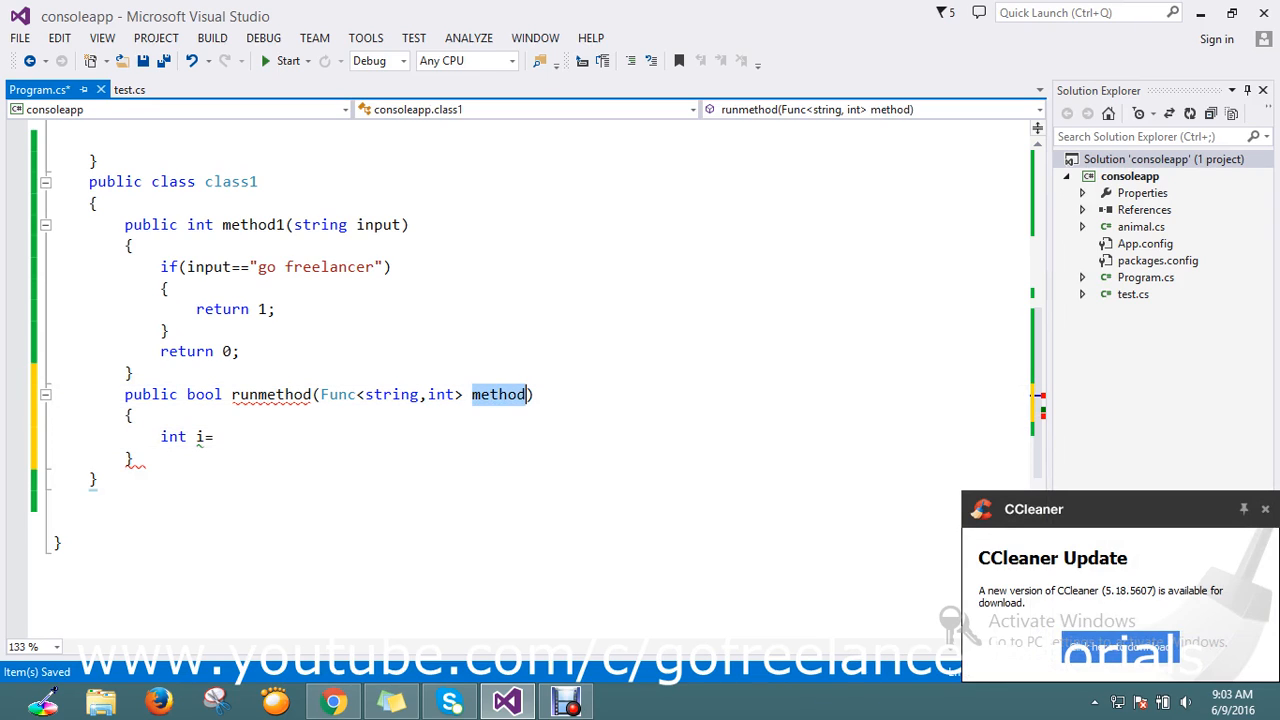
pyautogui.write('method')
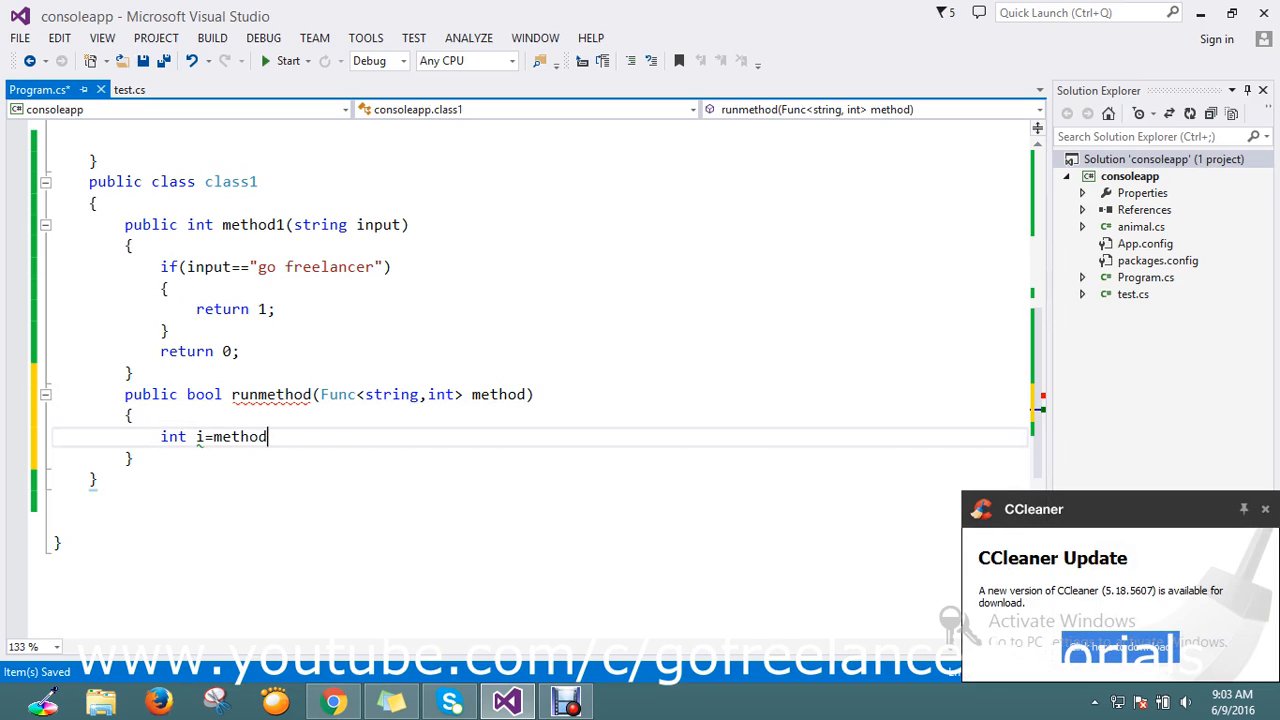
pyautogui.write('()')
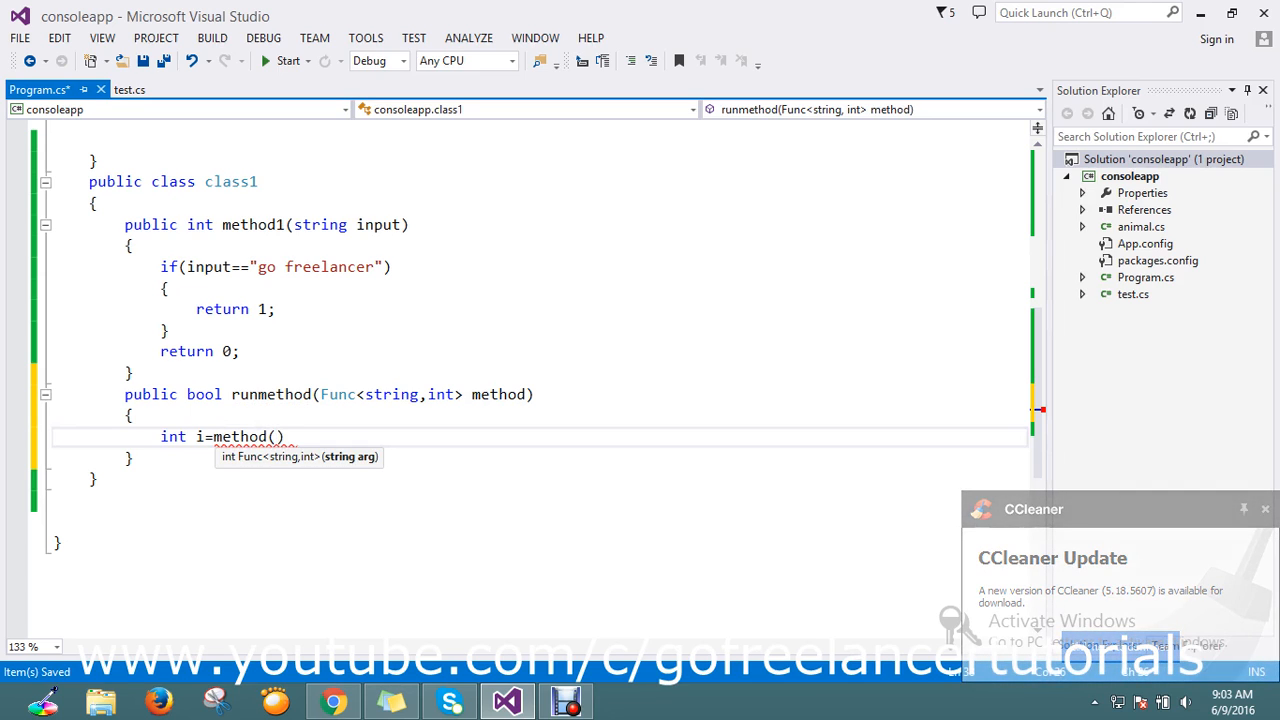
pyautogui.write('"')
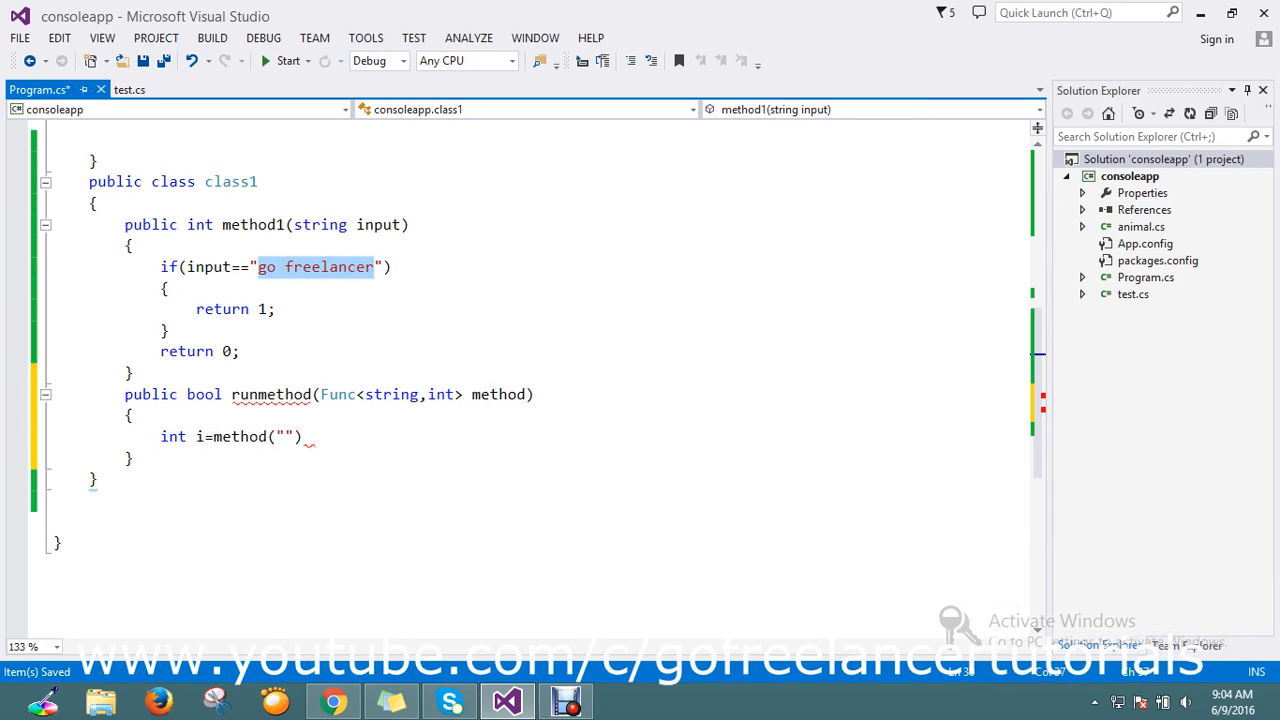
pyautogui.write('go freelancer')
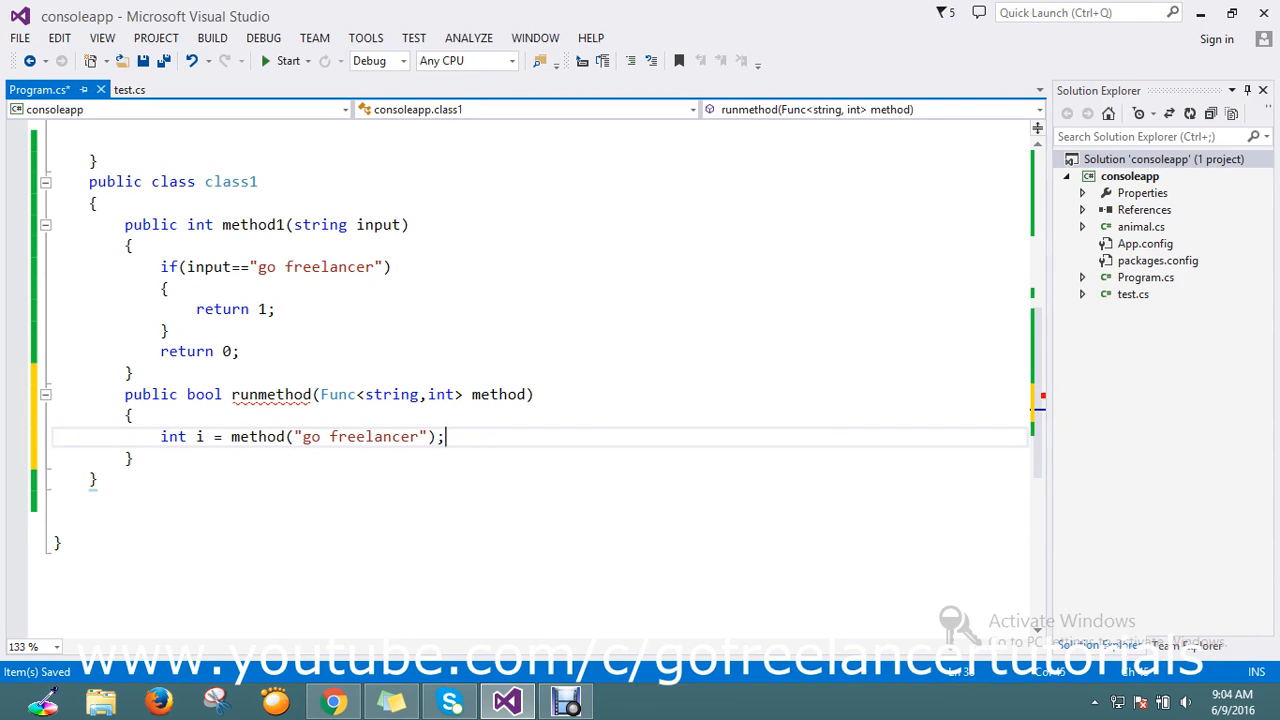
pyautogui.press('Return')
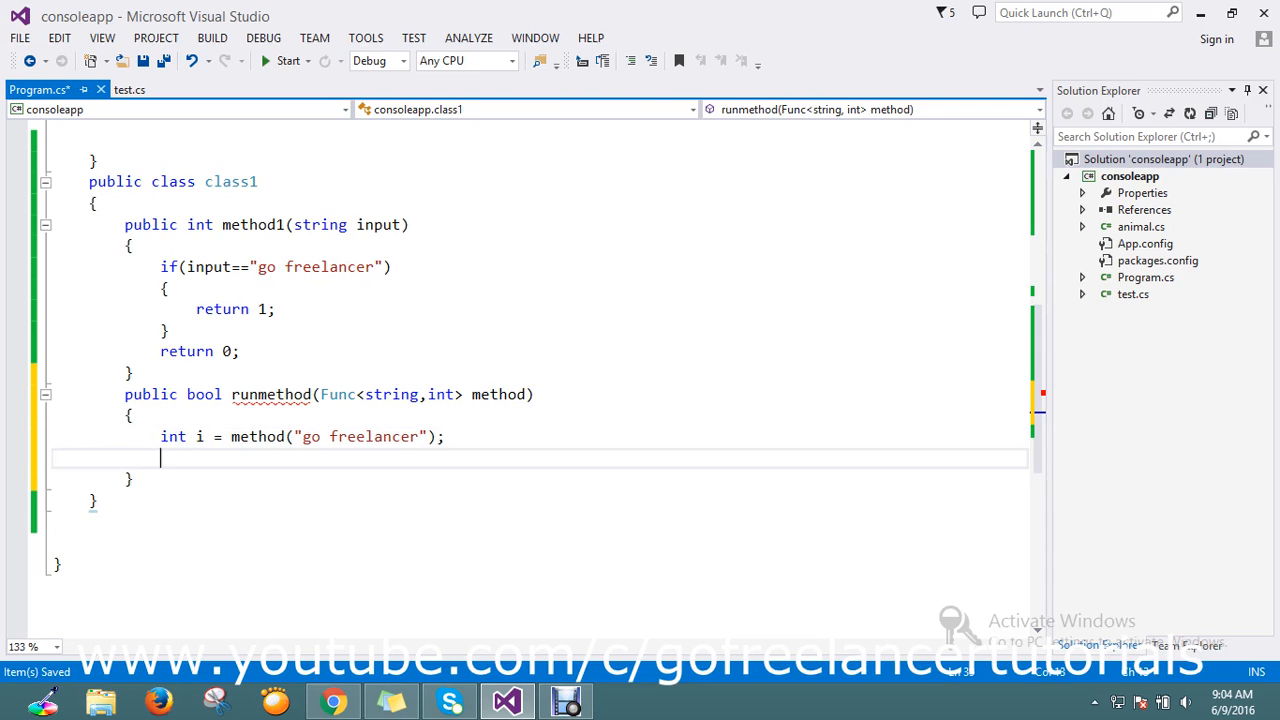
pyautogui.write('return')
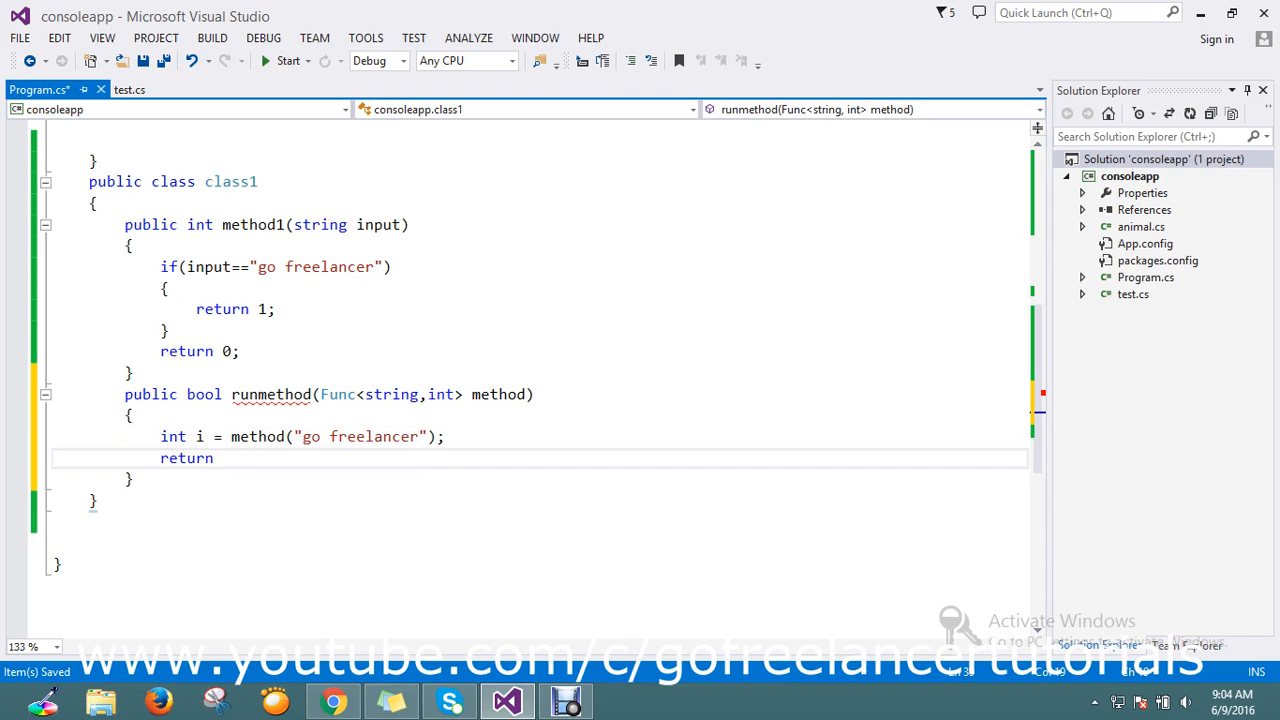
pyautogui.write('i;')
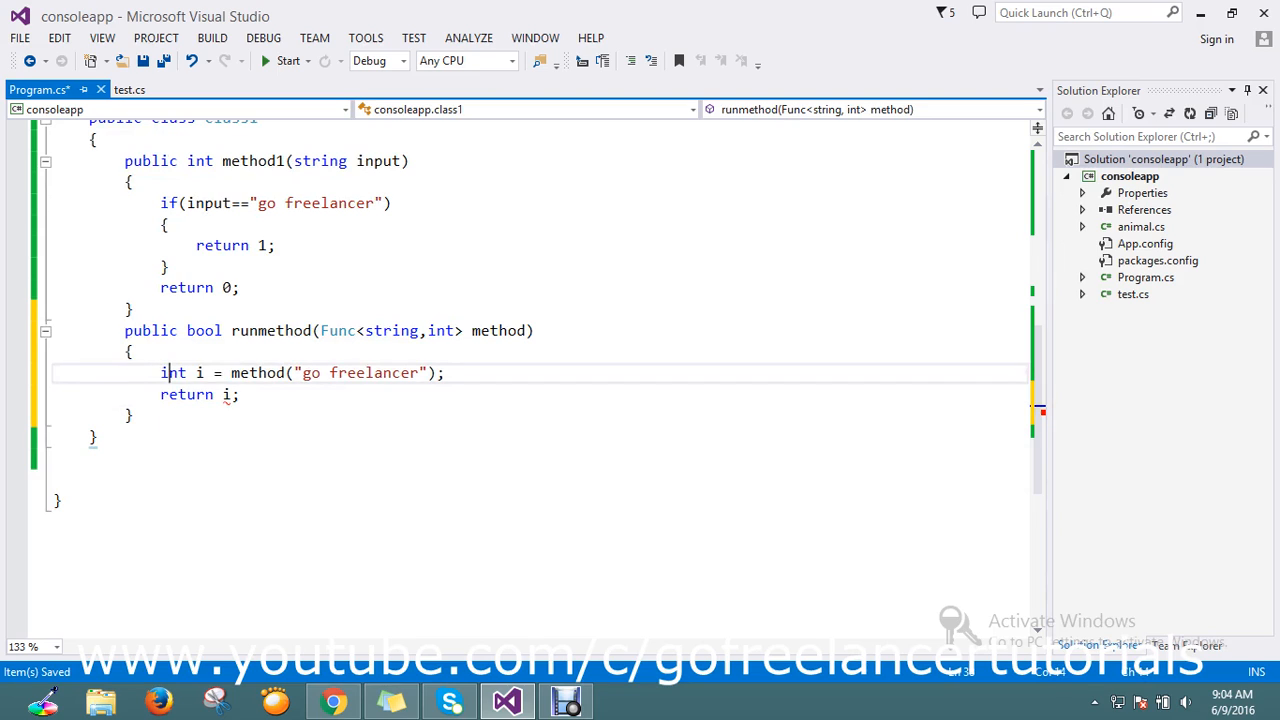
# Change runmethod's return type from bool to int.
pyautogui.click(232, 394)
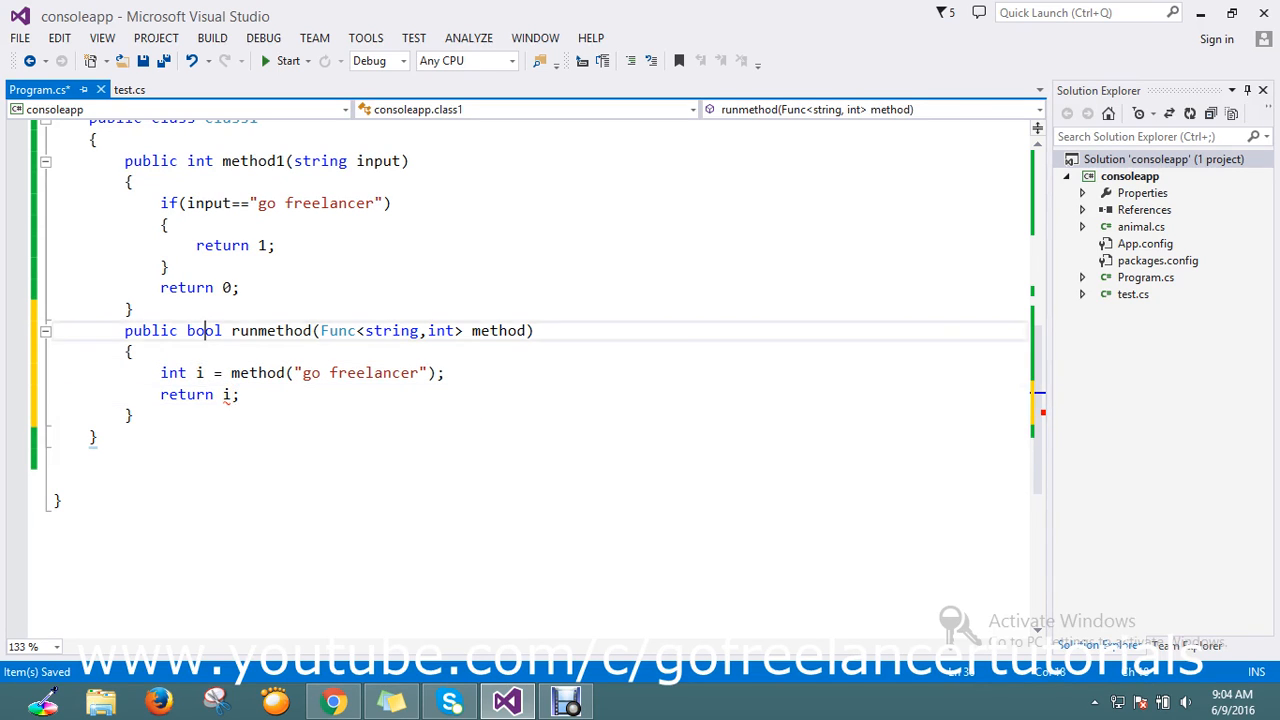
pyautogui.write('int')
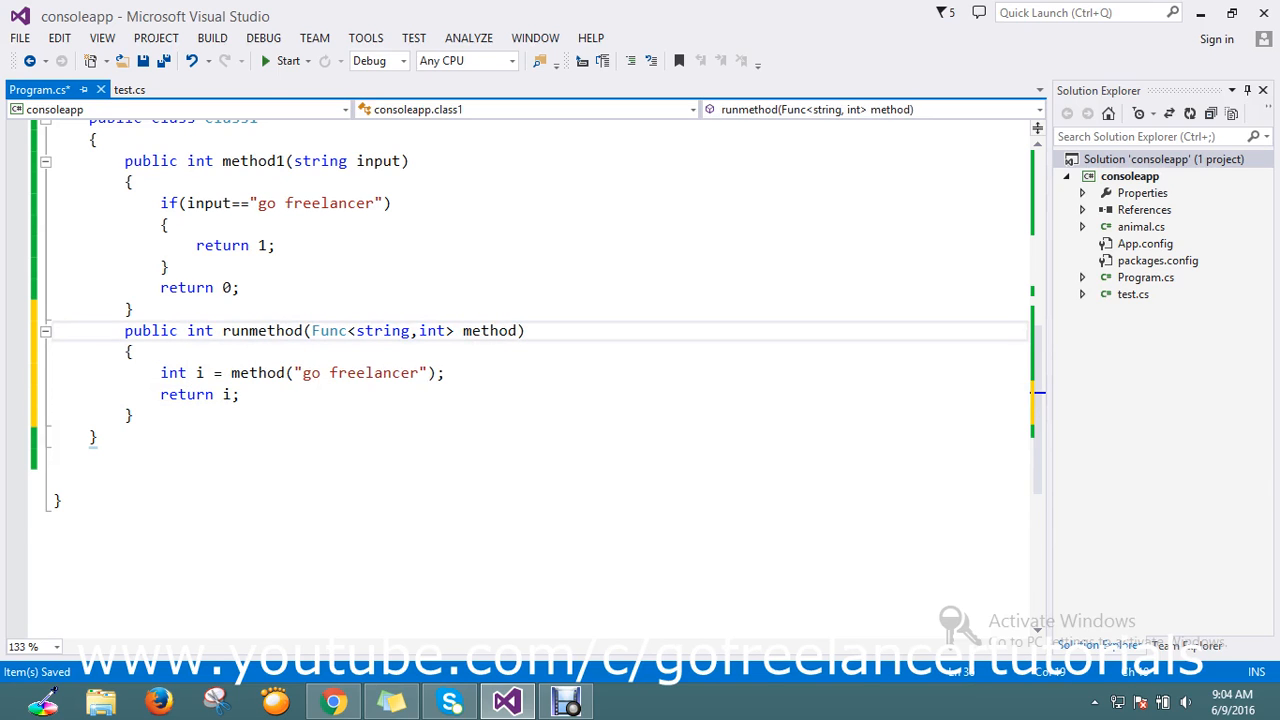
pyautogui.scroll(3)
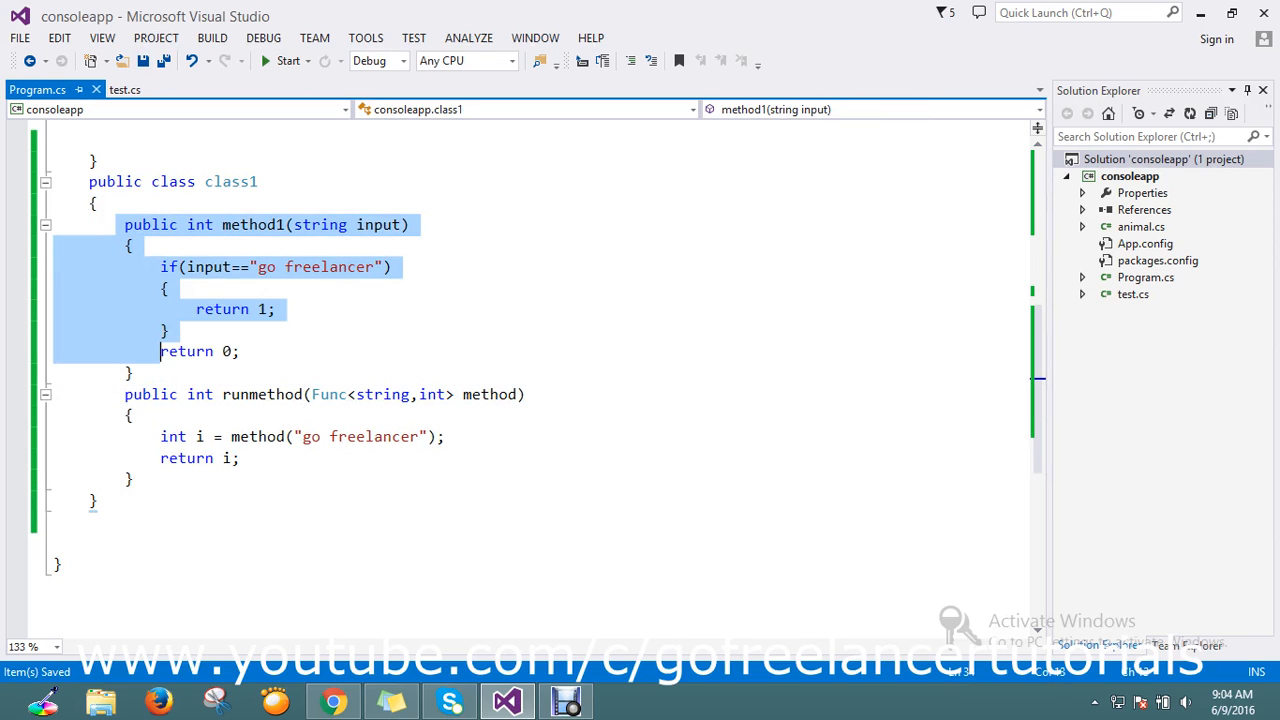
pyautogui.click(132, 352)
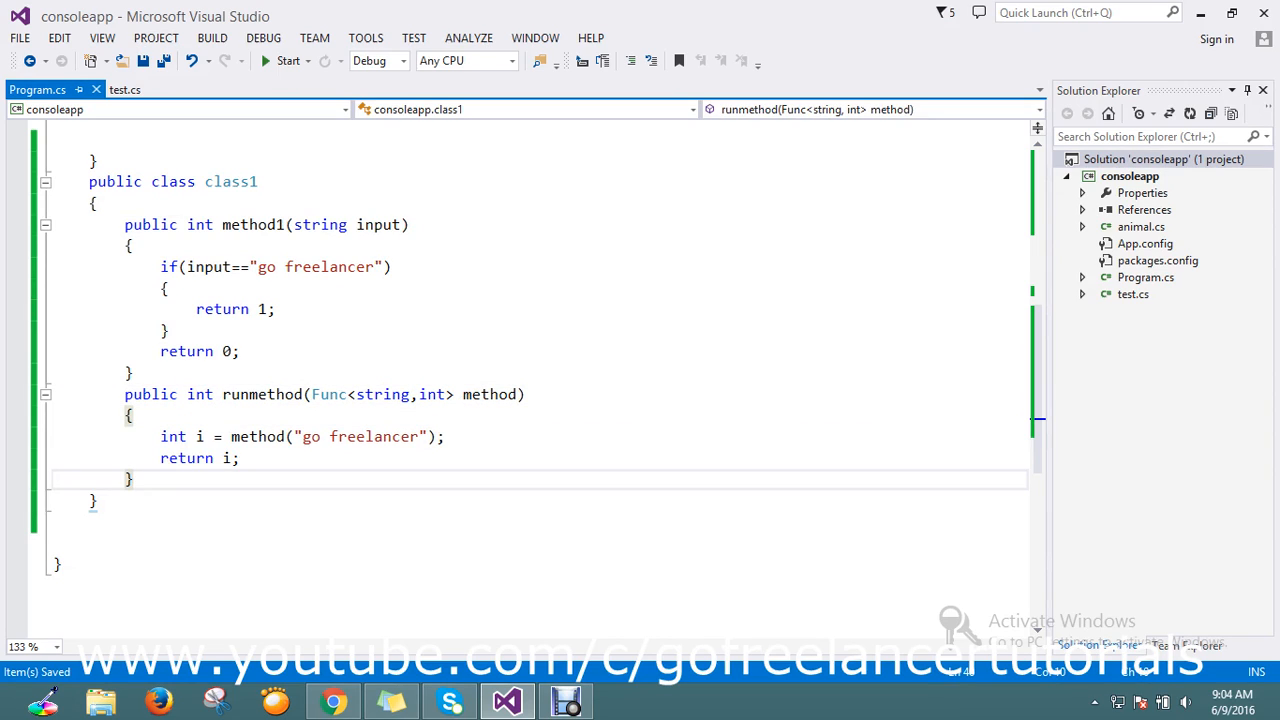
# Declare an empty public bool test() method below runmethod.
pyautogui.write('public')
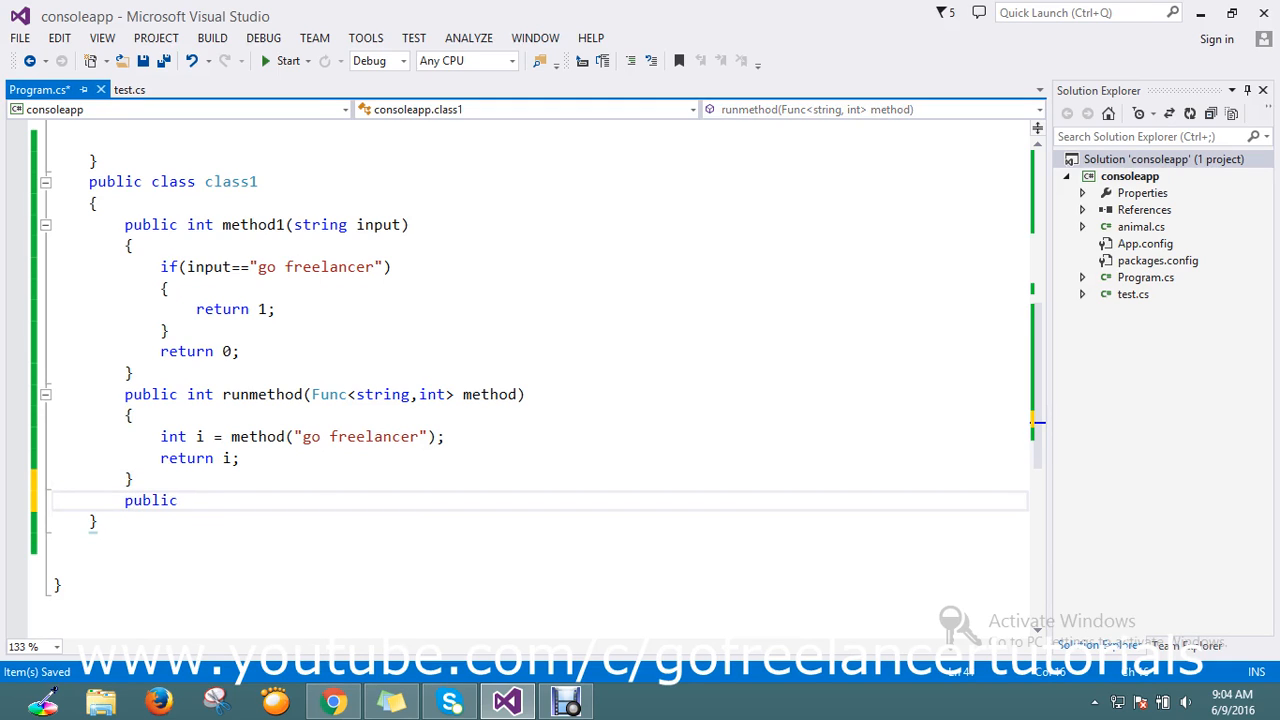
pyautogui.write('bool')
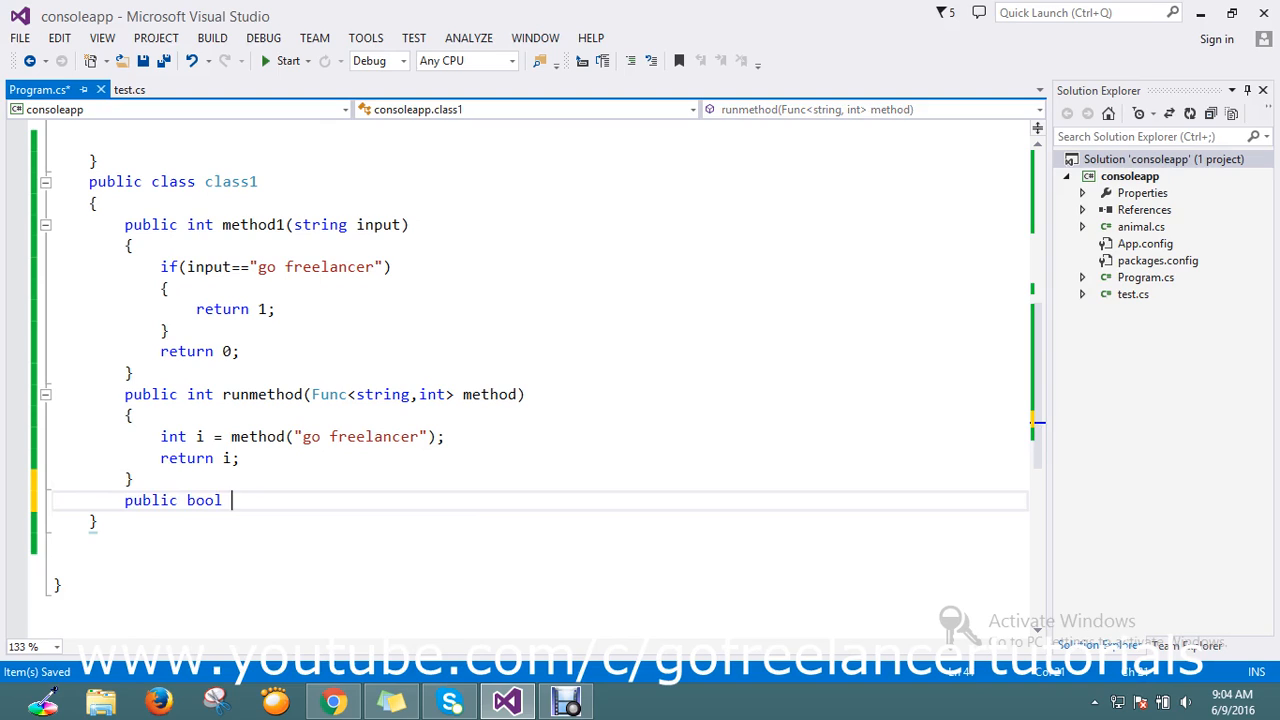
pyautogui.write('test')
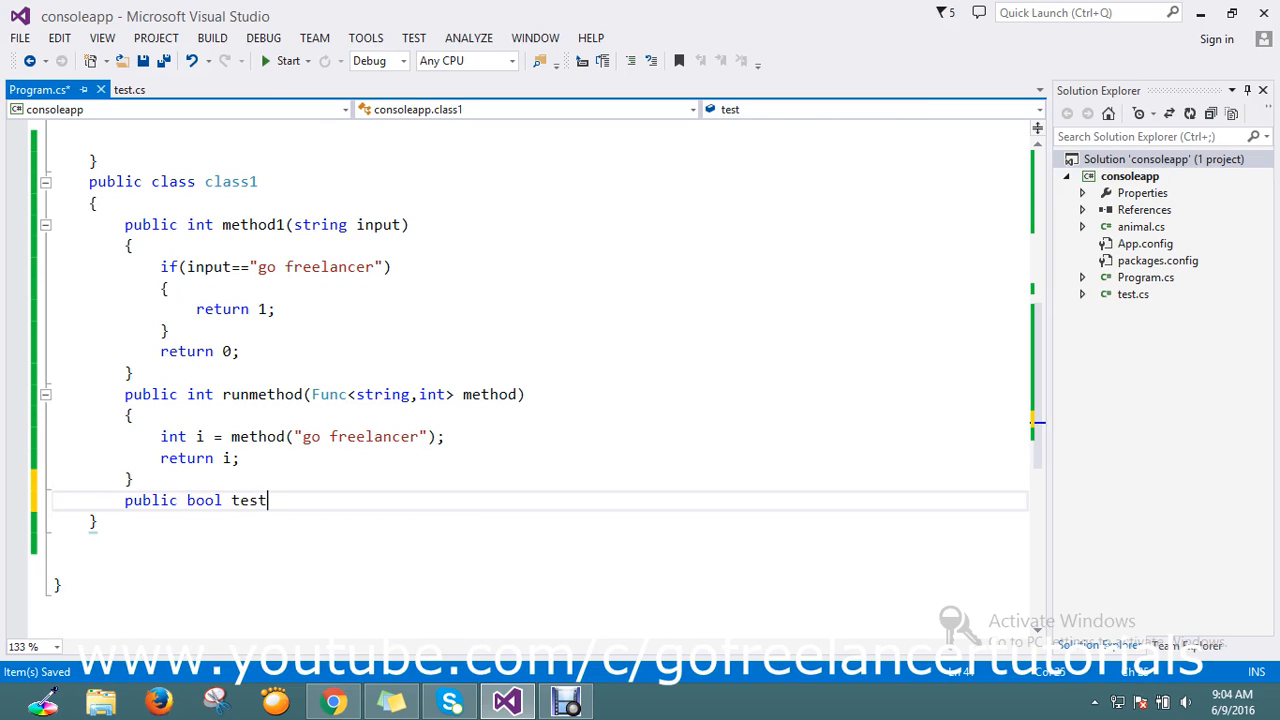
pyautogui.write('()')
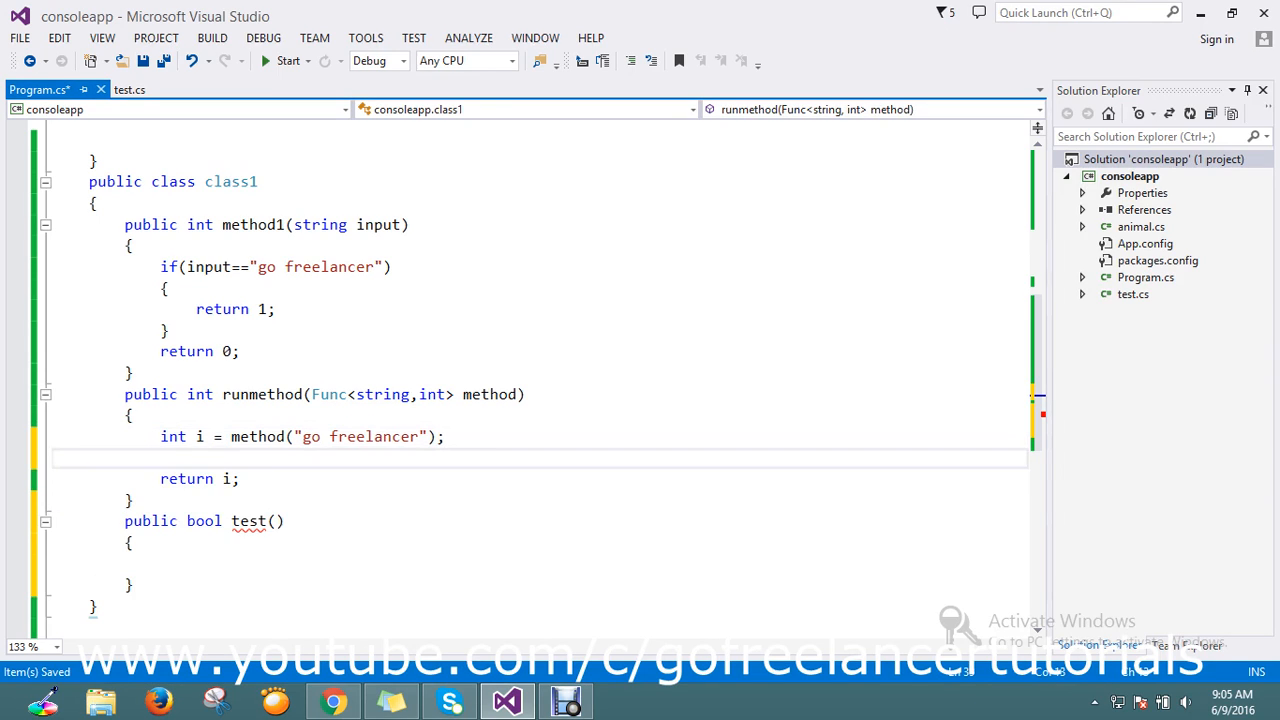
# Make runmethod void, printing i with Console.WriteLine and waiting with Console.ReadKey.
pyautogui.write('c')
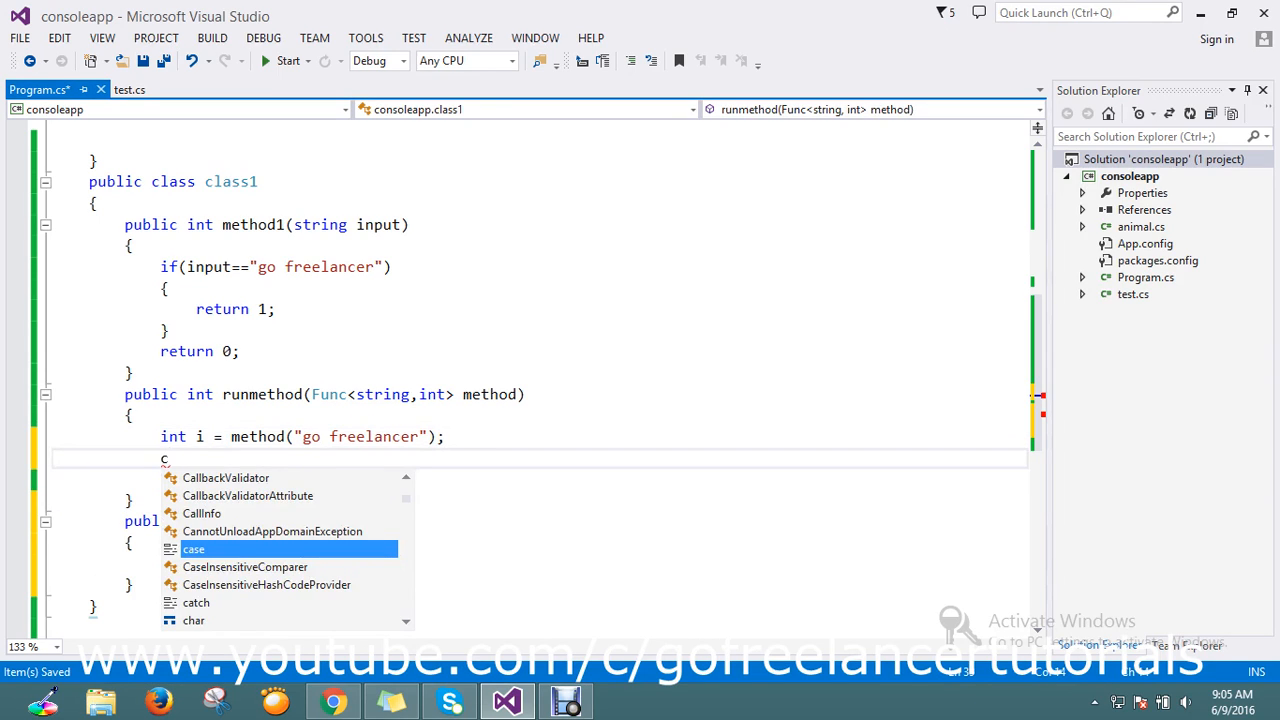
pyautogui.write('onsole')
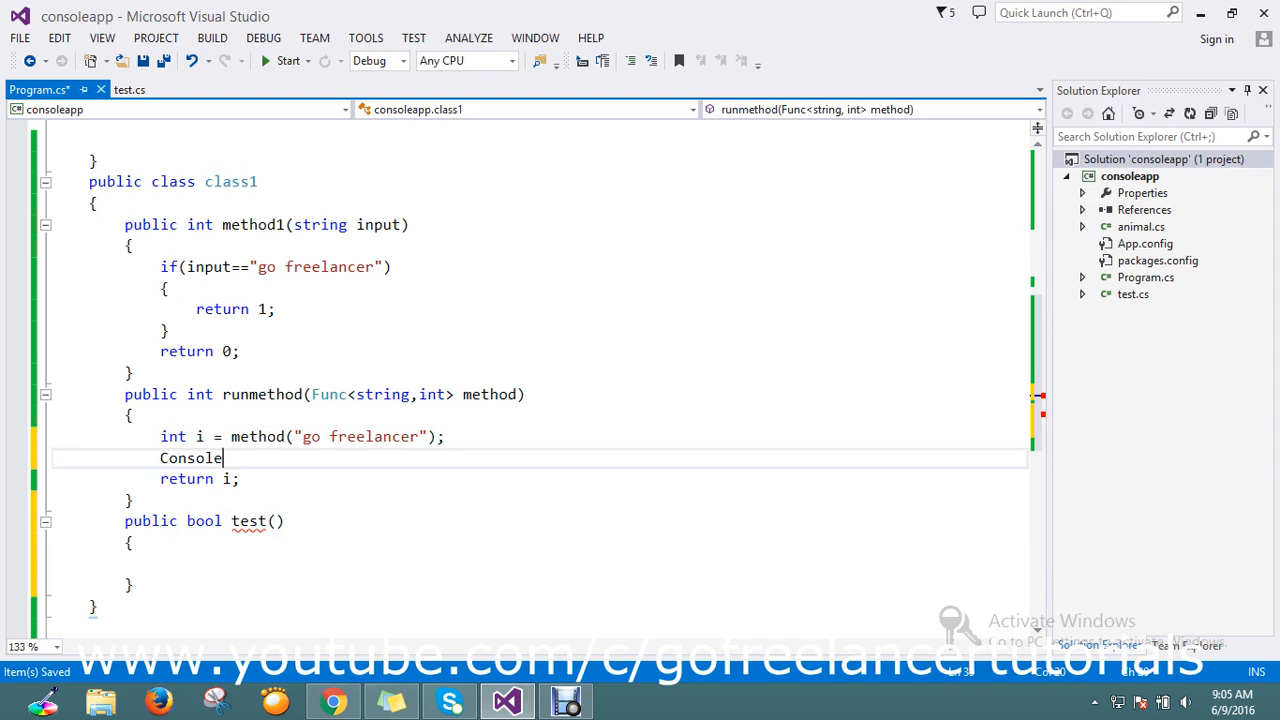
pyautogui.write('.wr')
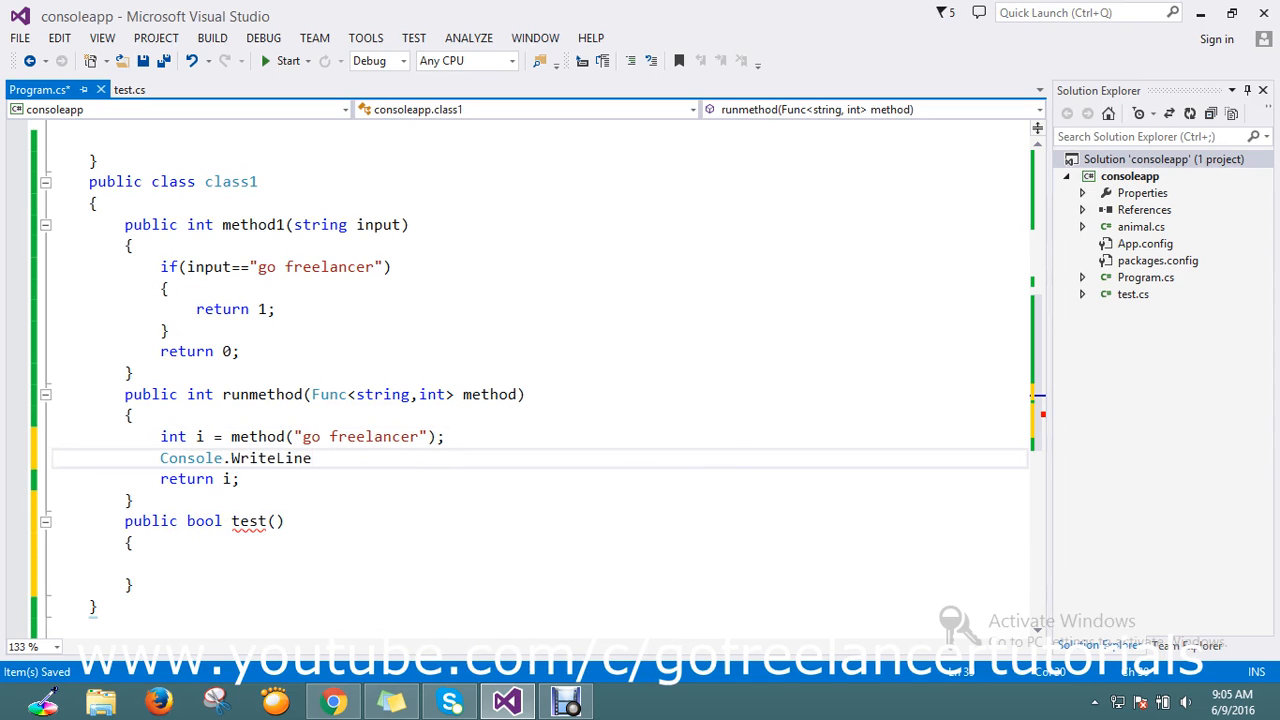
pyautogui.write('(')
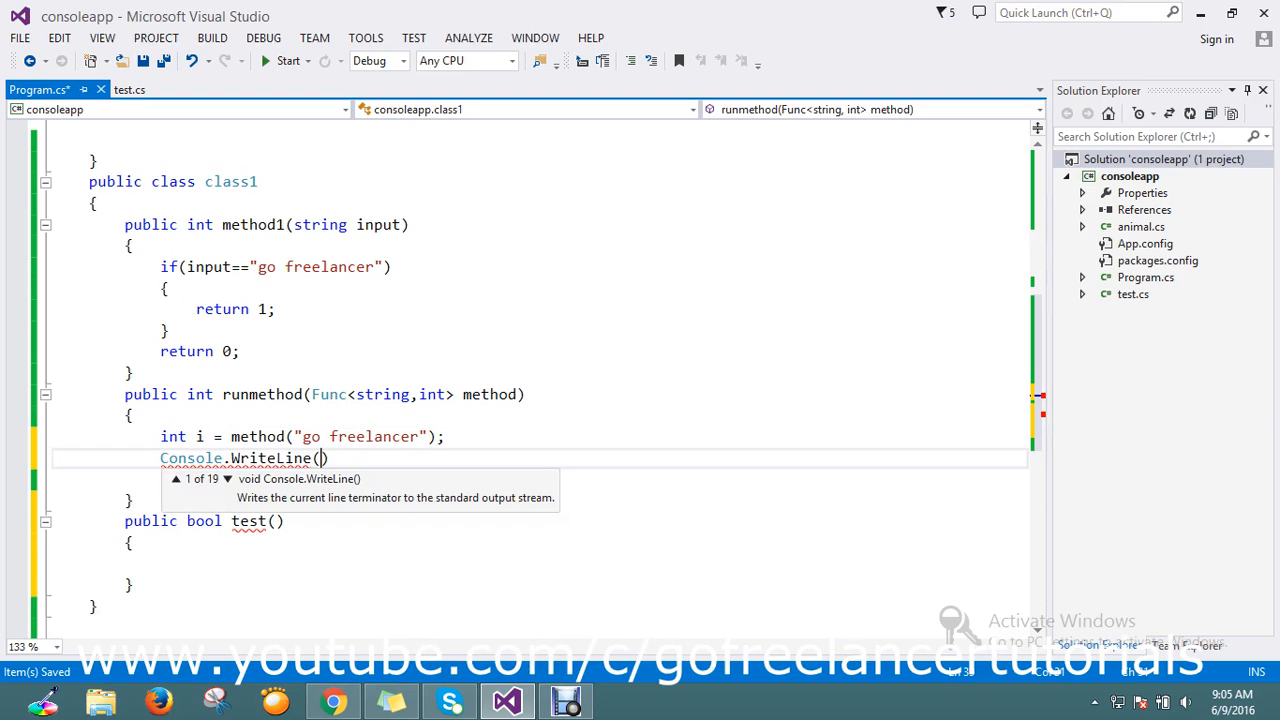
pyautogui.write('i')
pyautogui.write('return i;')
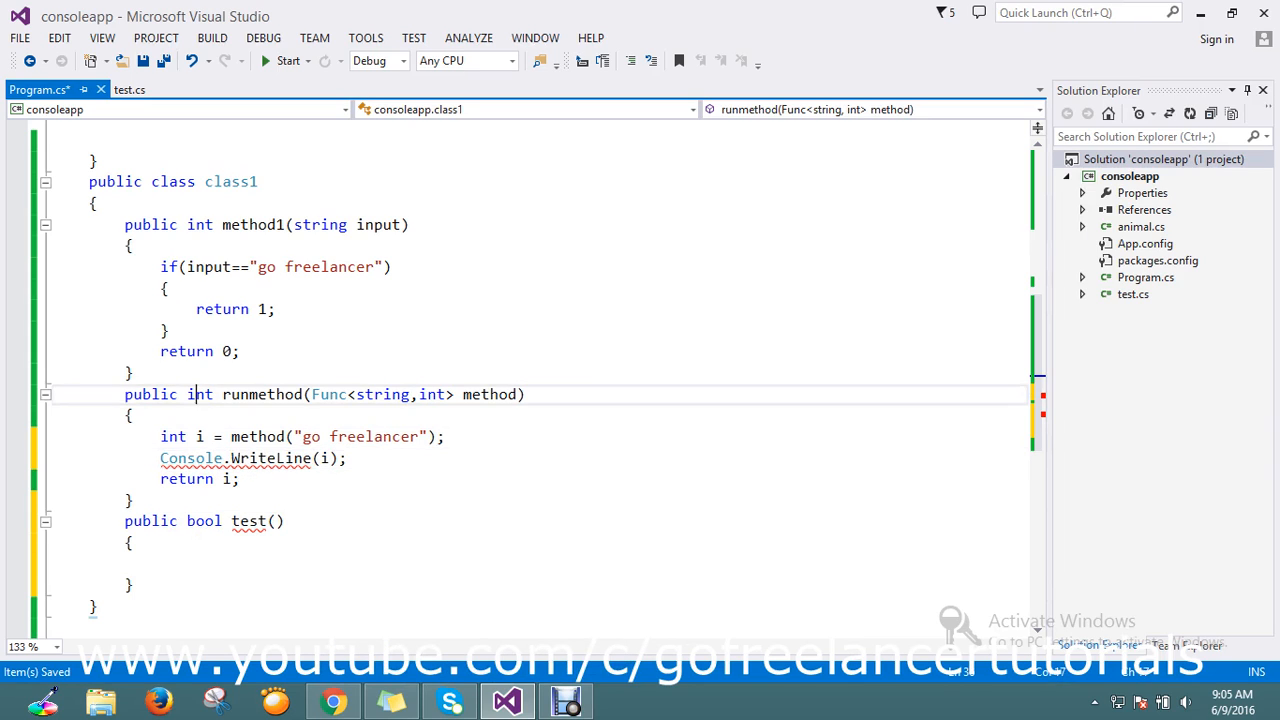
pyautogui.write('void')
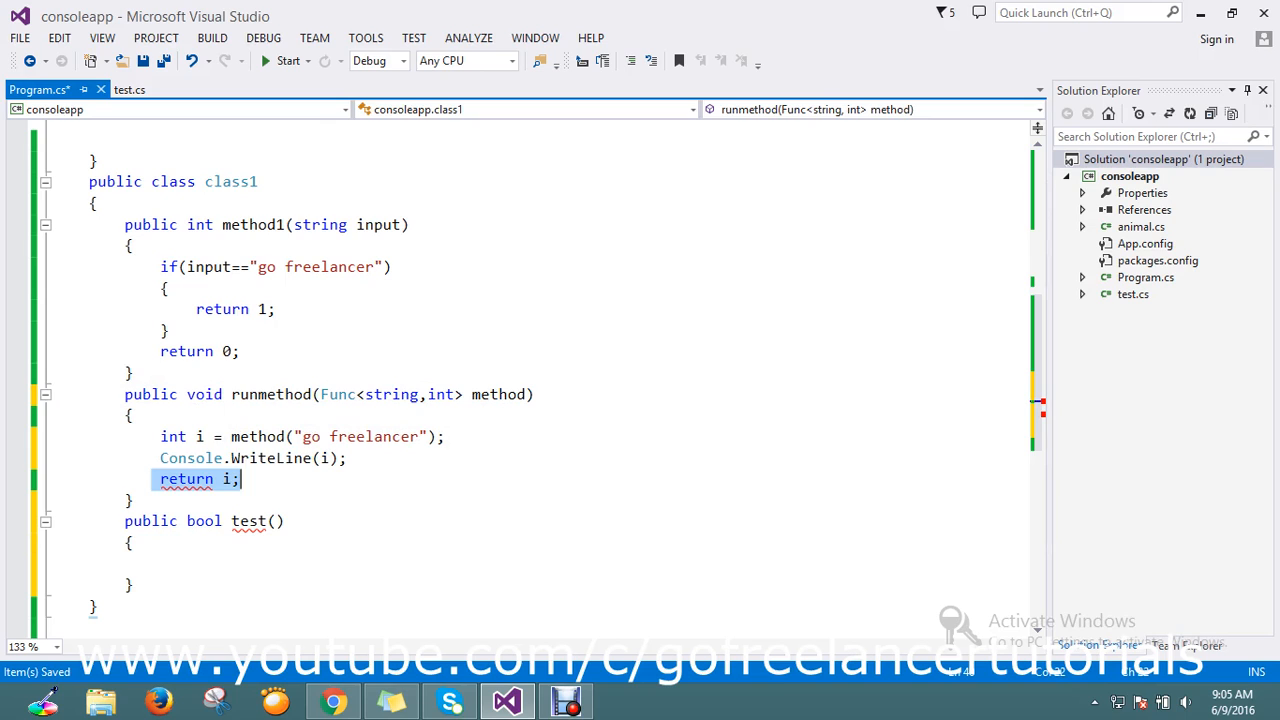
pyautogui.write('con')
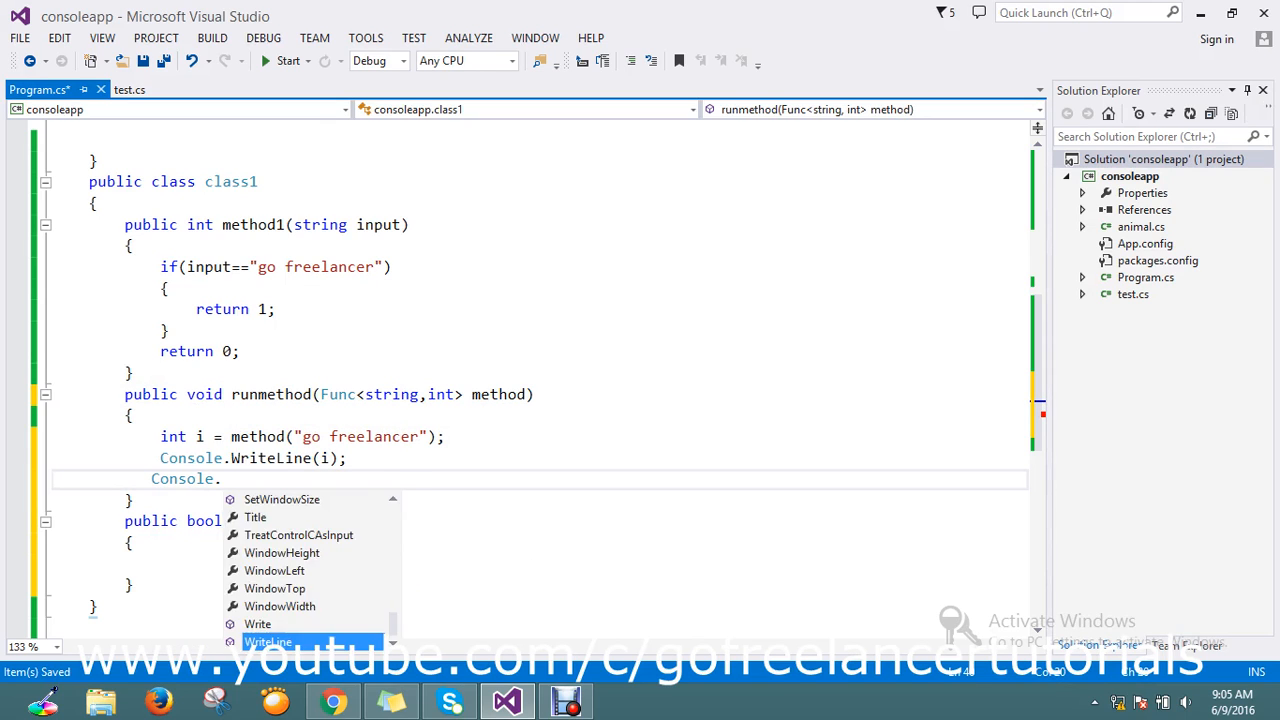
pyautogui.write('re')
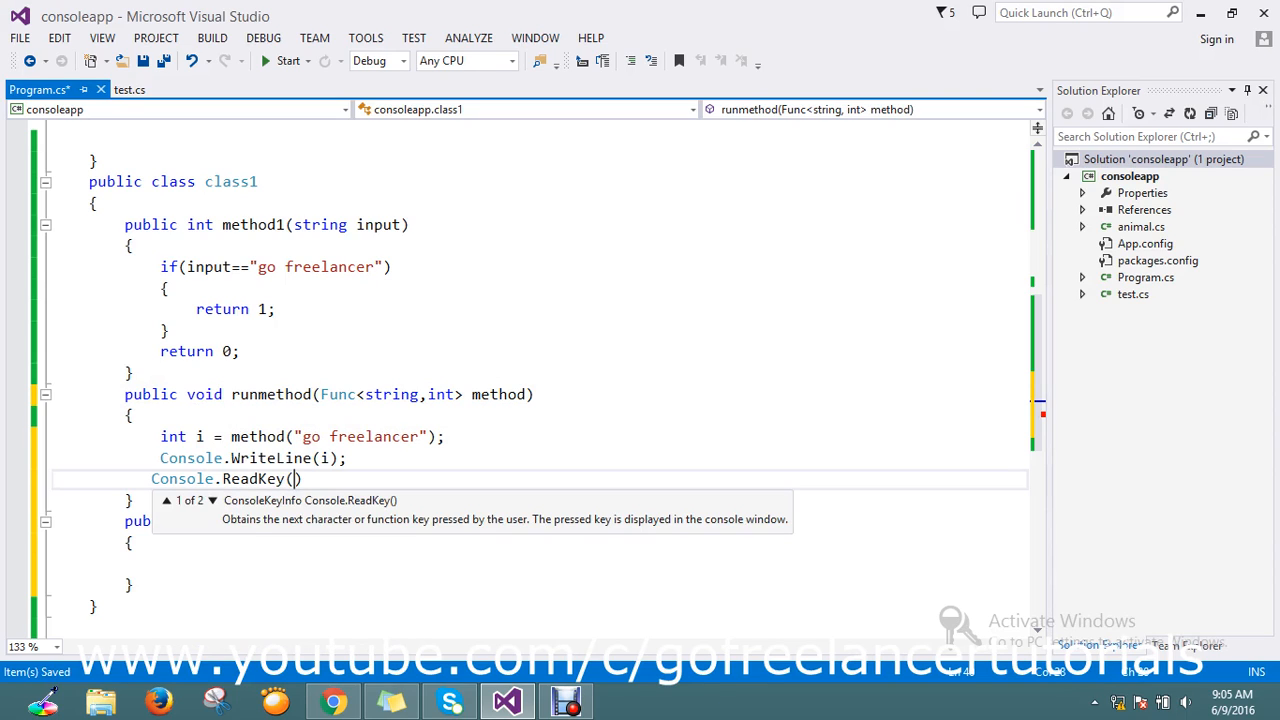
pyautogui.write(');')
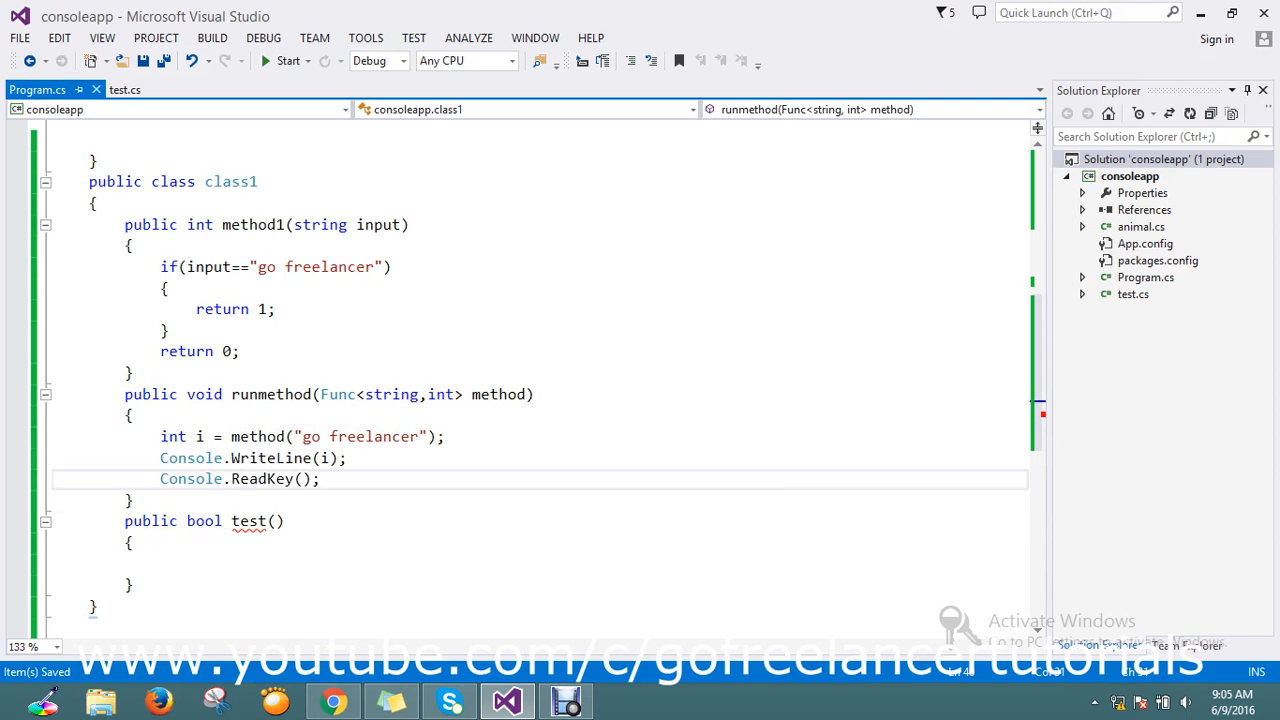
# Change test()'s return type from bool to void.
pyautogui.doubleClick(204, 520)
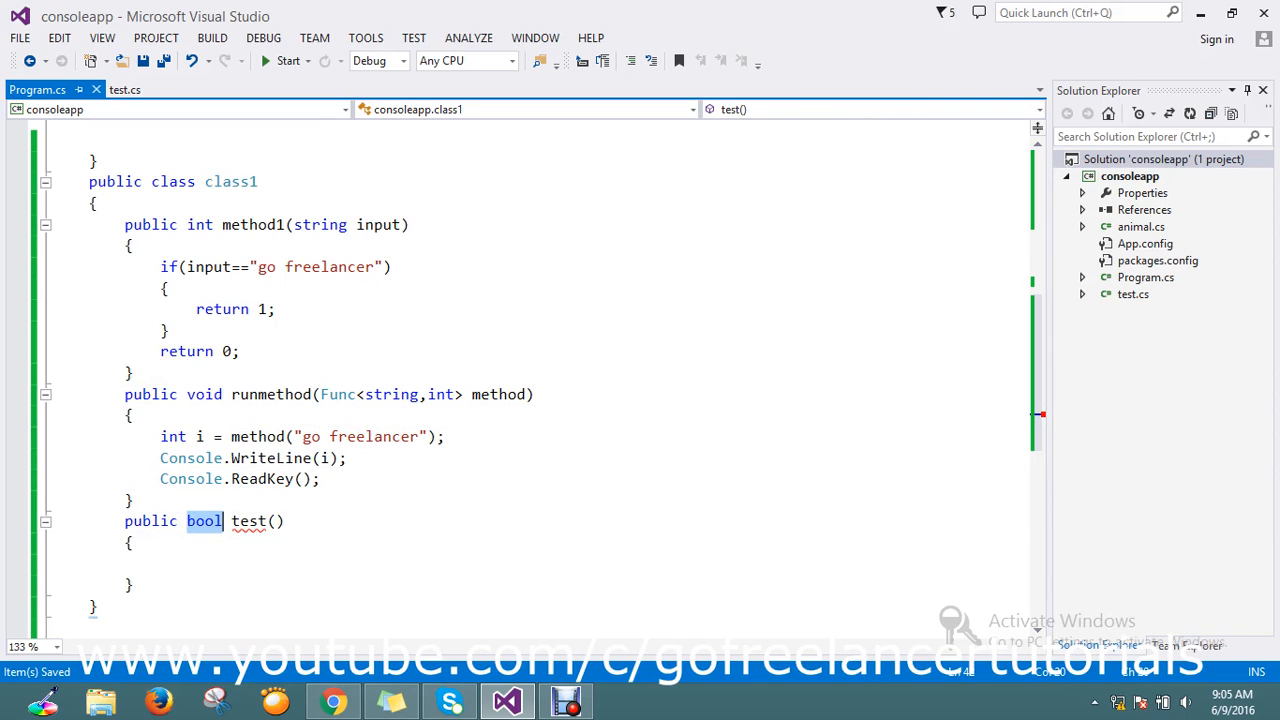
pyautogui.write('void')
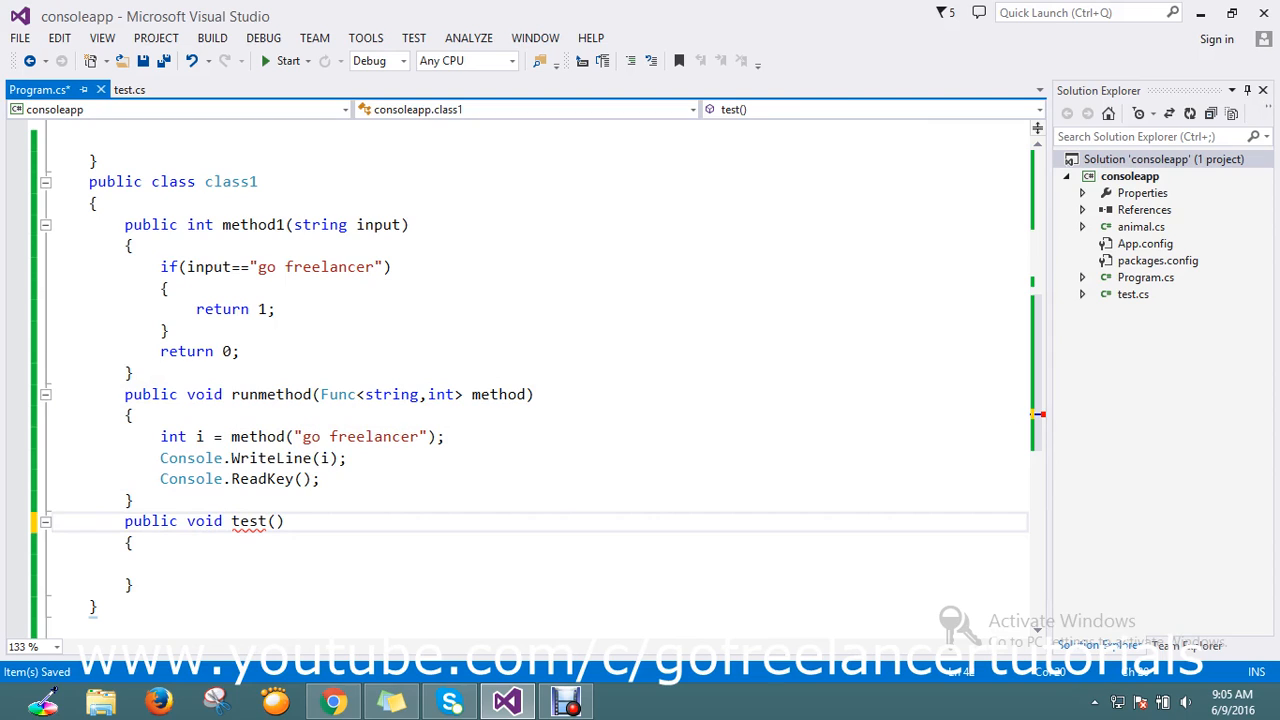
pyautogui.click(222, 520)
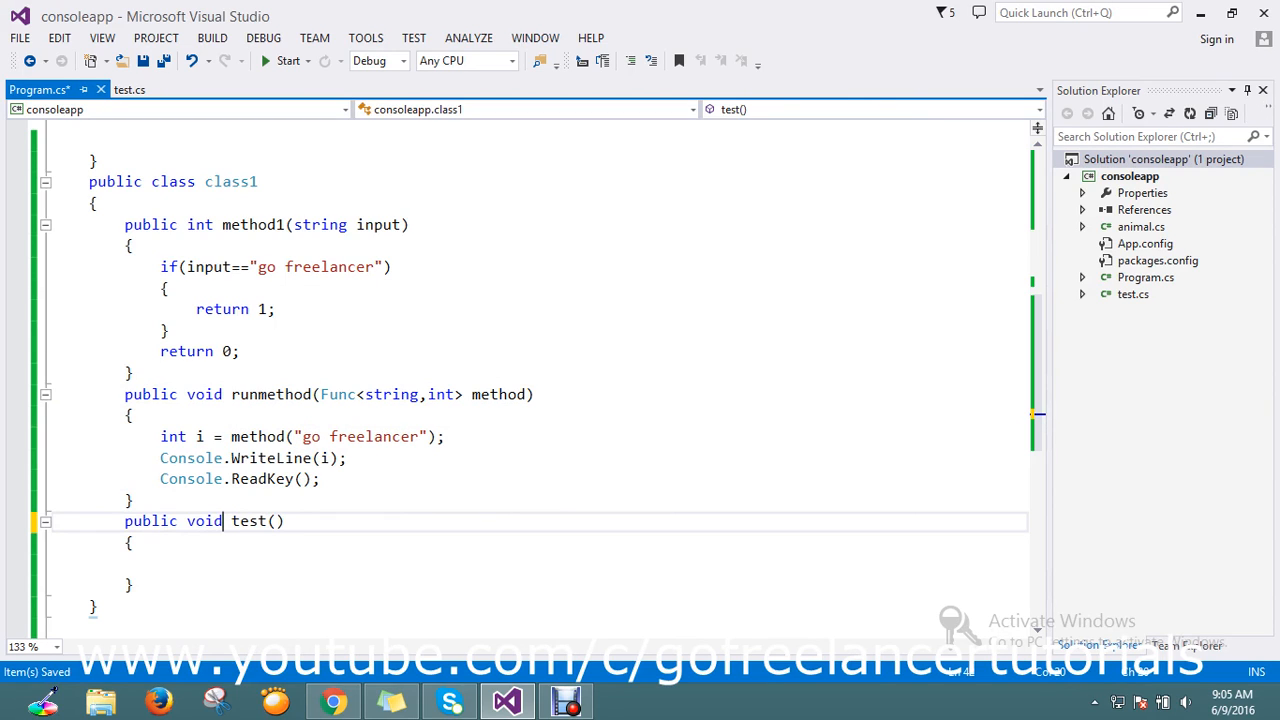
# Call runmethod(method1); inside test()'s body.
pyautogui.doubleClick(270, 394)
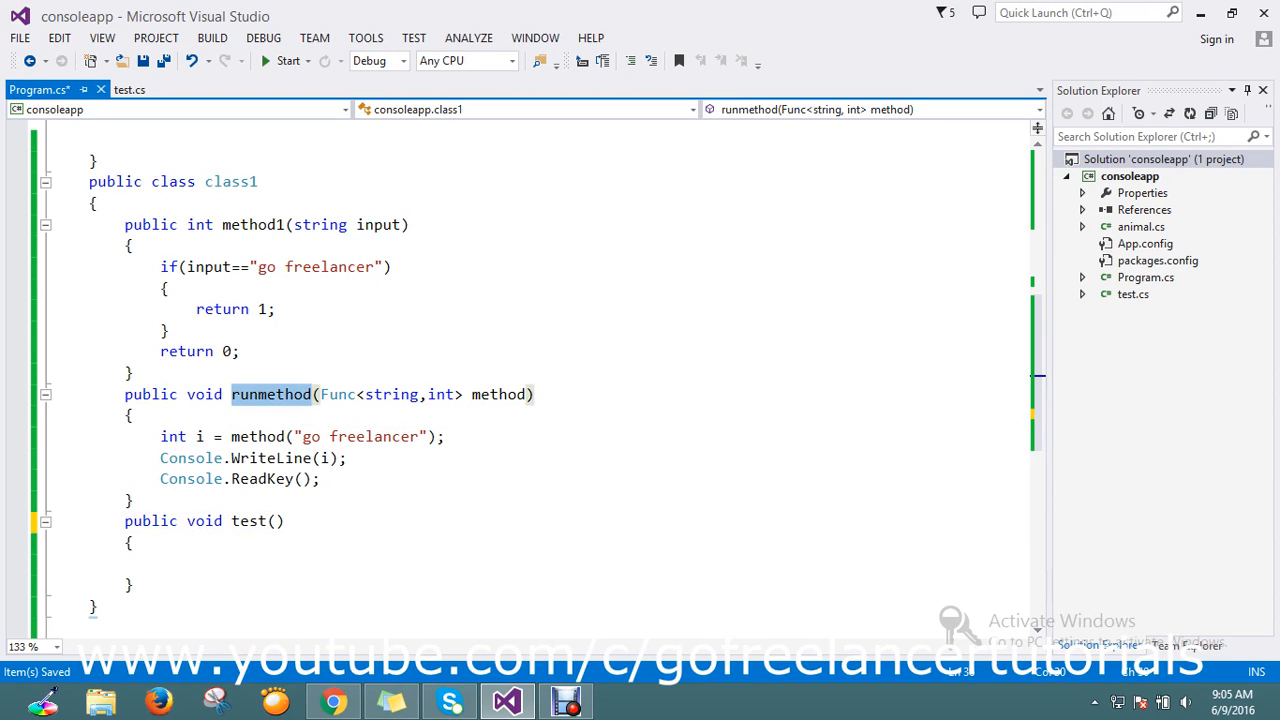
pyautogui.write('runmethod')
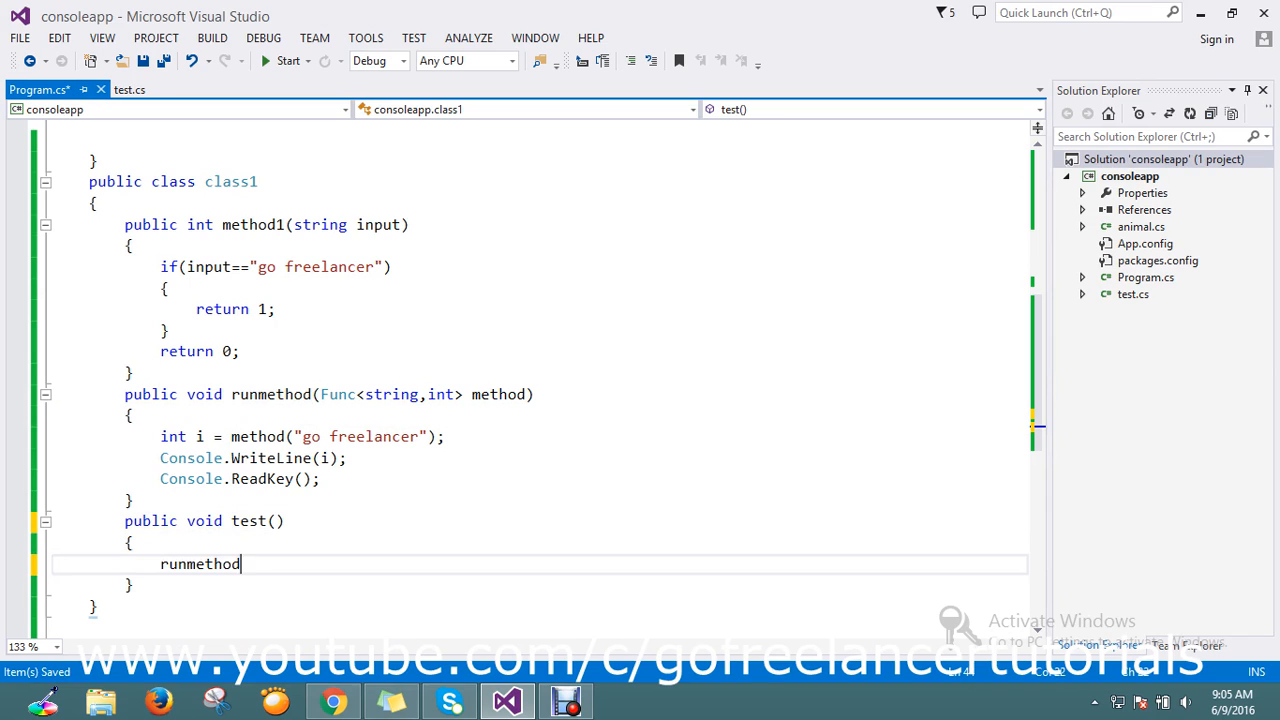
pyautogui.write('(')
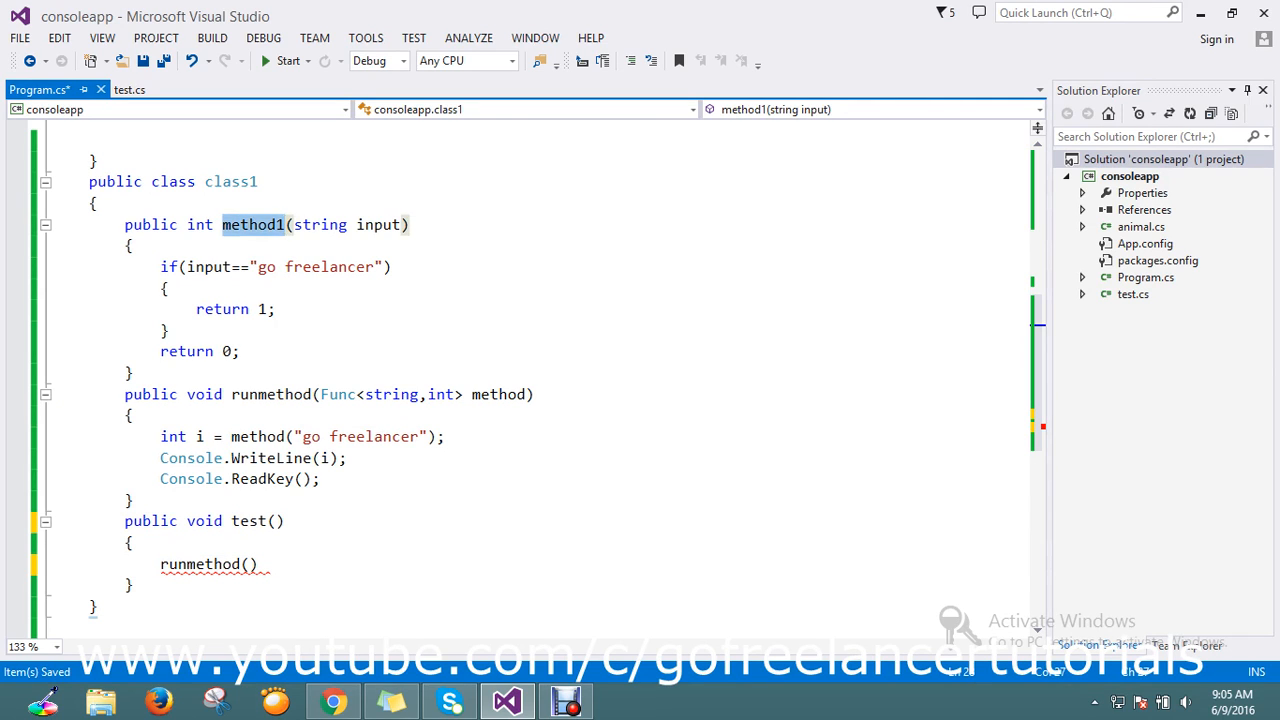
pyautogui.write('method1')
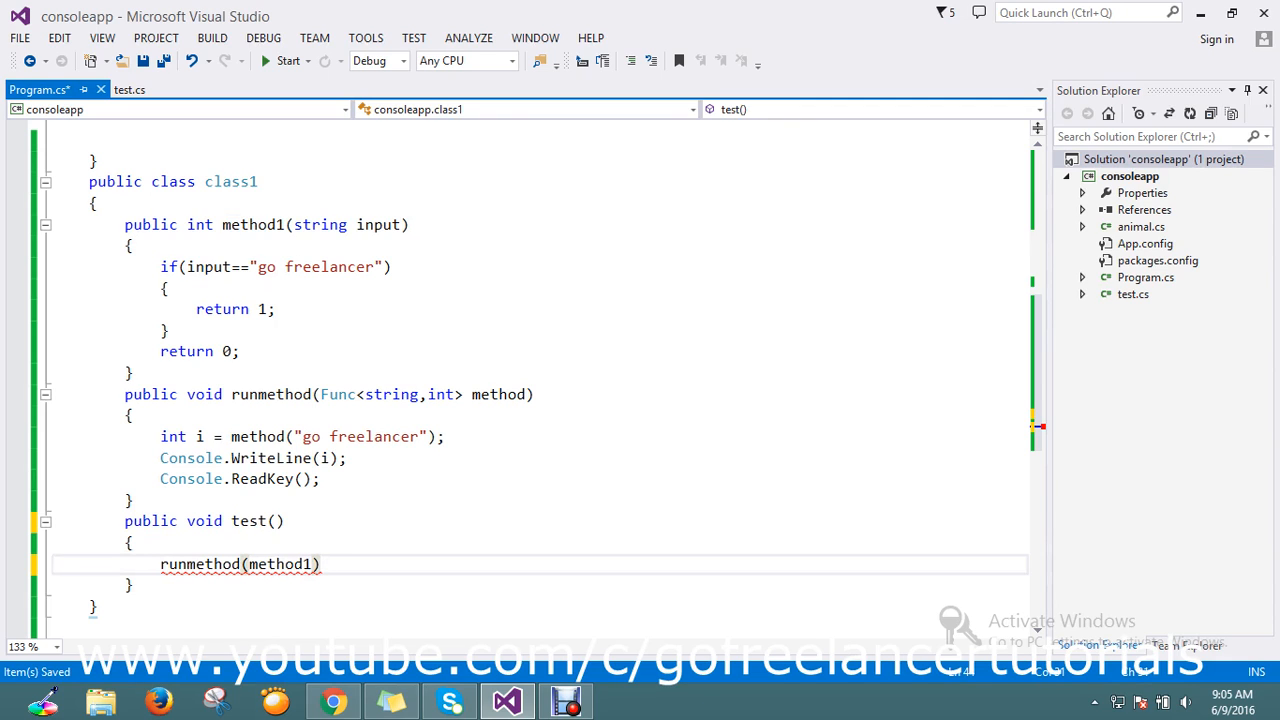
pyautogui.write(';')
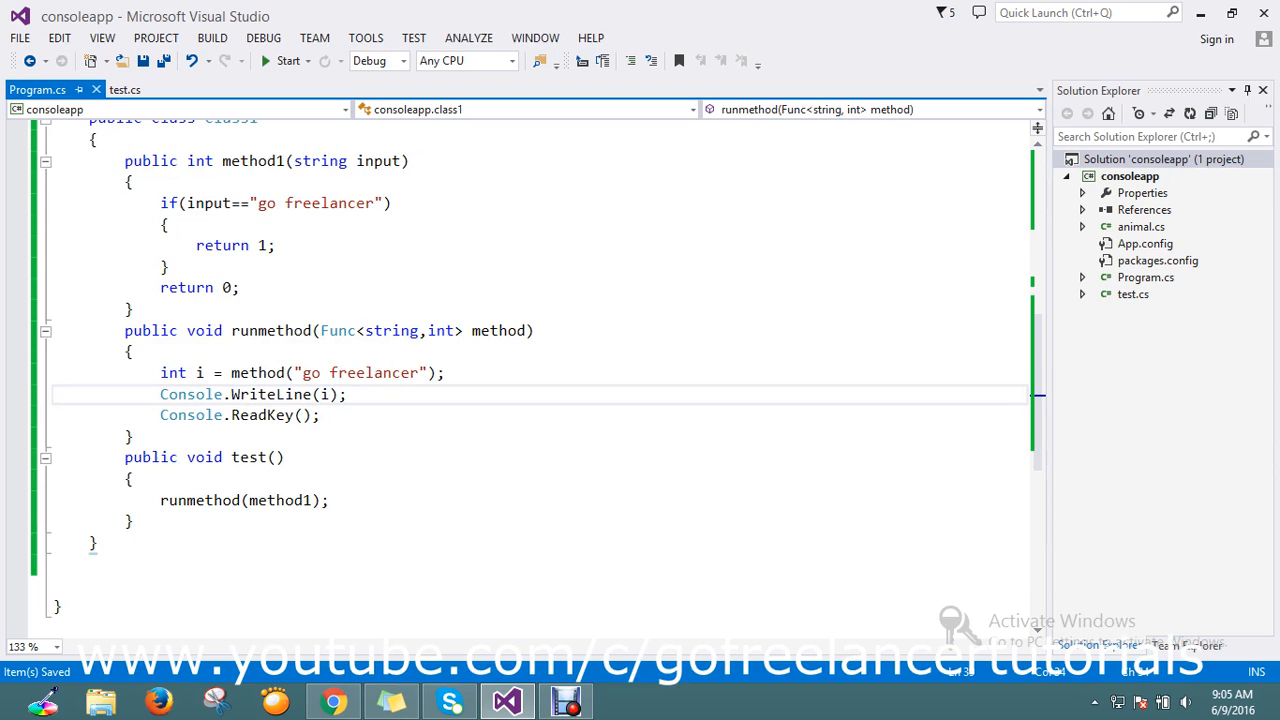
pyautogui.scroll(3)
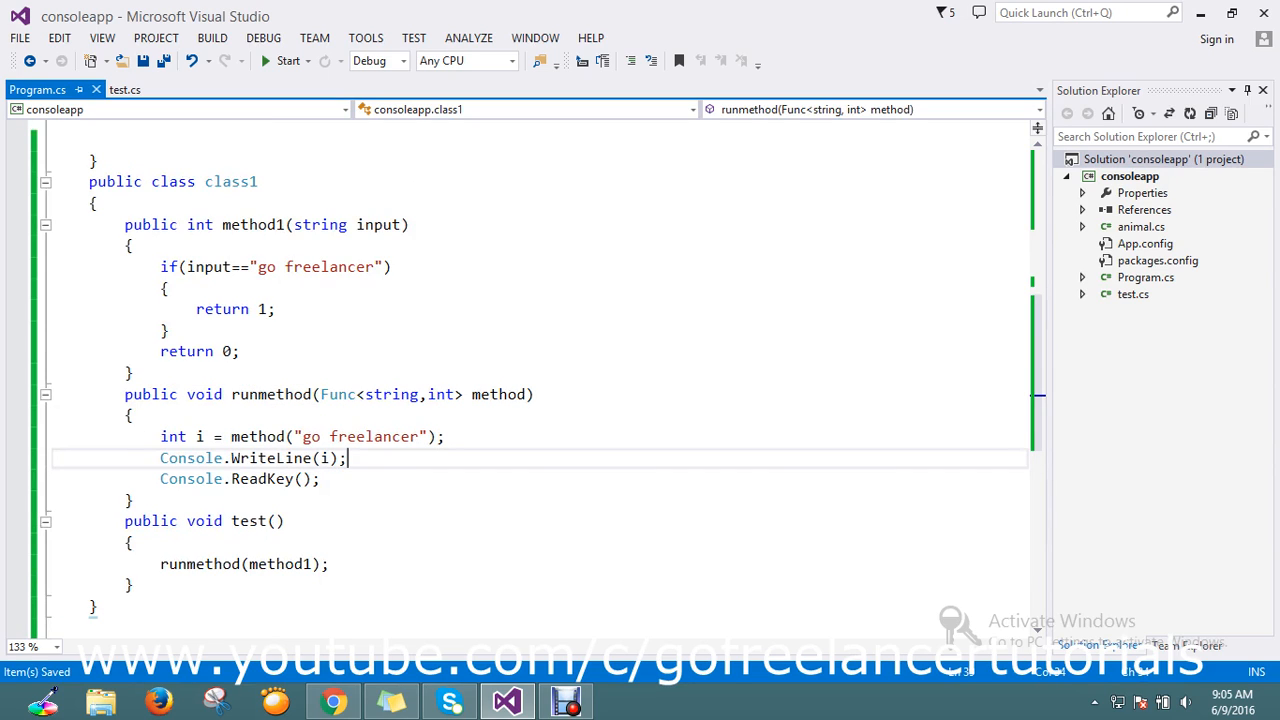
pyautogui.click(108, 224)
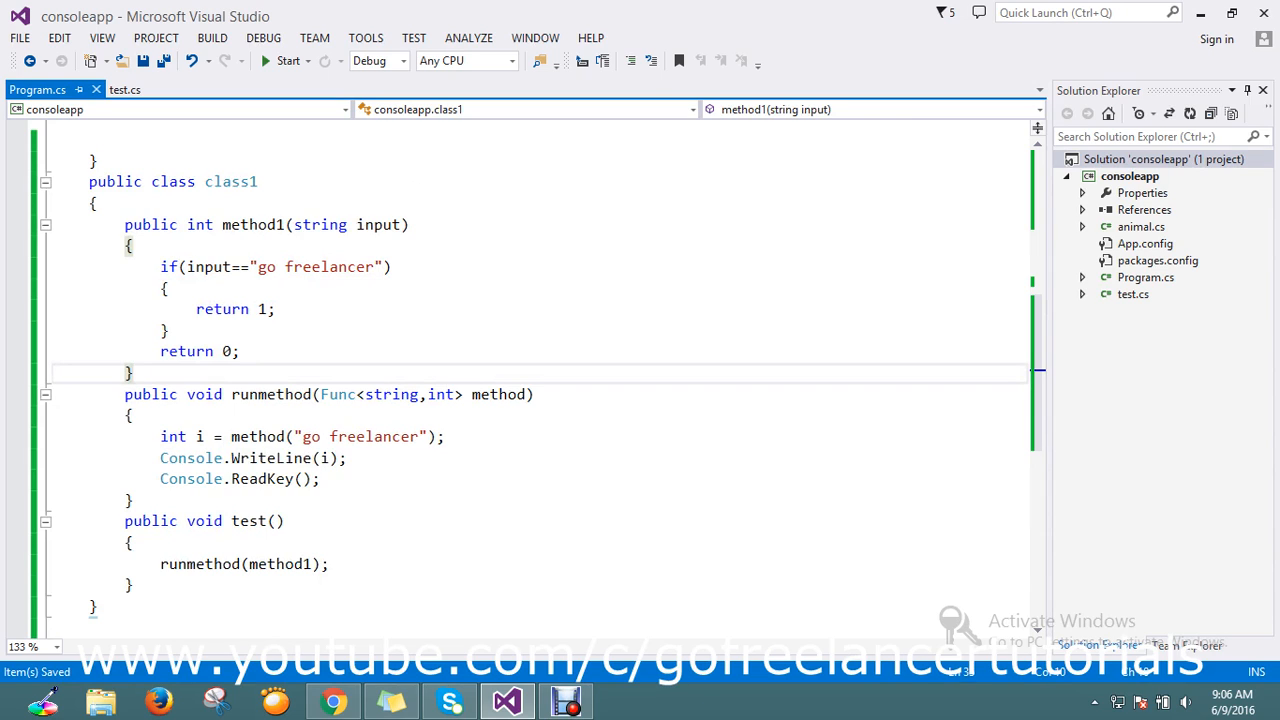
# Add string method2 returning "go freelancer" on a match and "null" otherwise.
pyautogui.doubleClick(258, 436)
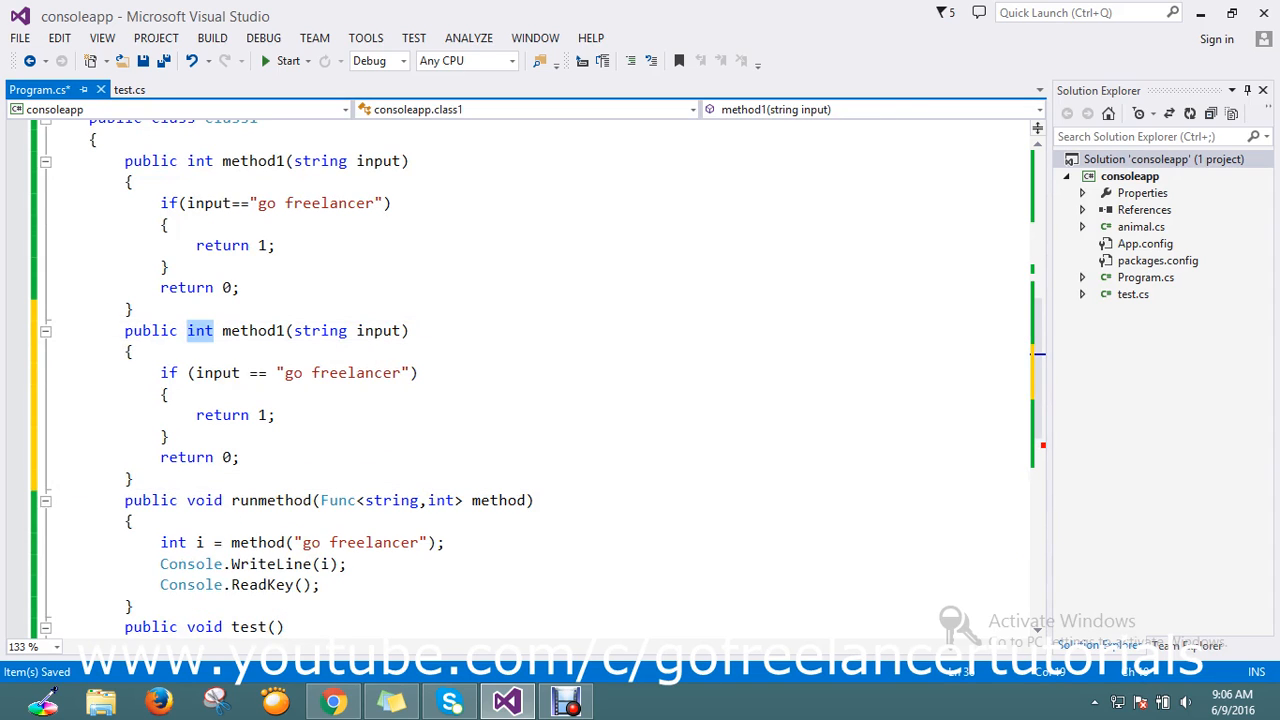
pyautogui.write('string')
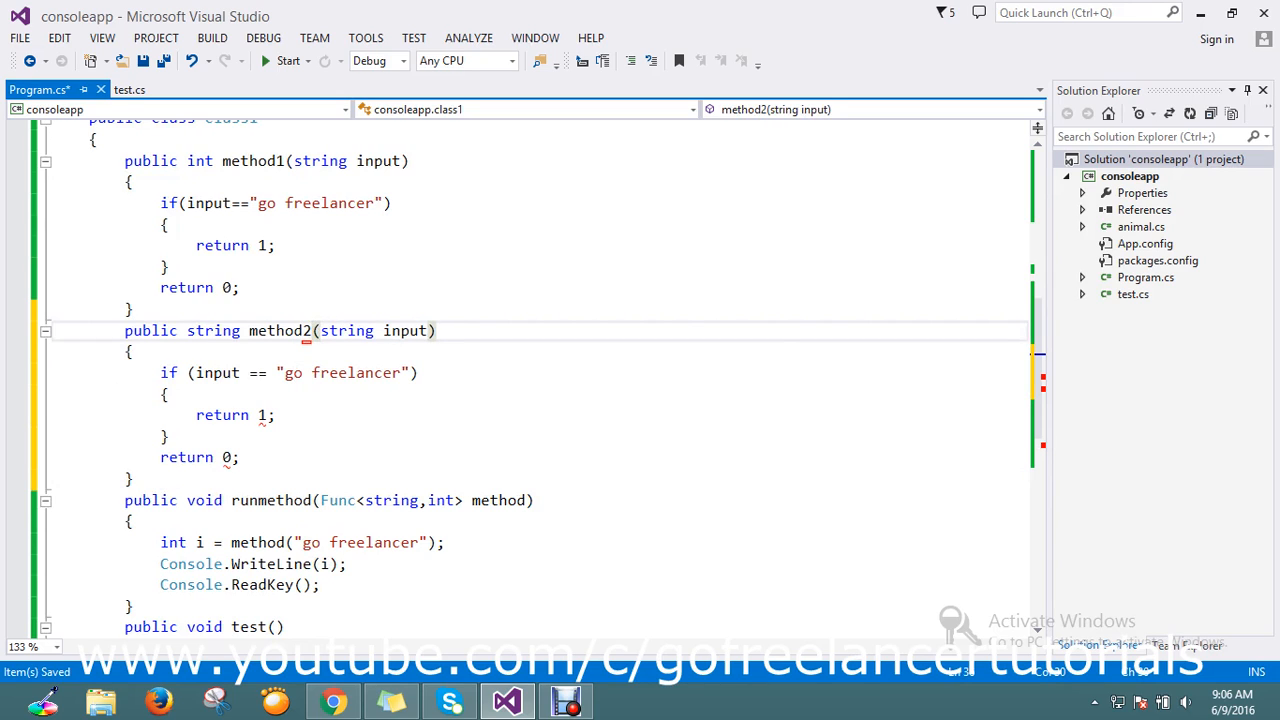
pyautogui.doubleClick(280, 330)
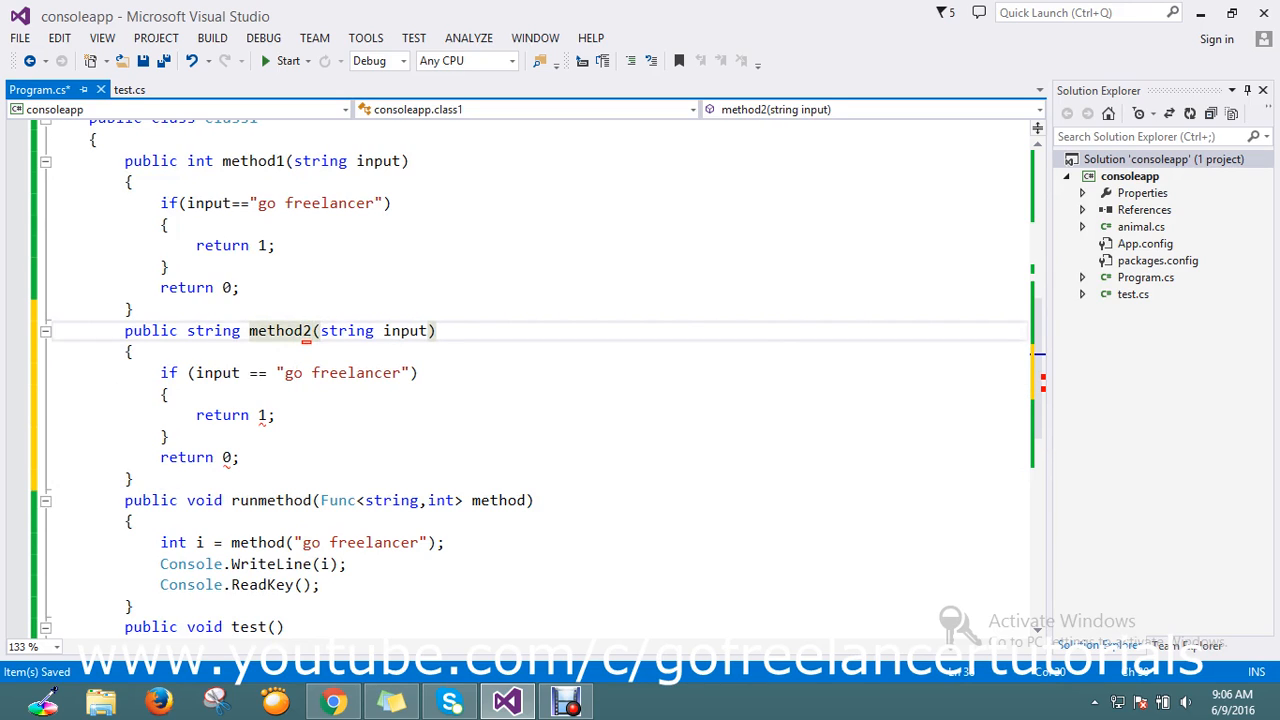
pyautogui.doubleClick(344, 372)
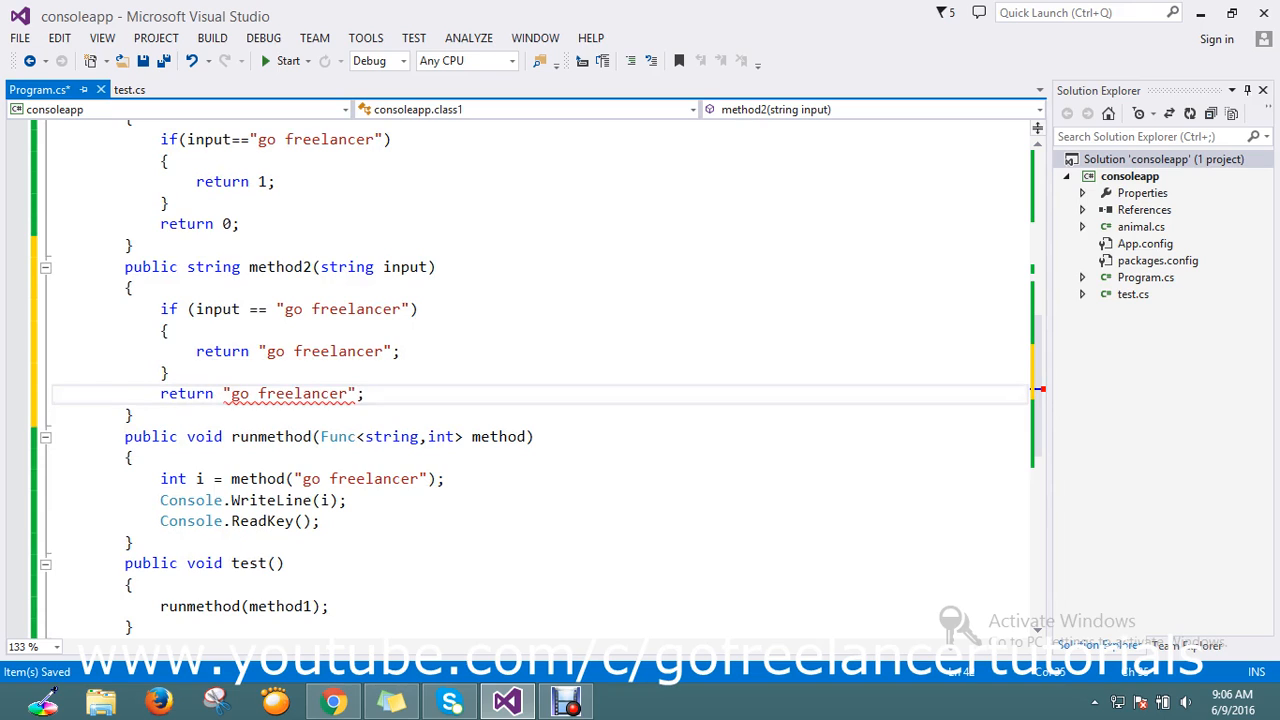
pyautogui.doubleClick(288, 392)
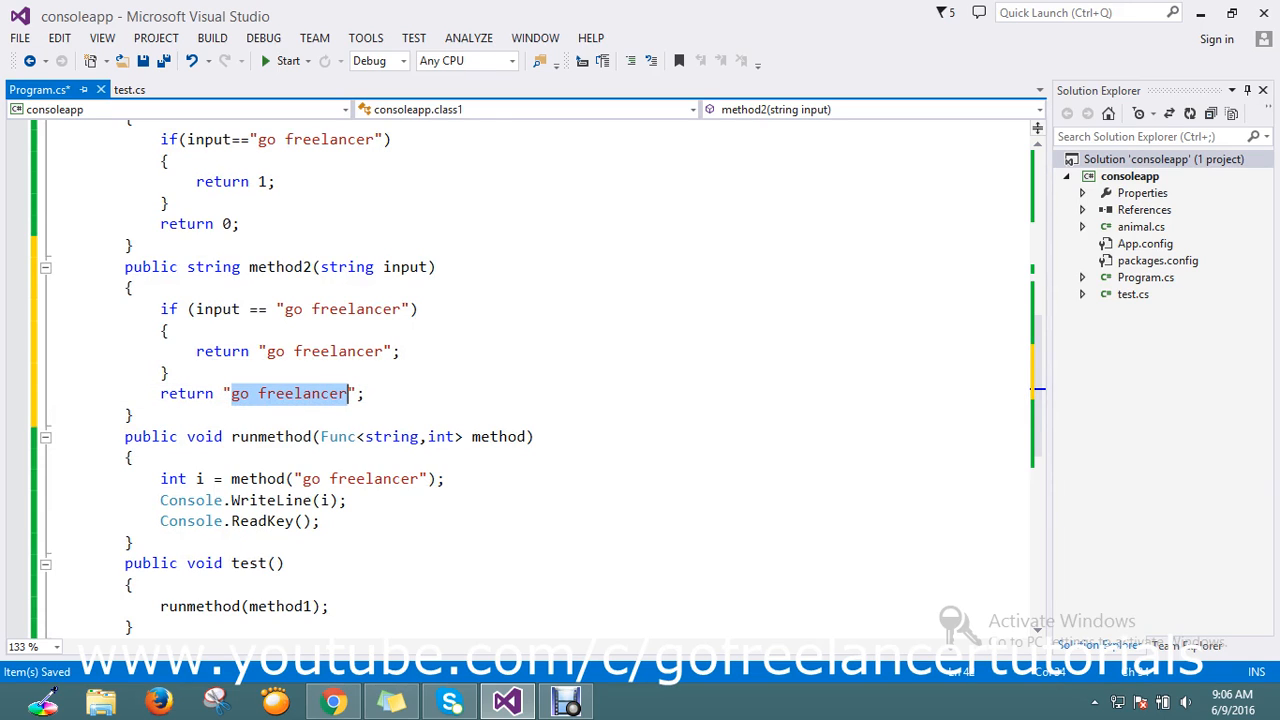
pyautogui.write('null";')
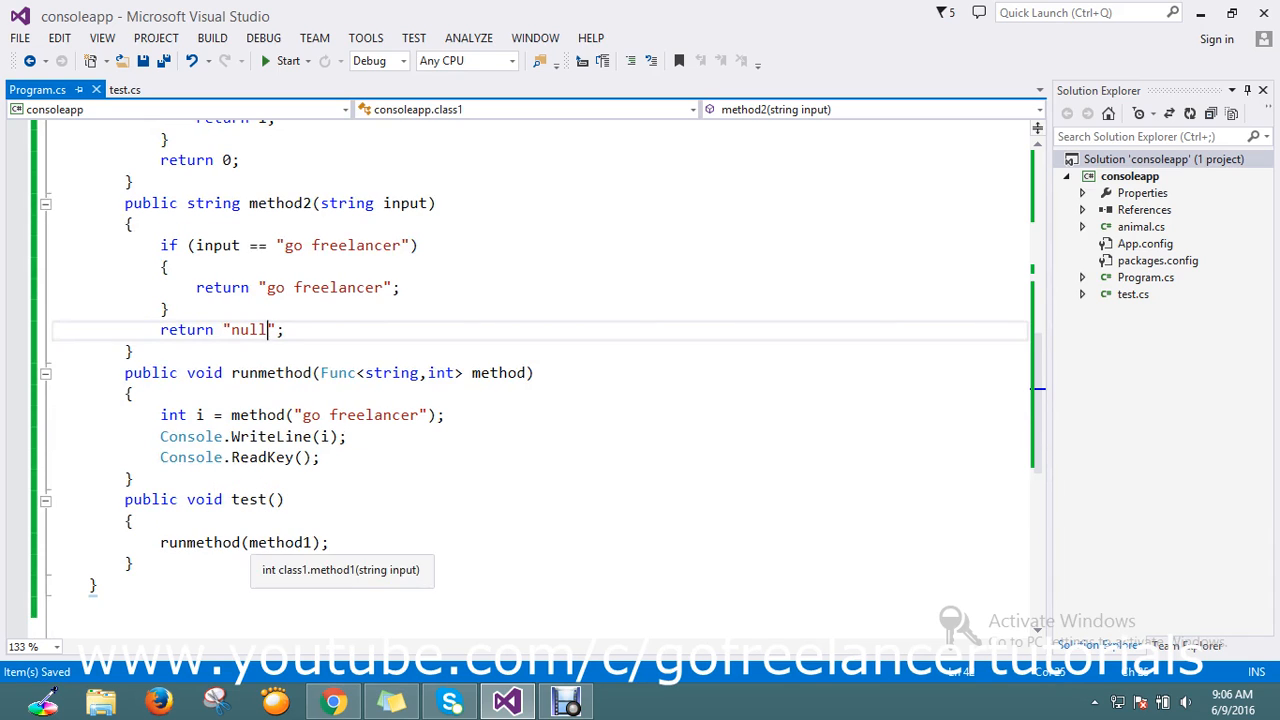
pyautogui.click(310, 542)
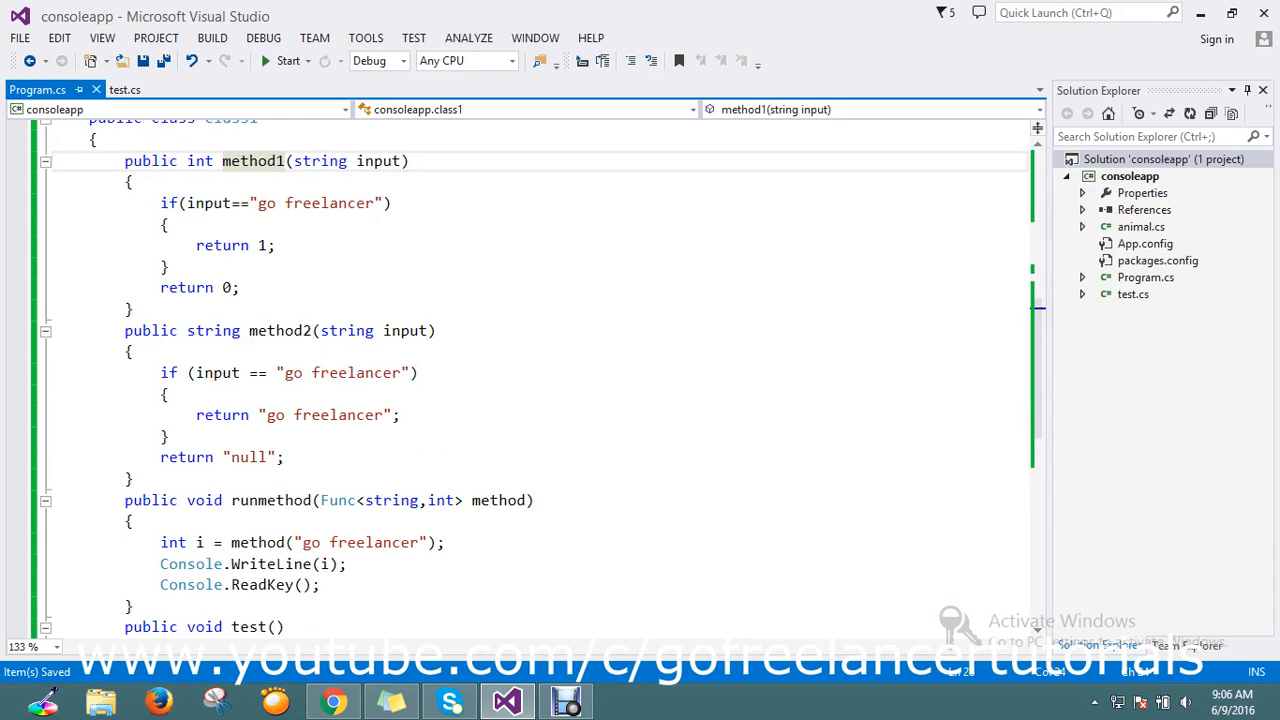
pyautogui.scroll(-3)
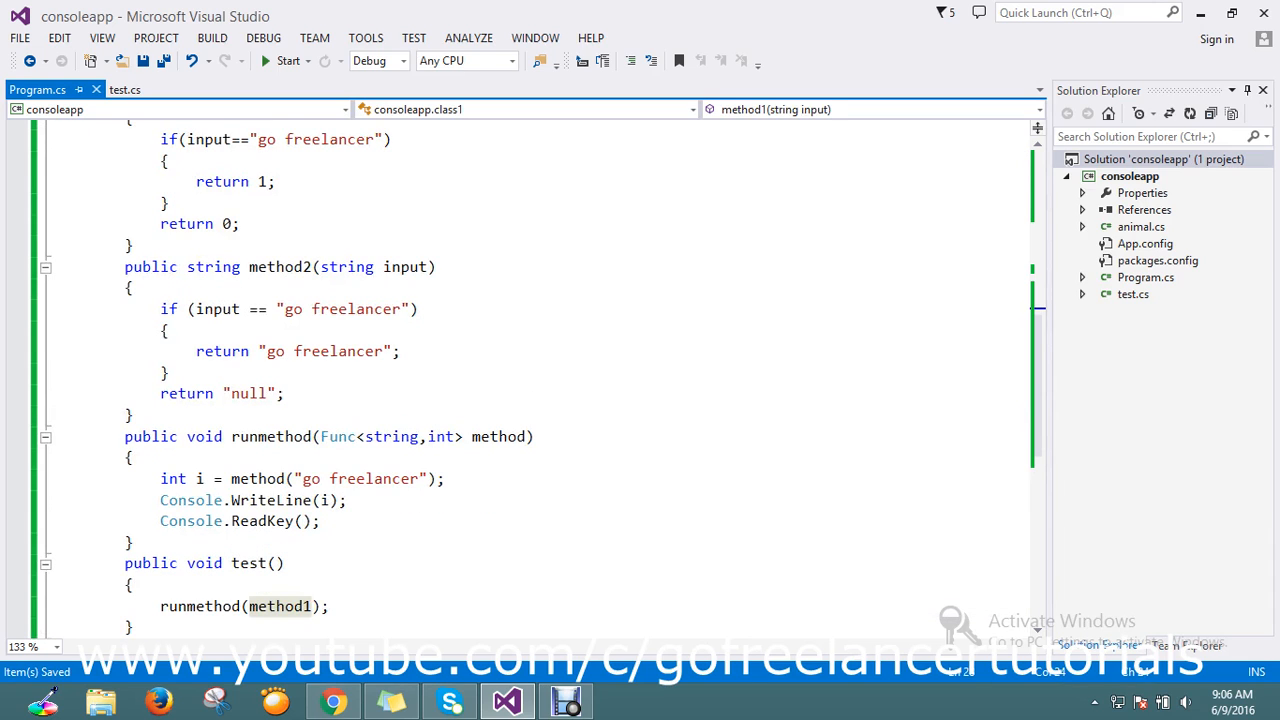
pyautogui.doubleClick(358, 478)
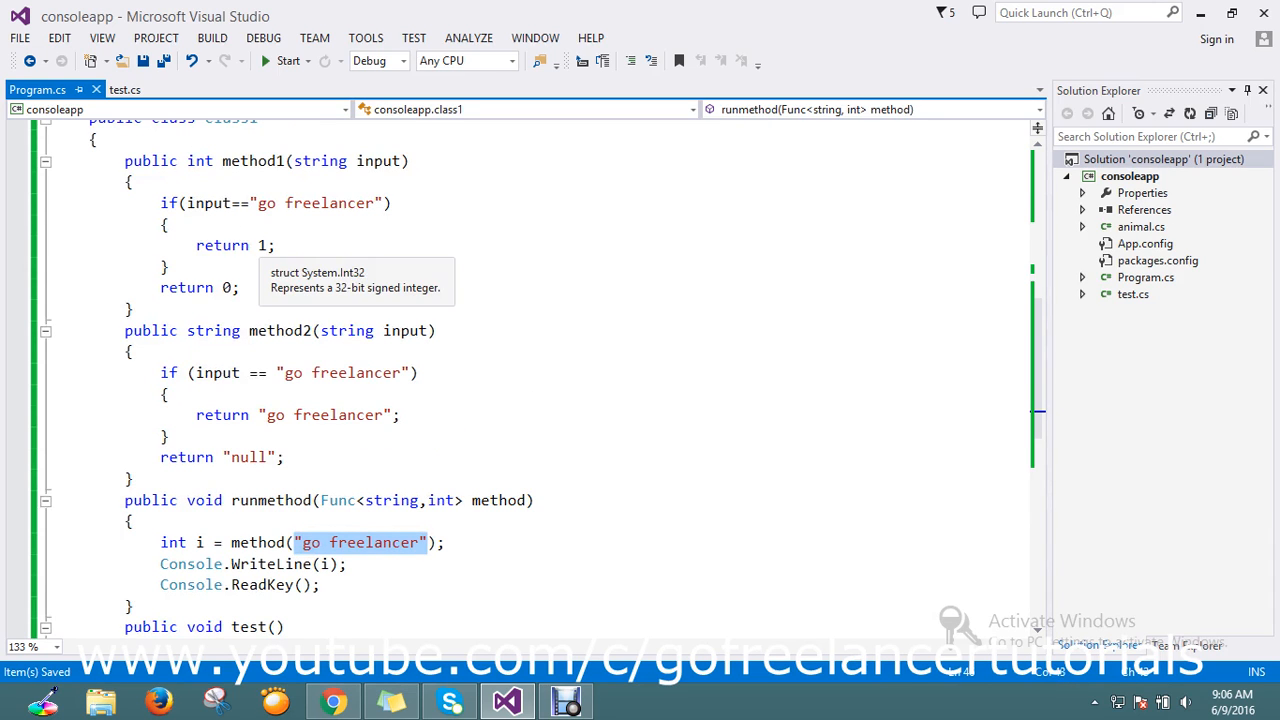
pyautogui.scroll(-3)
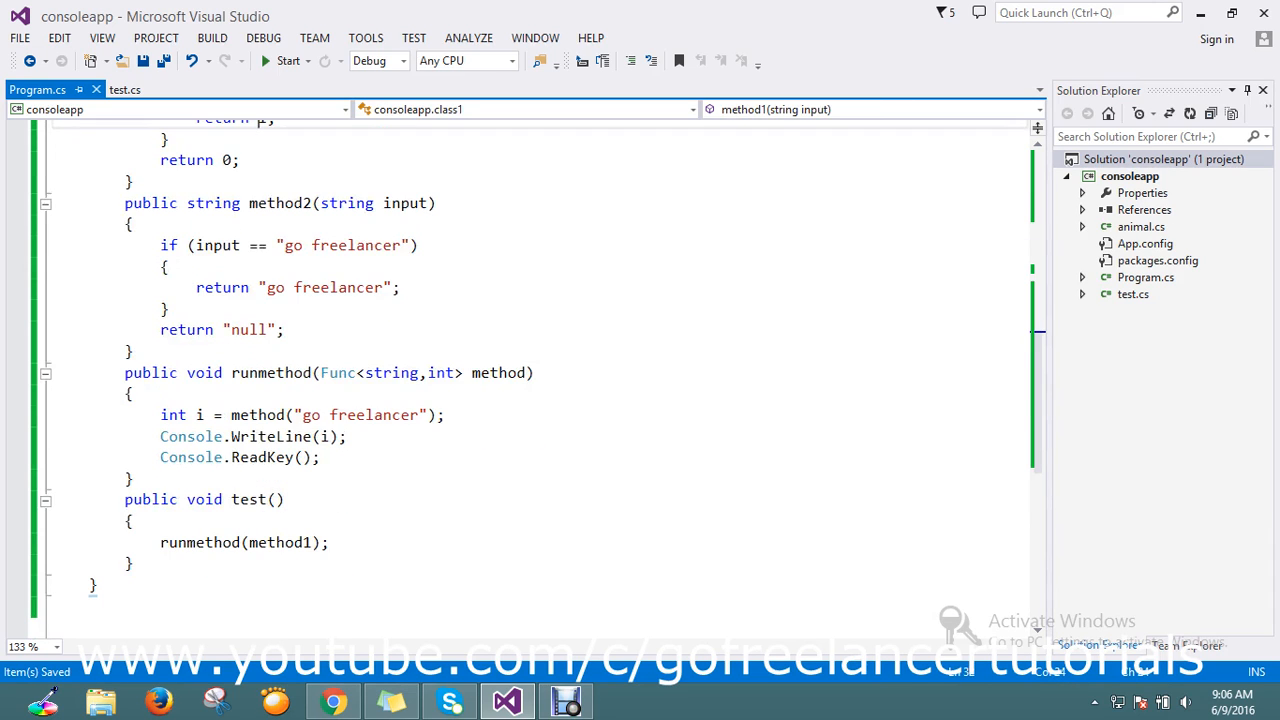
pyautogui.click(270, 542)
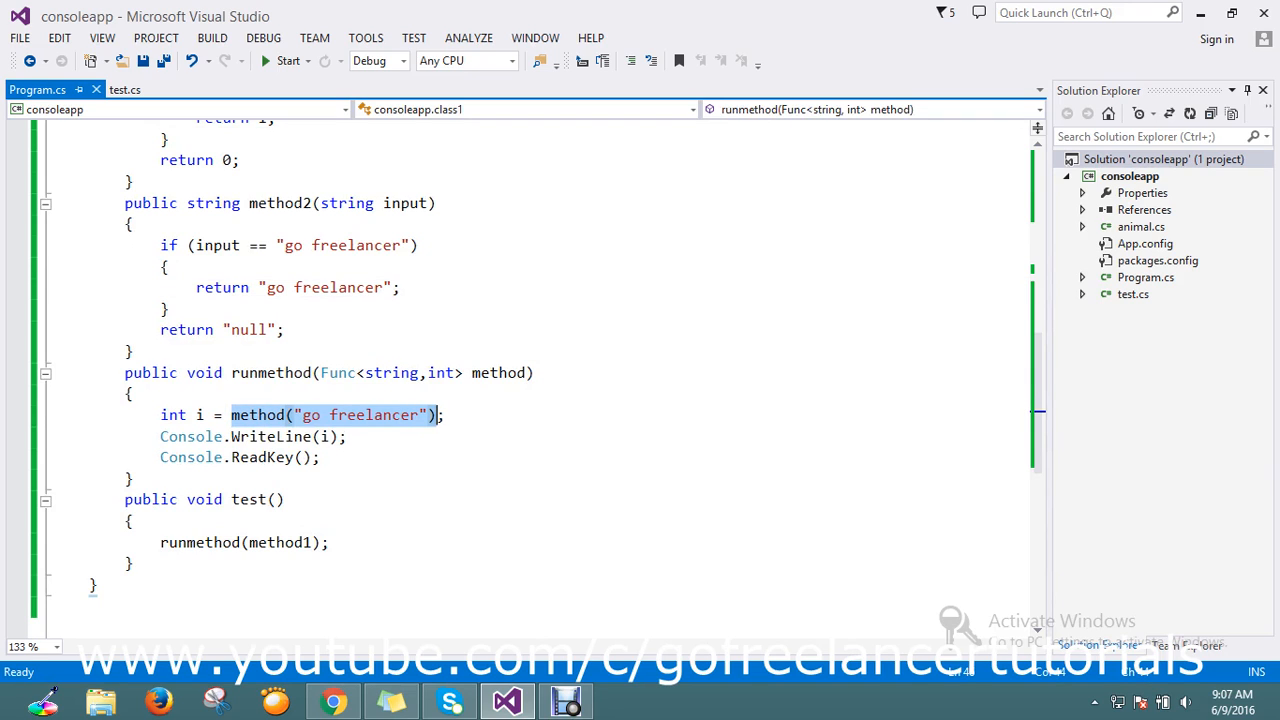
# Print method("go freelancer") directly in Console.WriteLine without variable i, and save.
pyautogui.press('Delete')
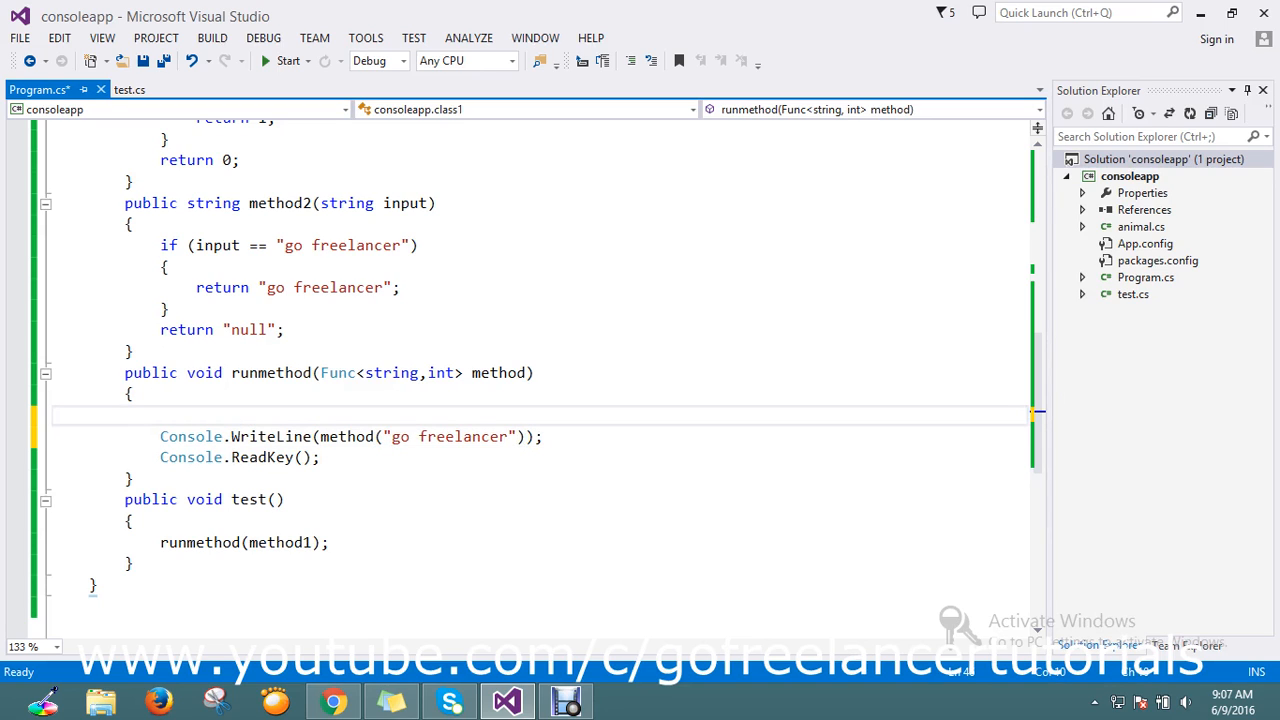
pyautogui.press('ctrl+s')
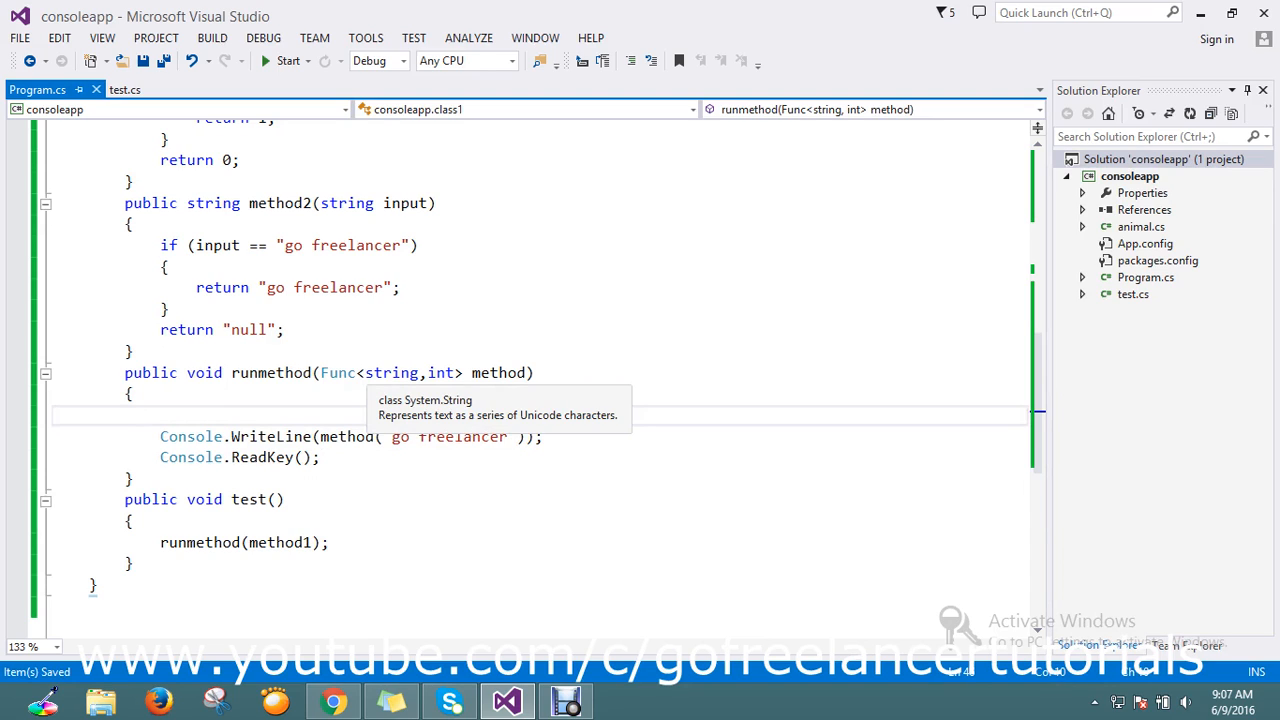
pyautogui.moveTo(440, 372)
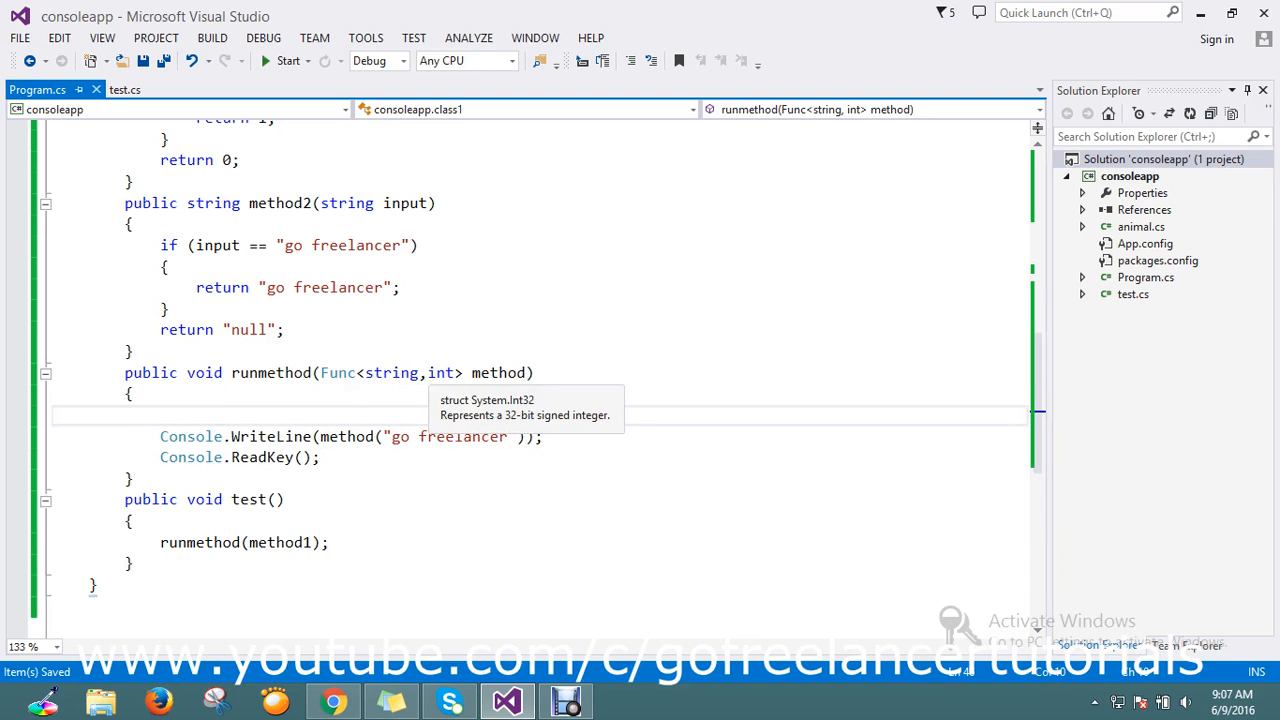
pyautogui.write('v')
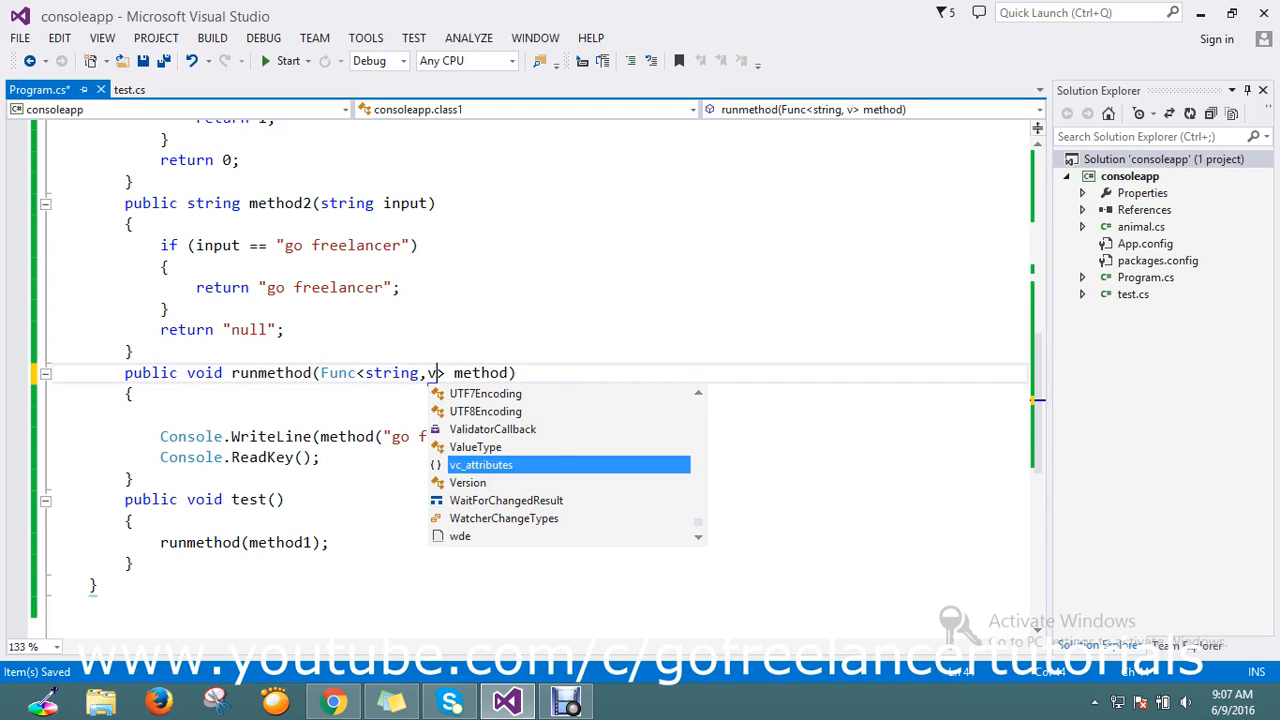
pyautogui.write('ar')
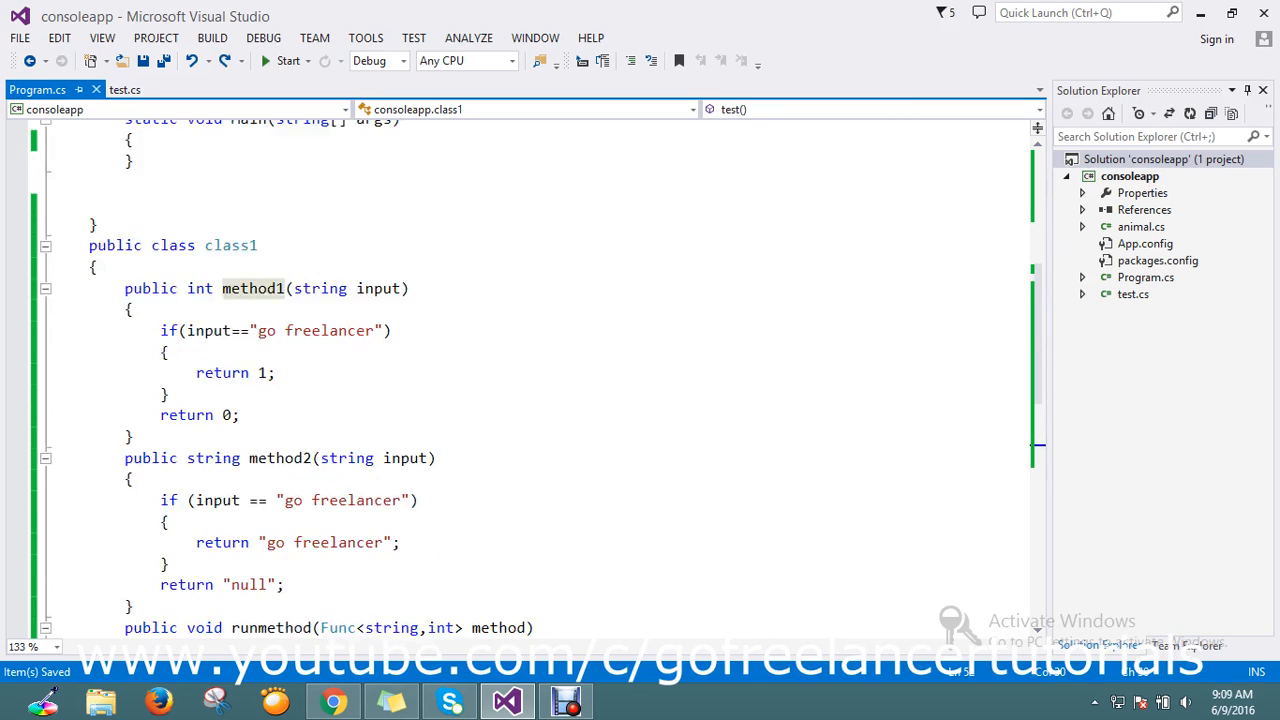
# In Main write class1 cls = new class1(); followed by cls.test();.
pyautogui.scroll(-3)
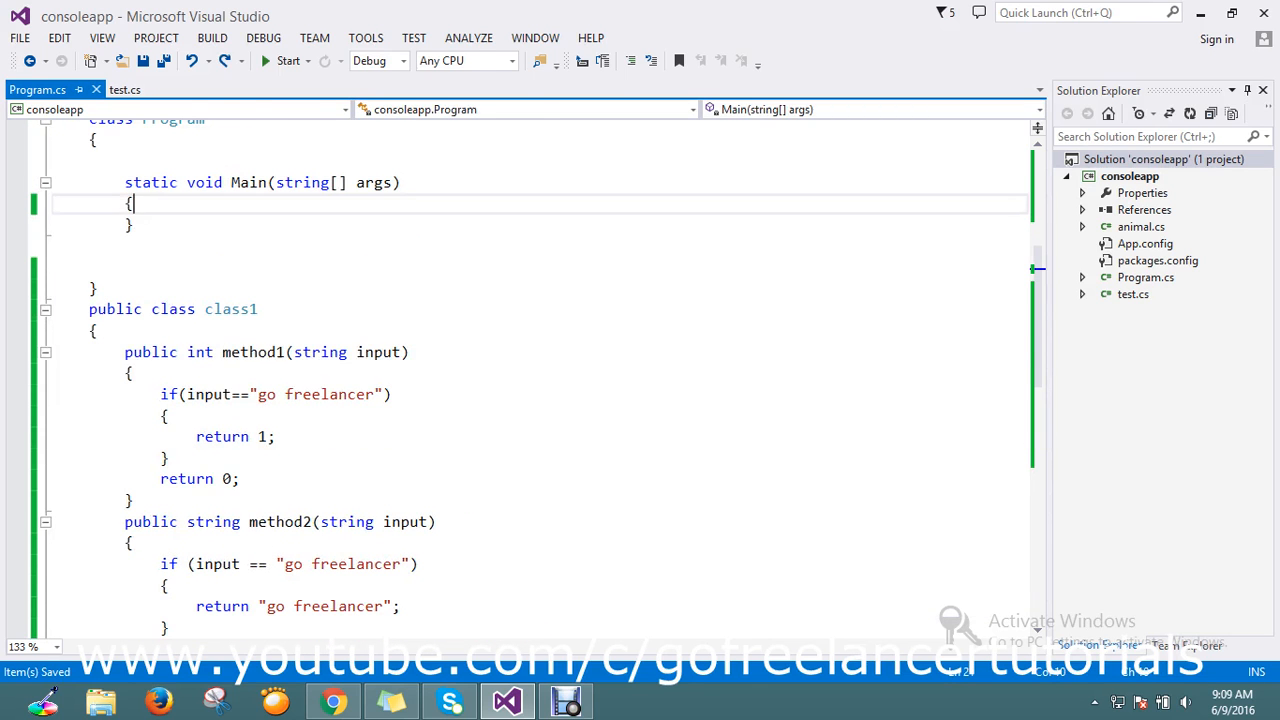
pyautogui.write('class1')
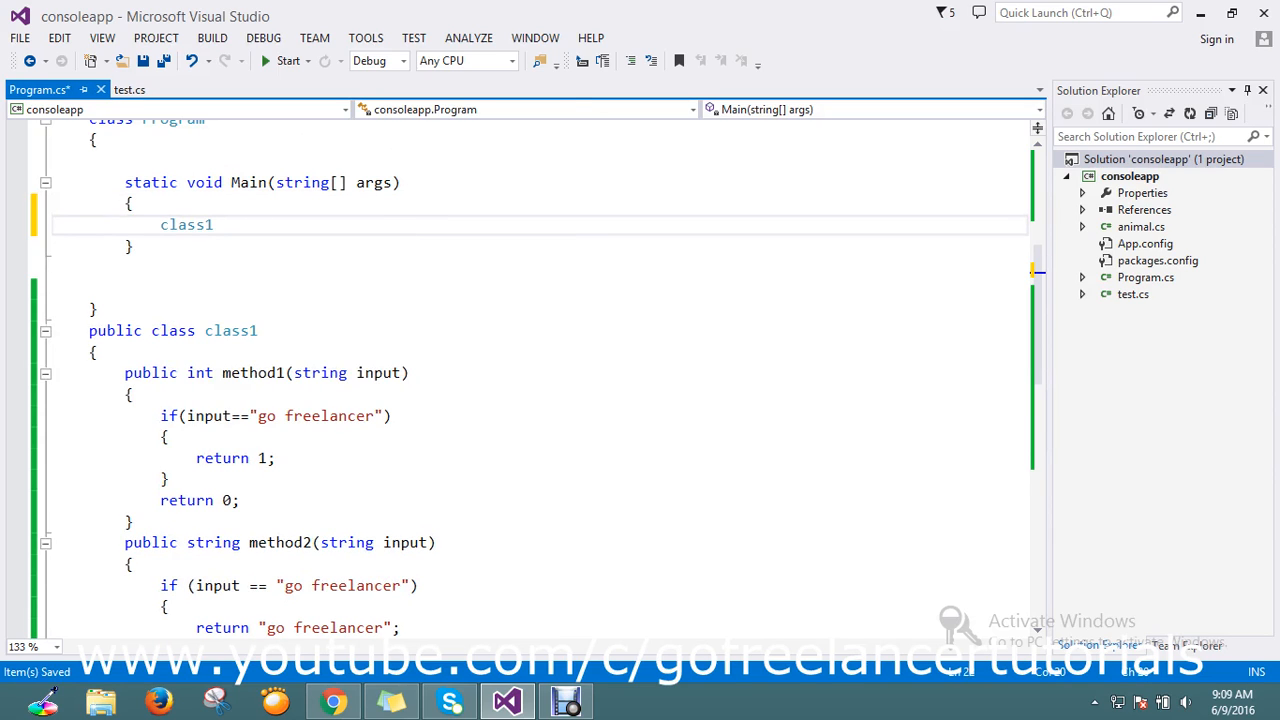
pyautogui.write('cls = new class1();')
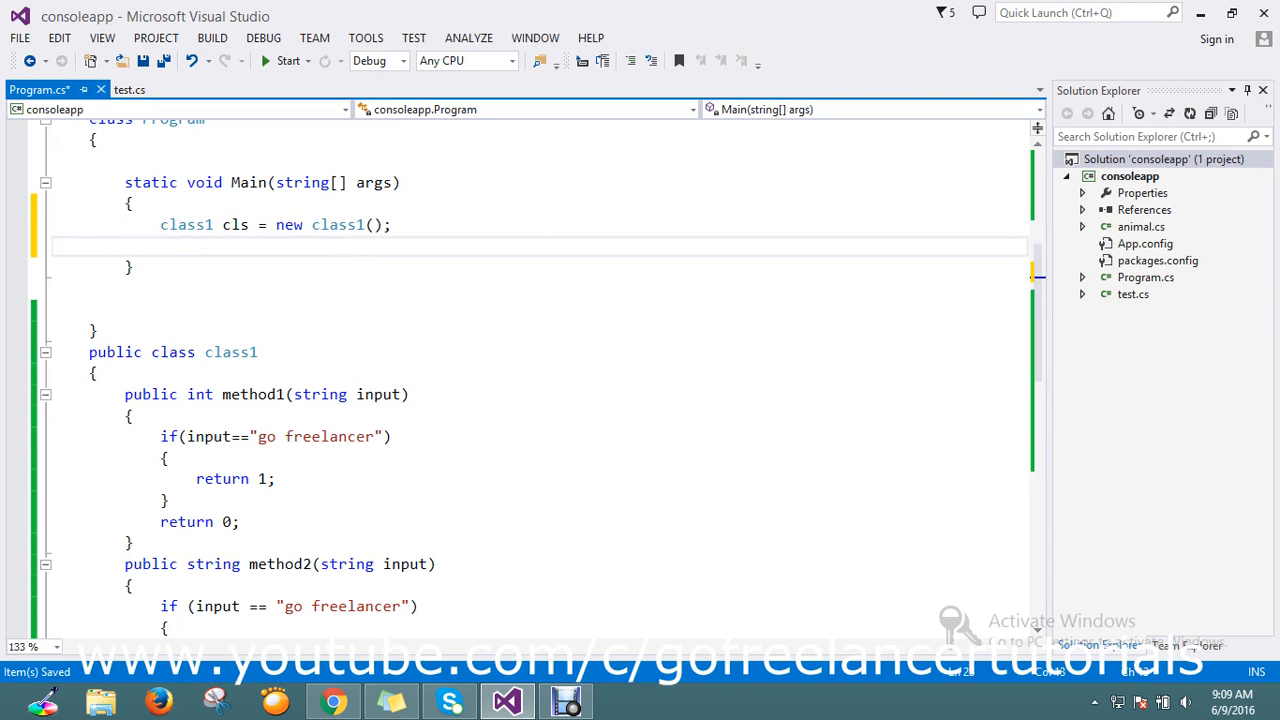
pyautogui.scroll(3)
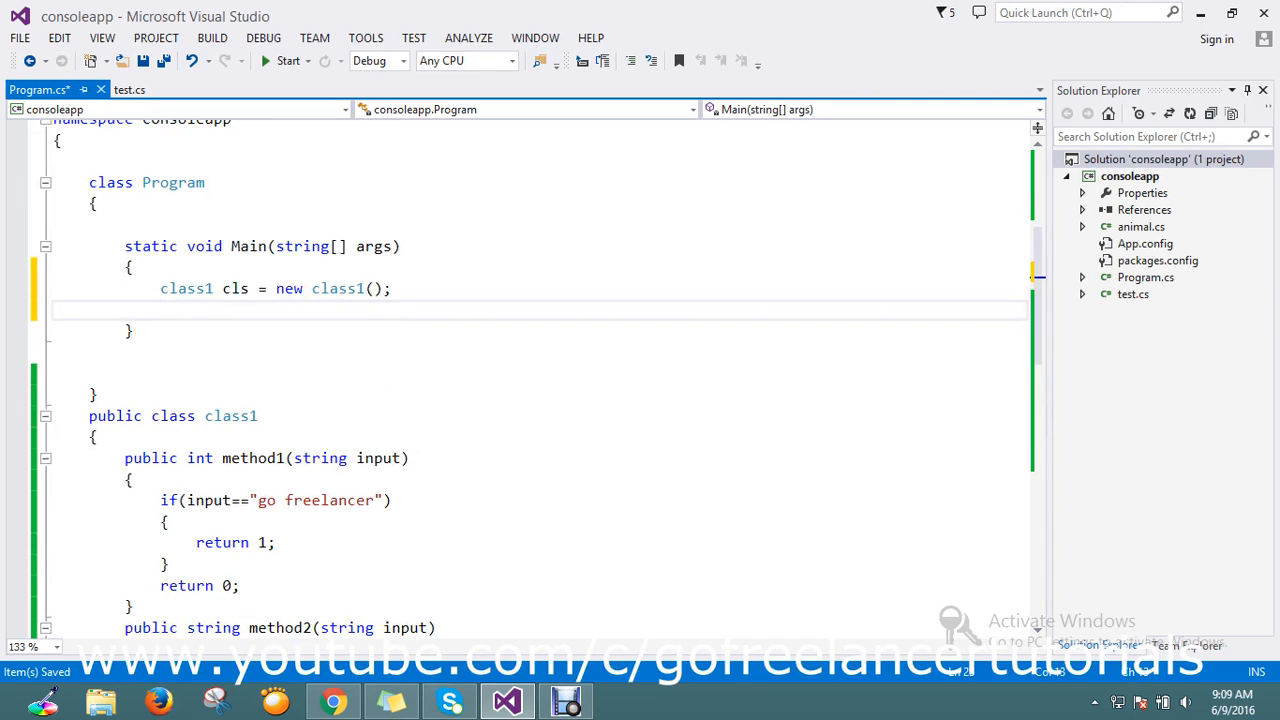
pyautogui.write('cls')
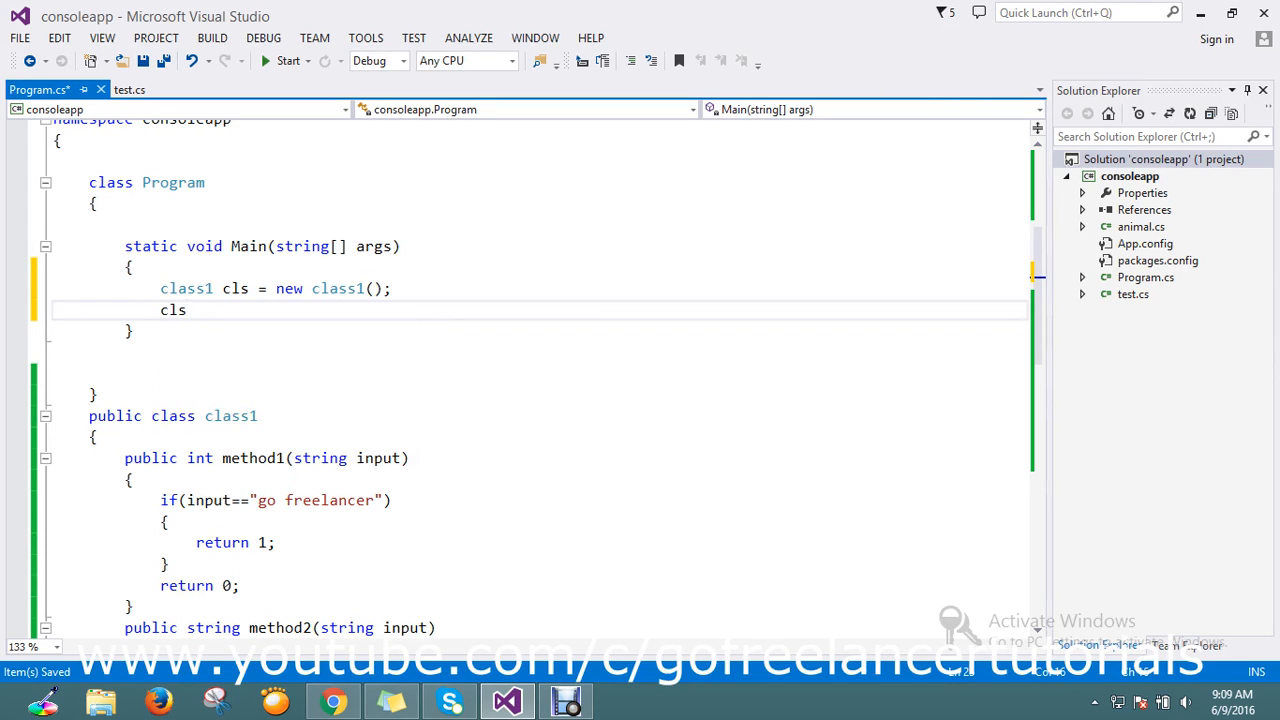
pyautogui.write('.test(')
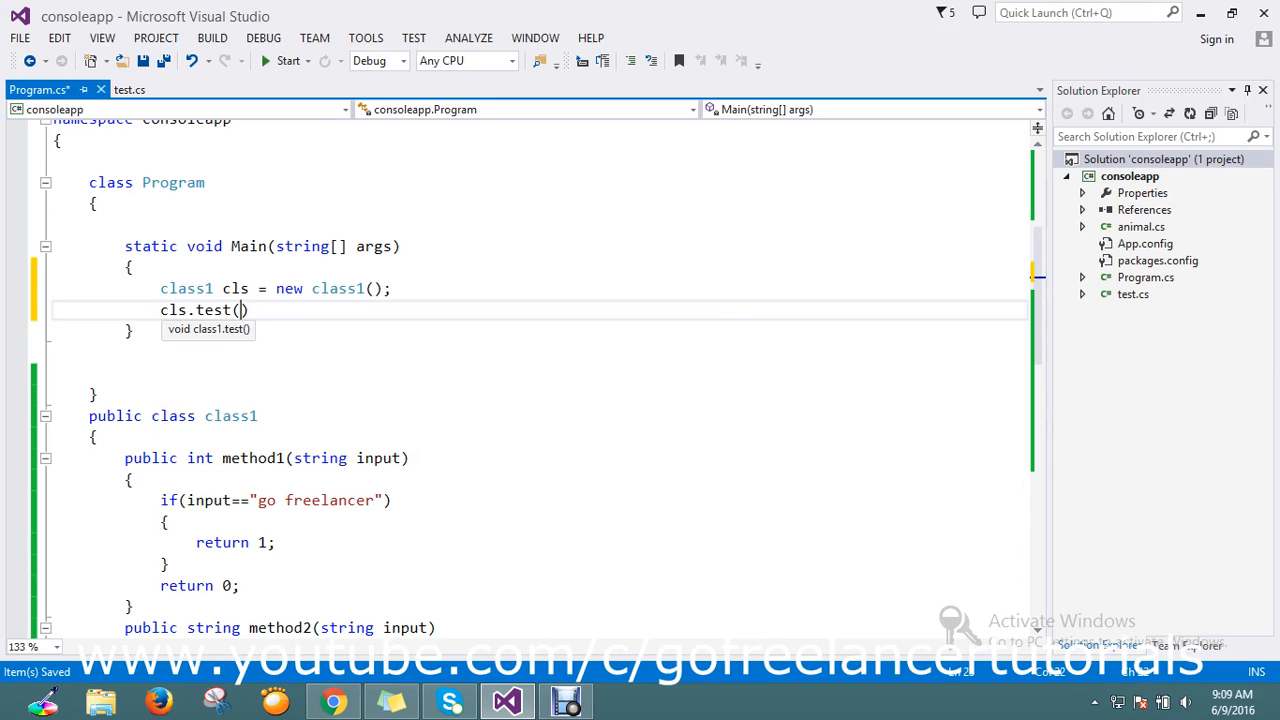
pyautogui.write(';')
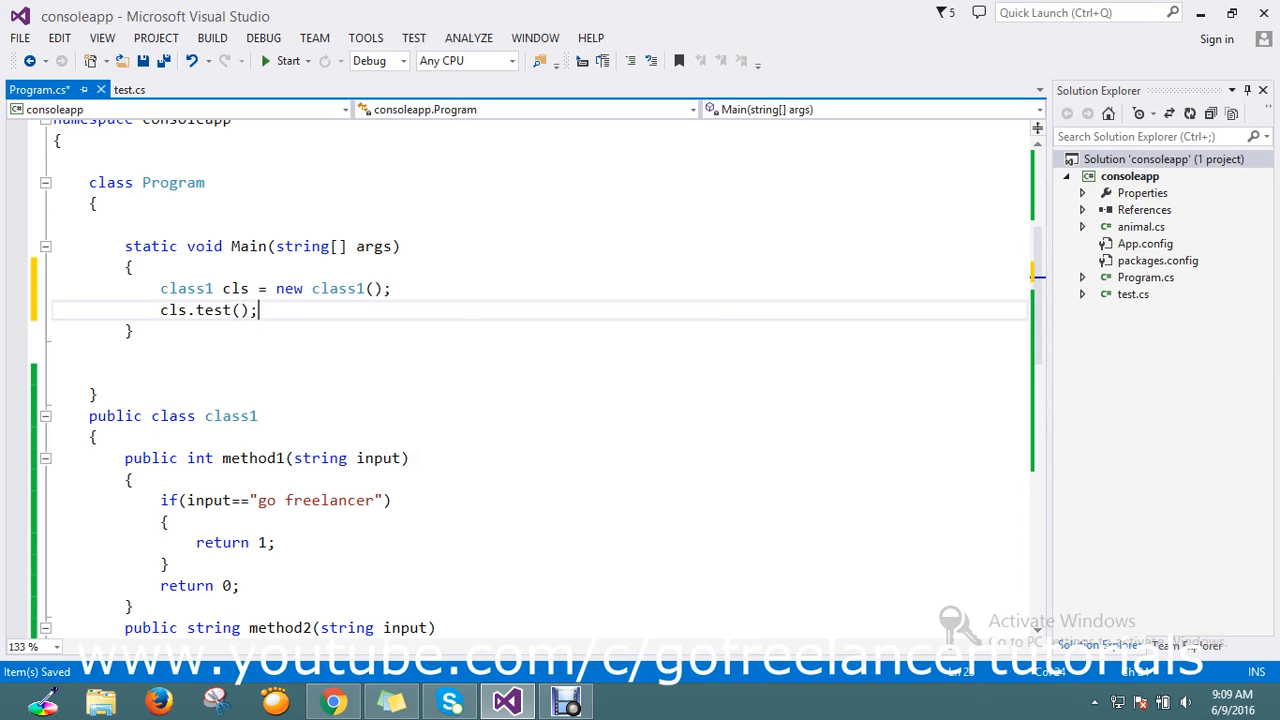
# Review test() calling runmethod(method1) and highlight uses of runmethod's method parameter.
pyautogui.scroll(-3)
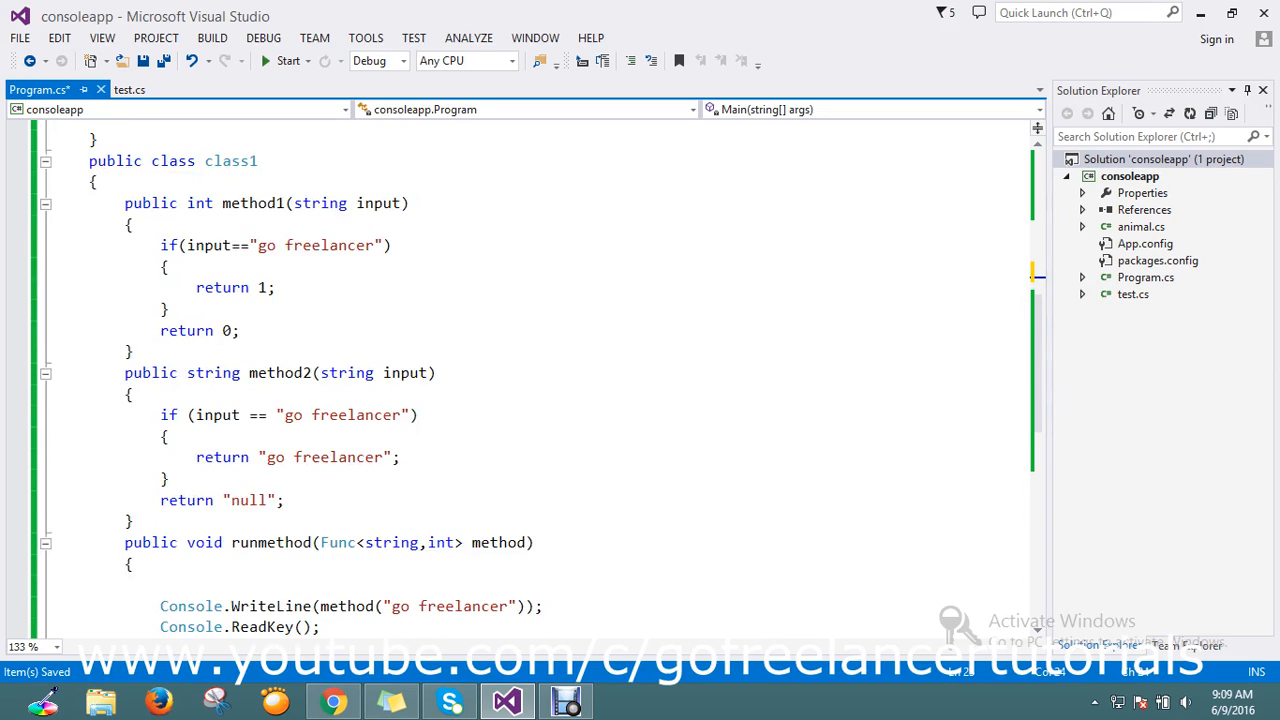
pyautogui.scroll(-3)
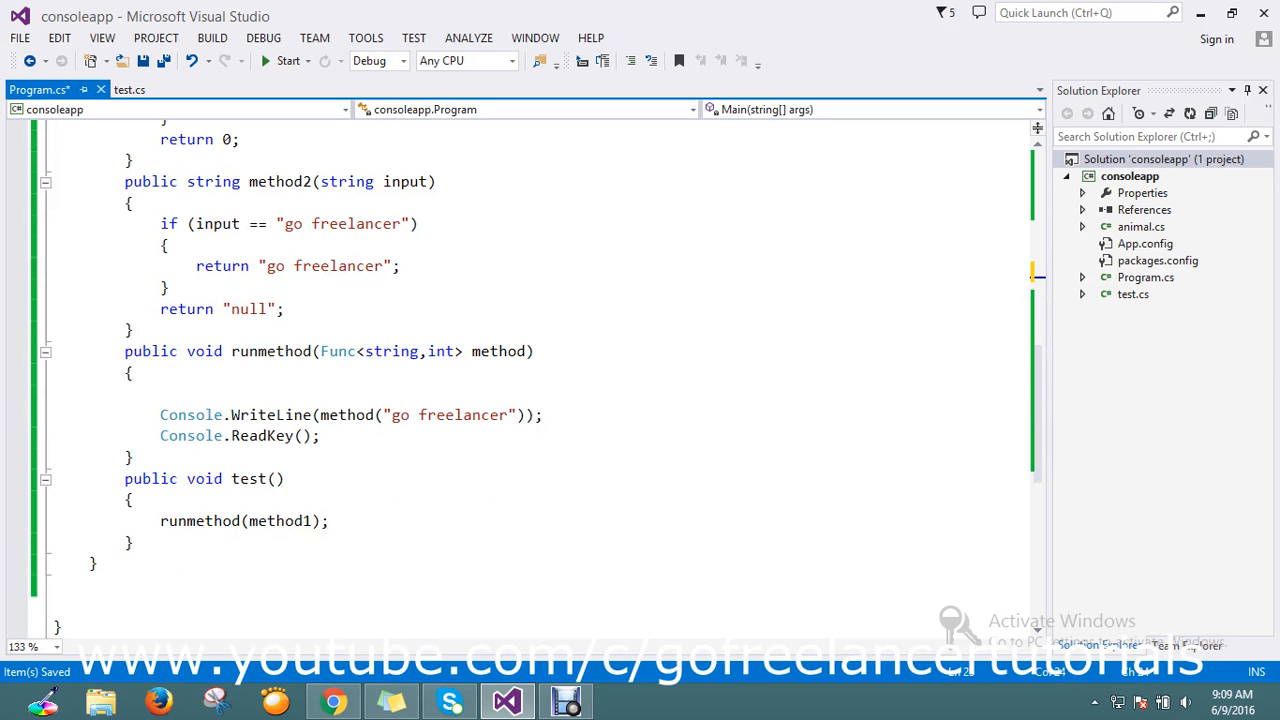
pyautogui.click(244, 520)
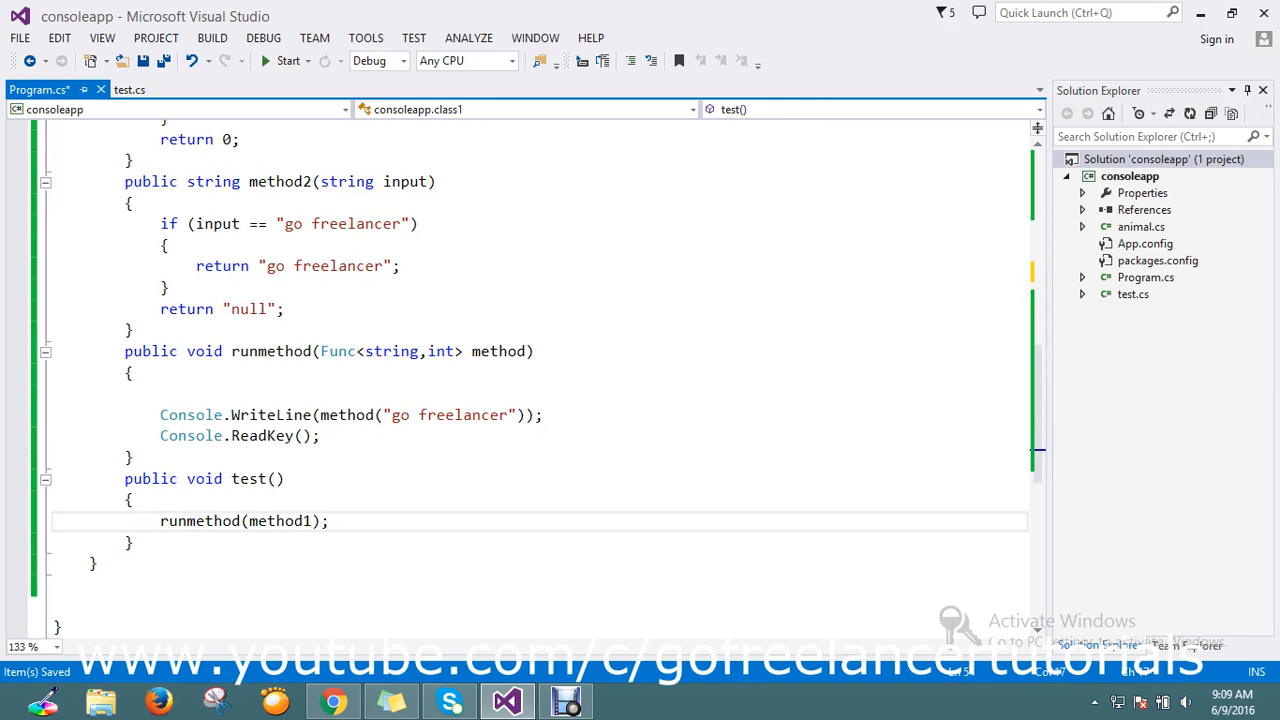
pyautogui.scroll(3)
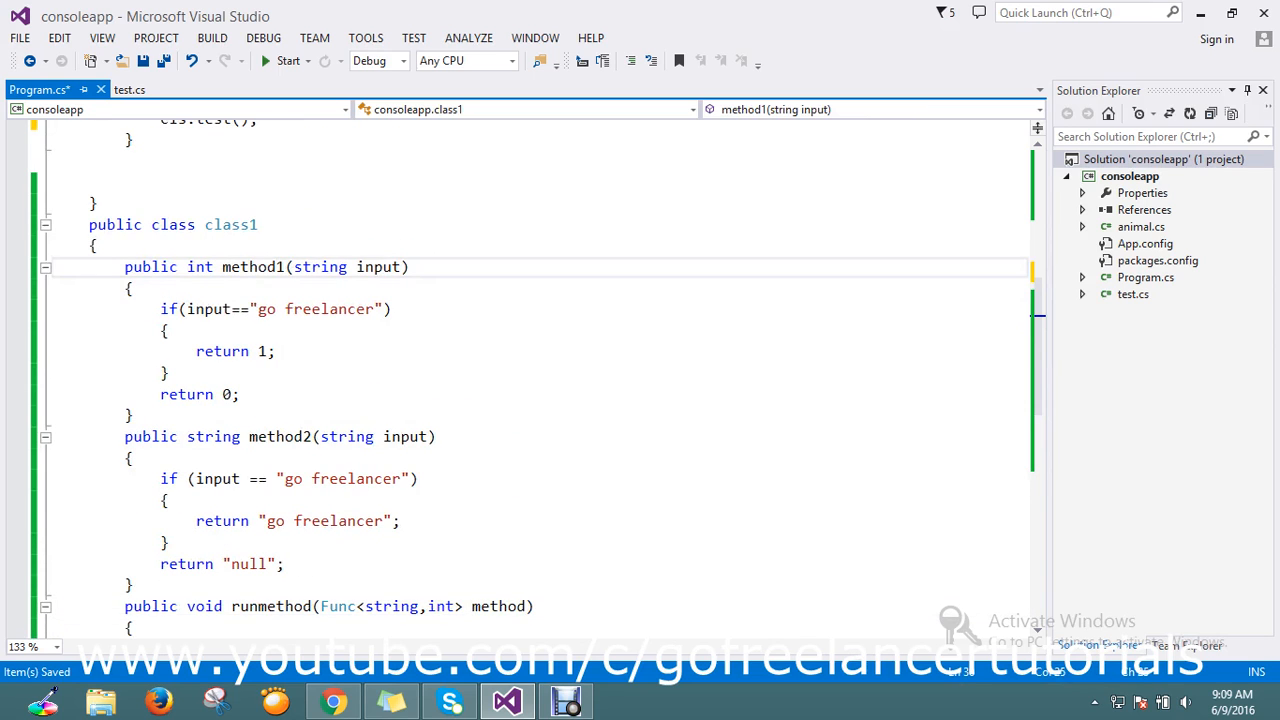
pyautogui.scroll(-3)
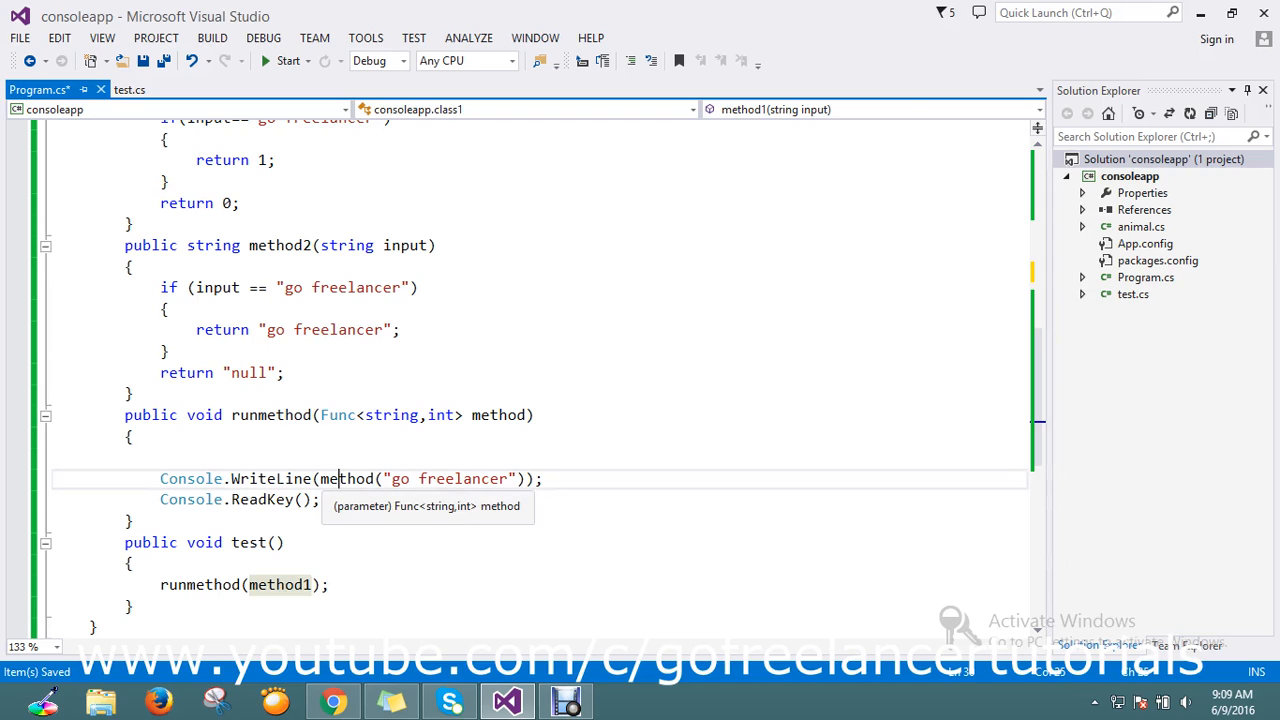
pyautogui.click(498, 414)
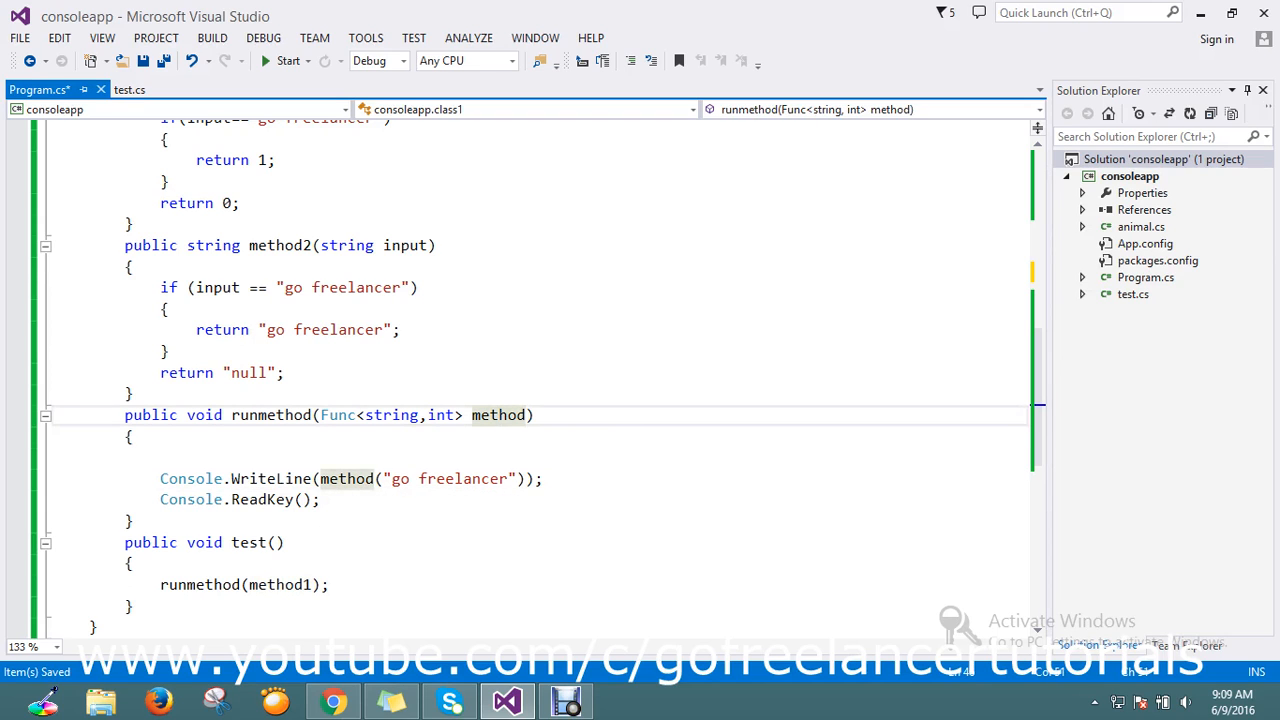
pyautogui.scroll(3)
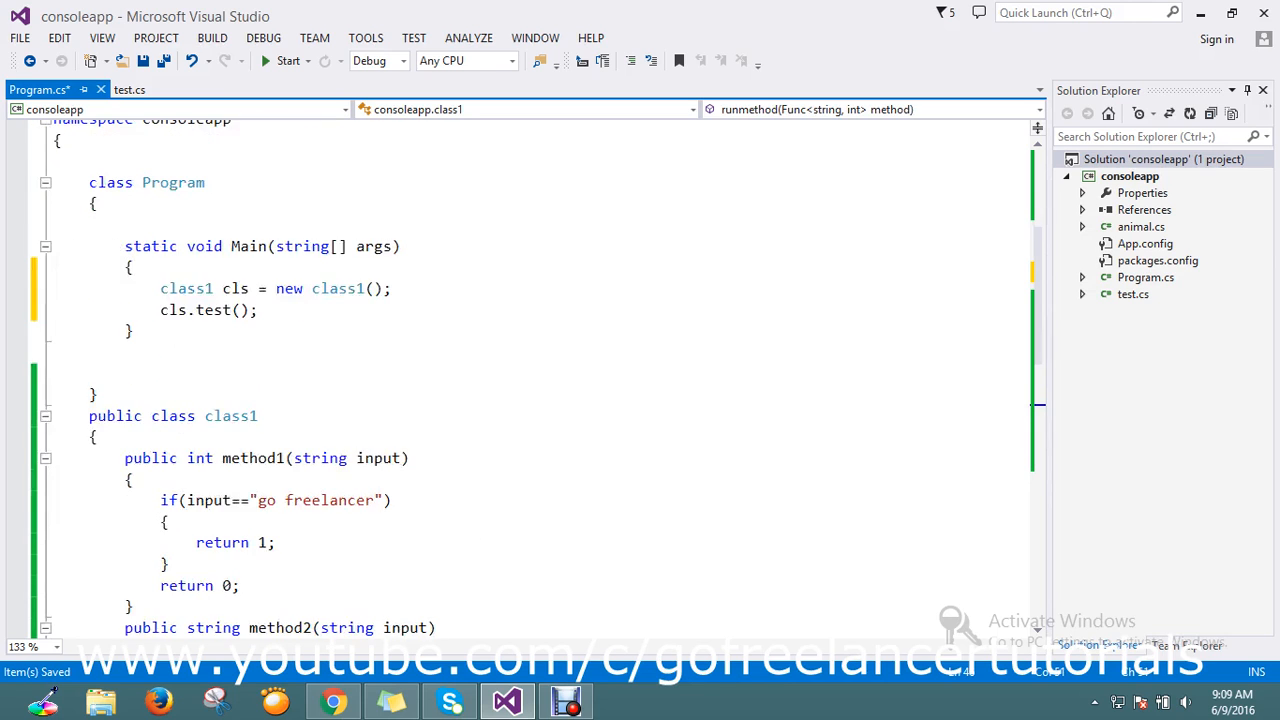
pyautogui.scroll(-3)
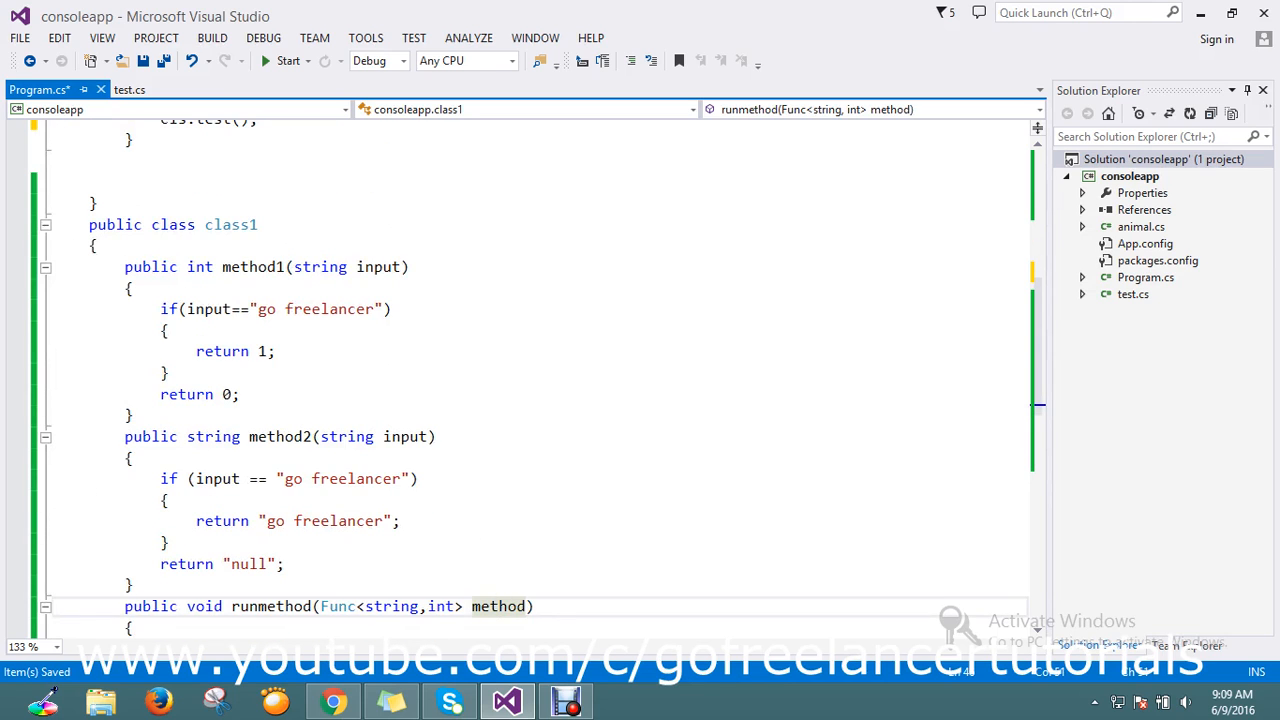
pyautogui.scroll(-3)
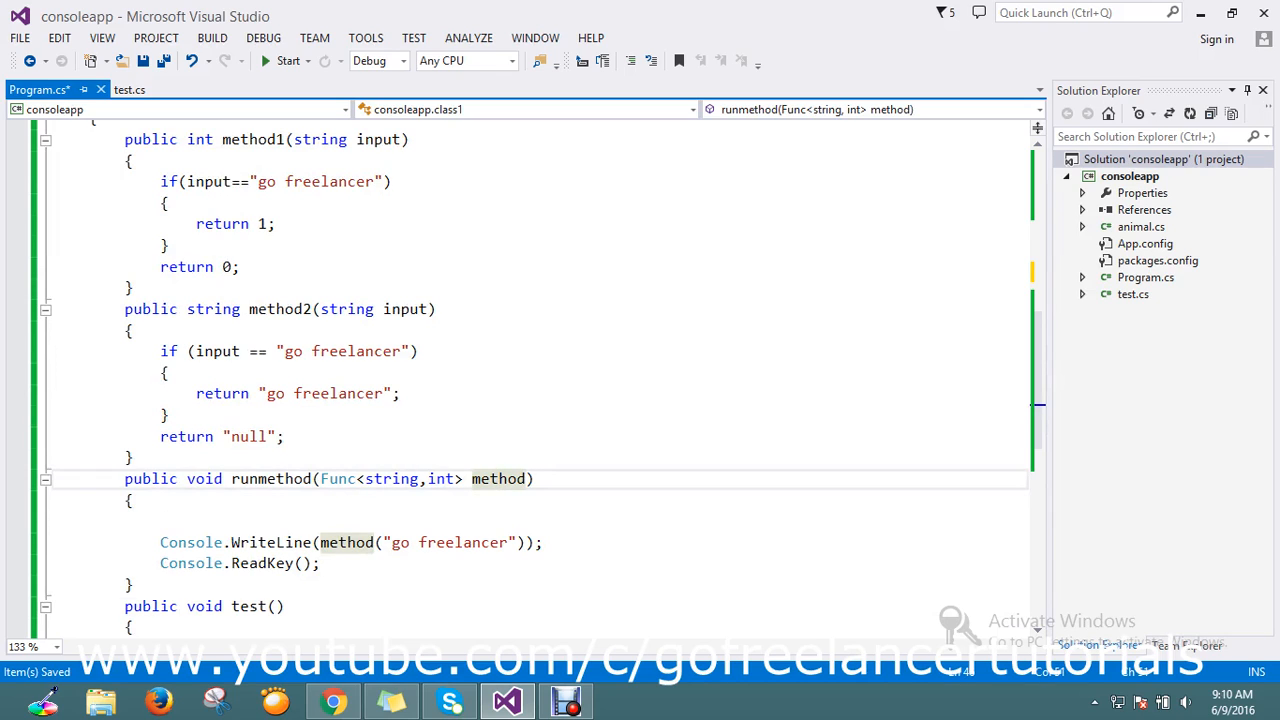
pyautogui.moveTo(348, 542)
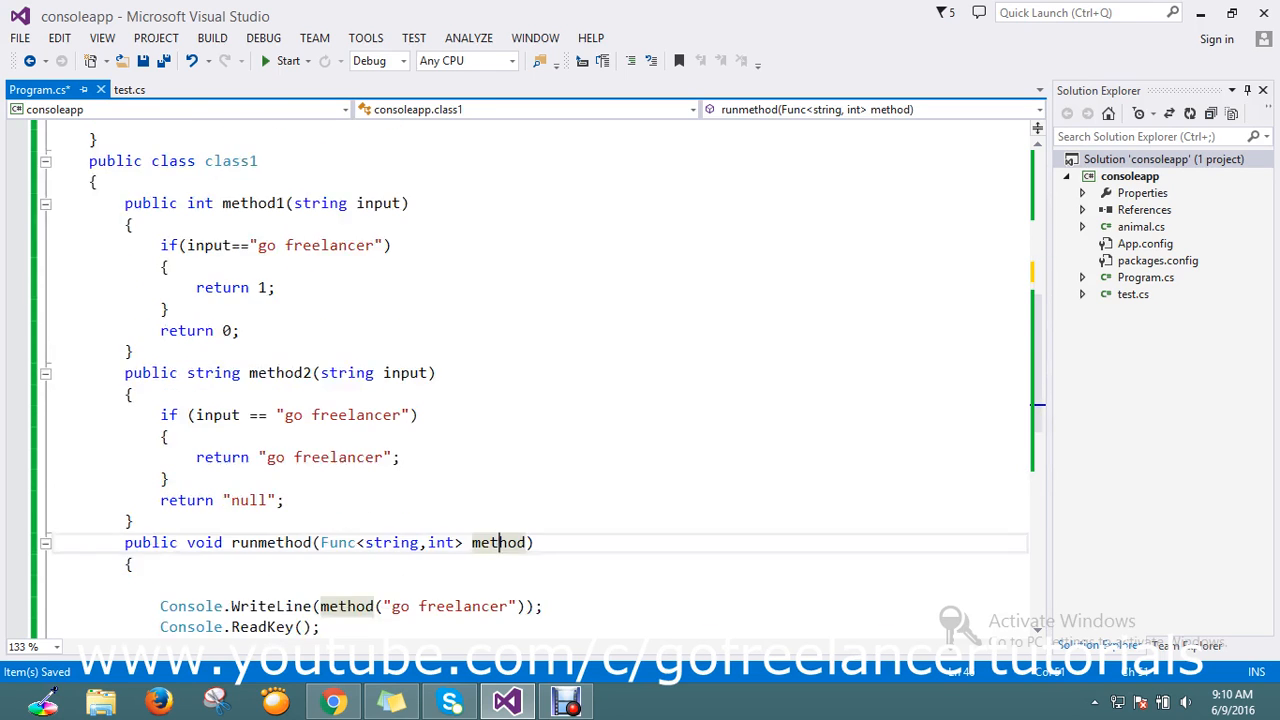
pyautogui.scroll(-3)
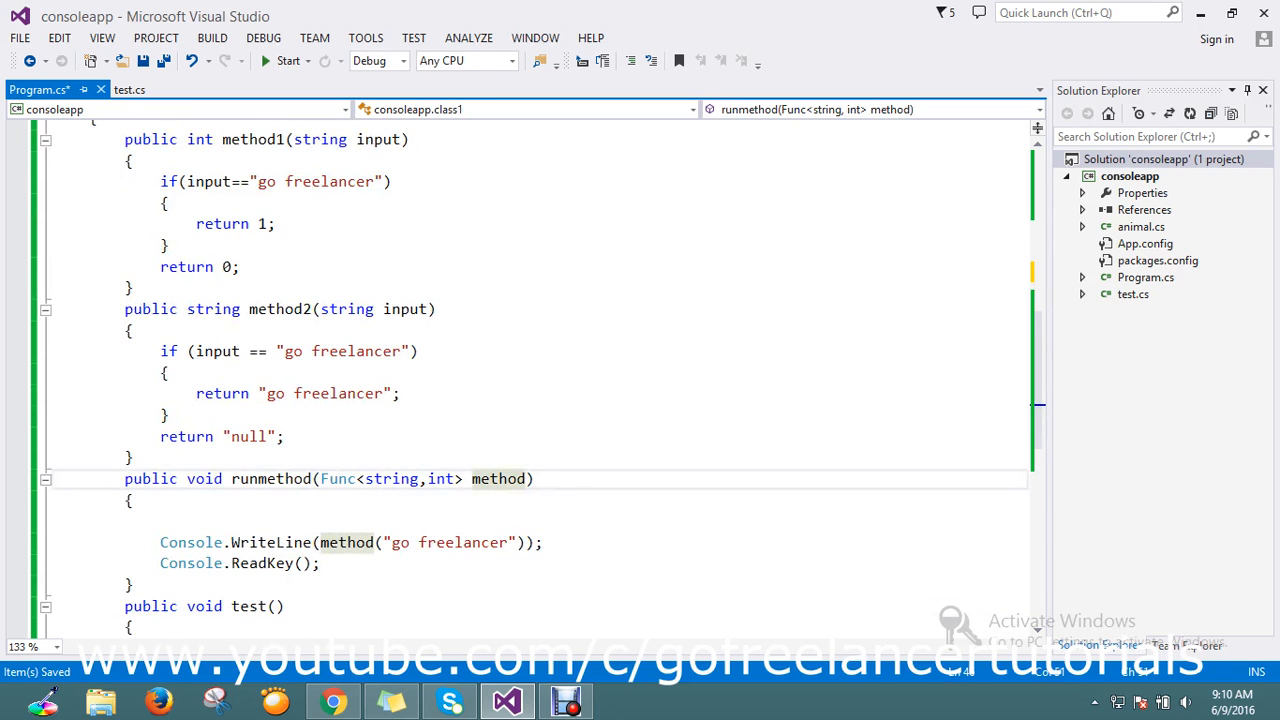
pyautogui.scroll(3)
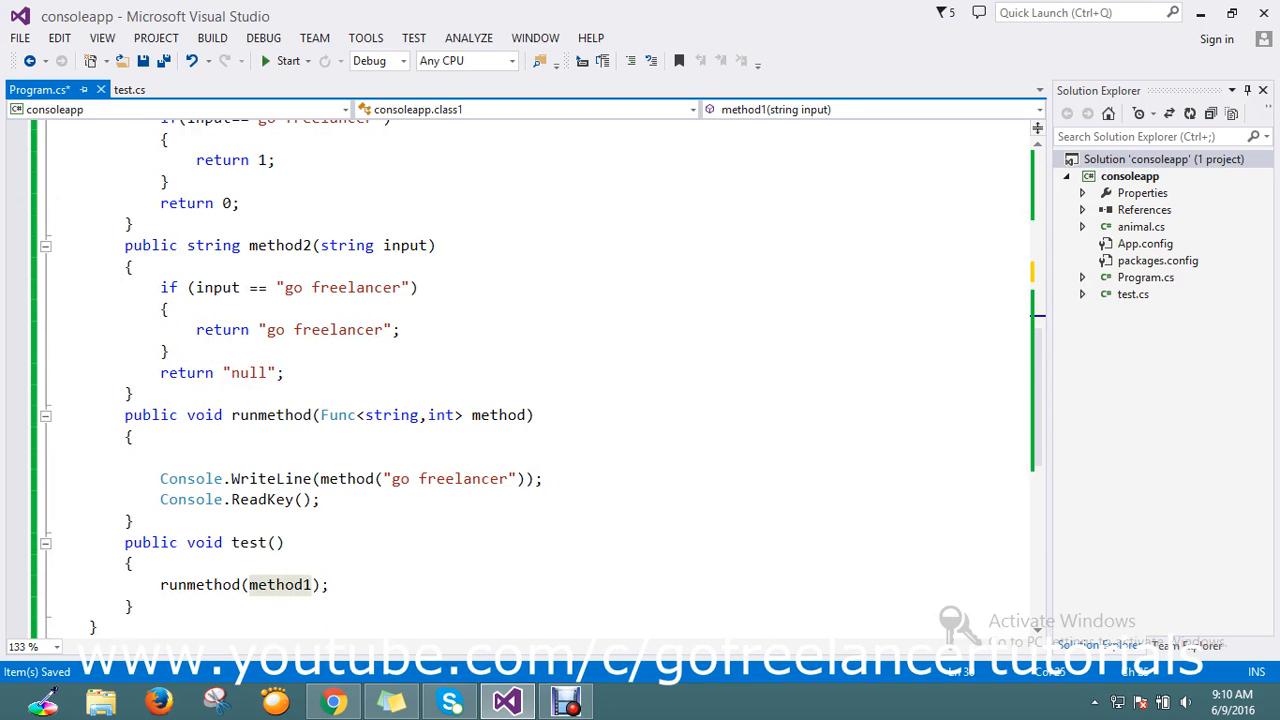
# Set a breakpoint at runmethod's opening brace, debug and step through method1 to ReadKey, then continue.
pyautogui.click(128, 436)
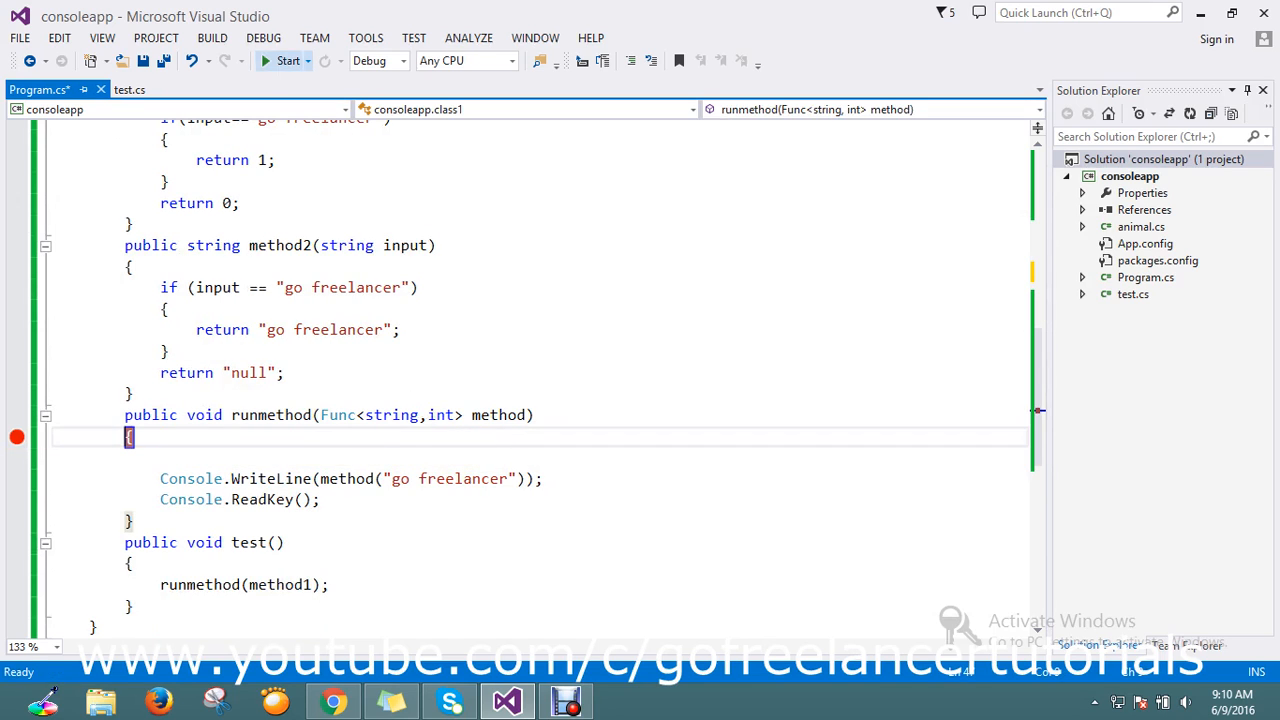
pyautogui.click(288, 60)
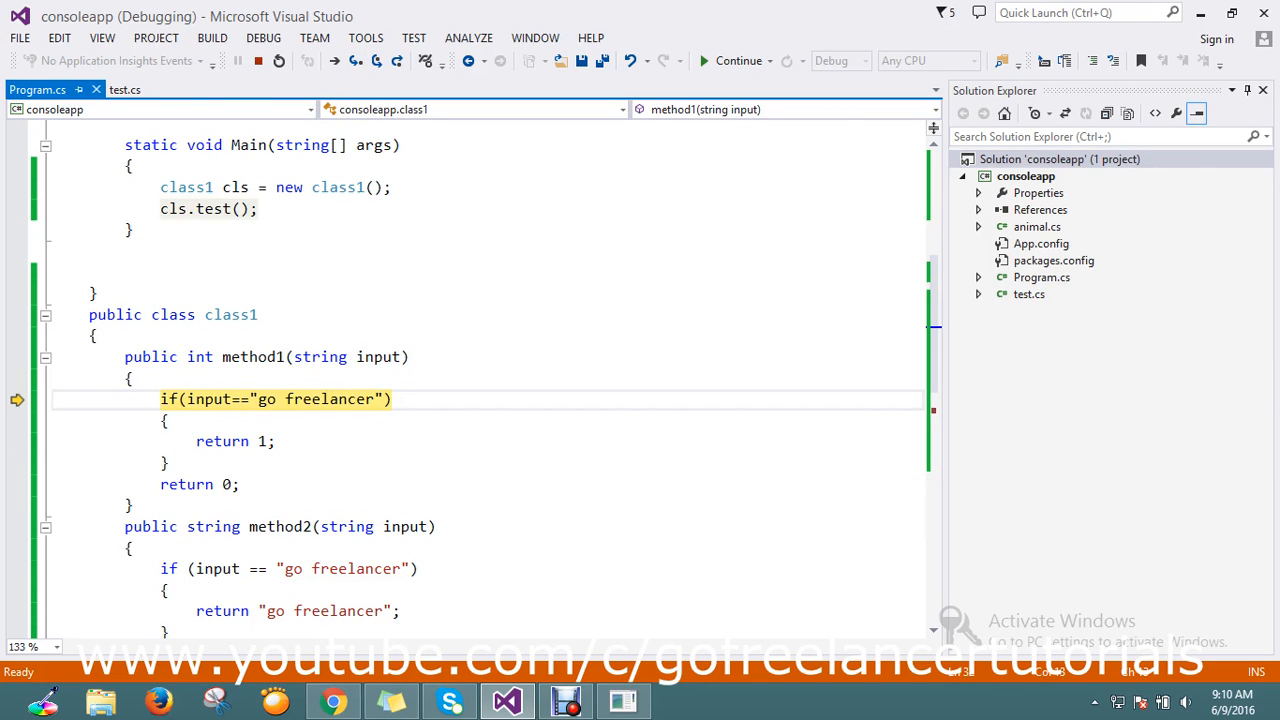
pyautogui.click(160, 400)
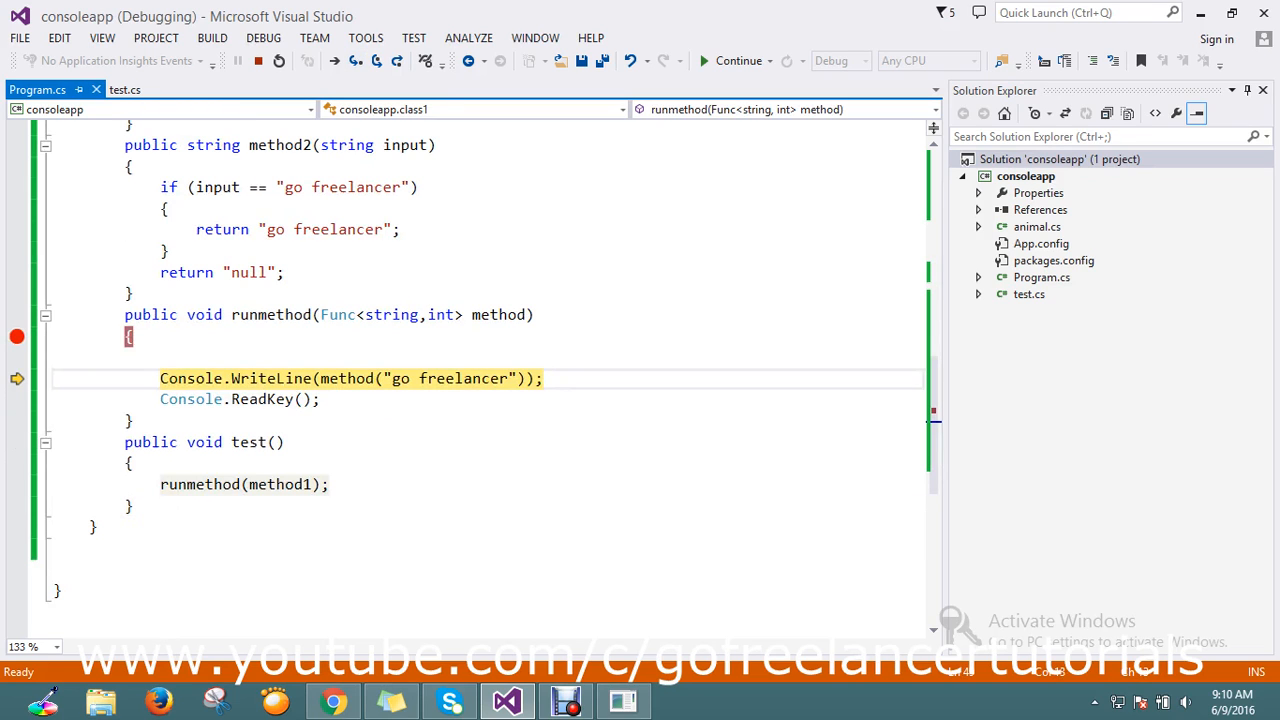
pyautogui.click(356, 60)
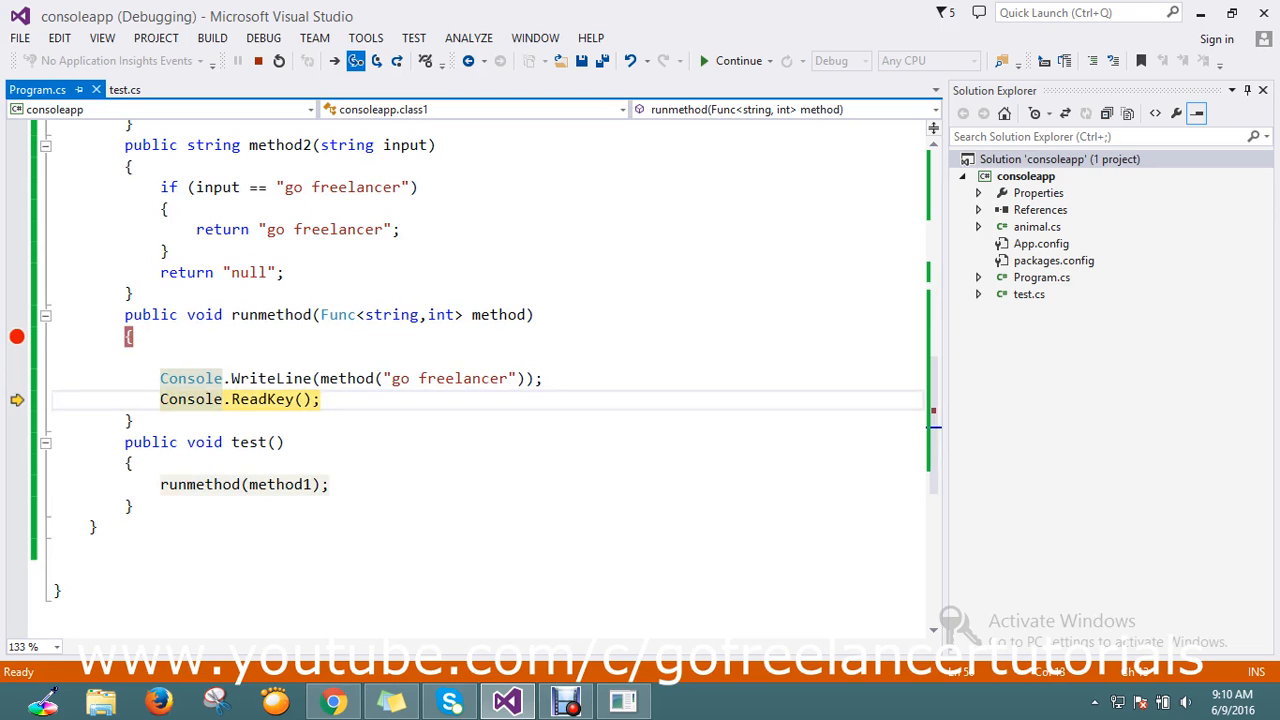
pyautogui.click(738, 60)
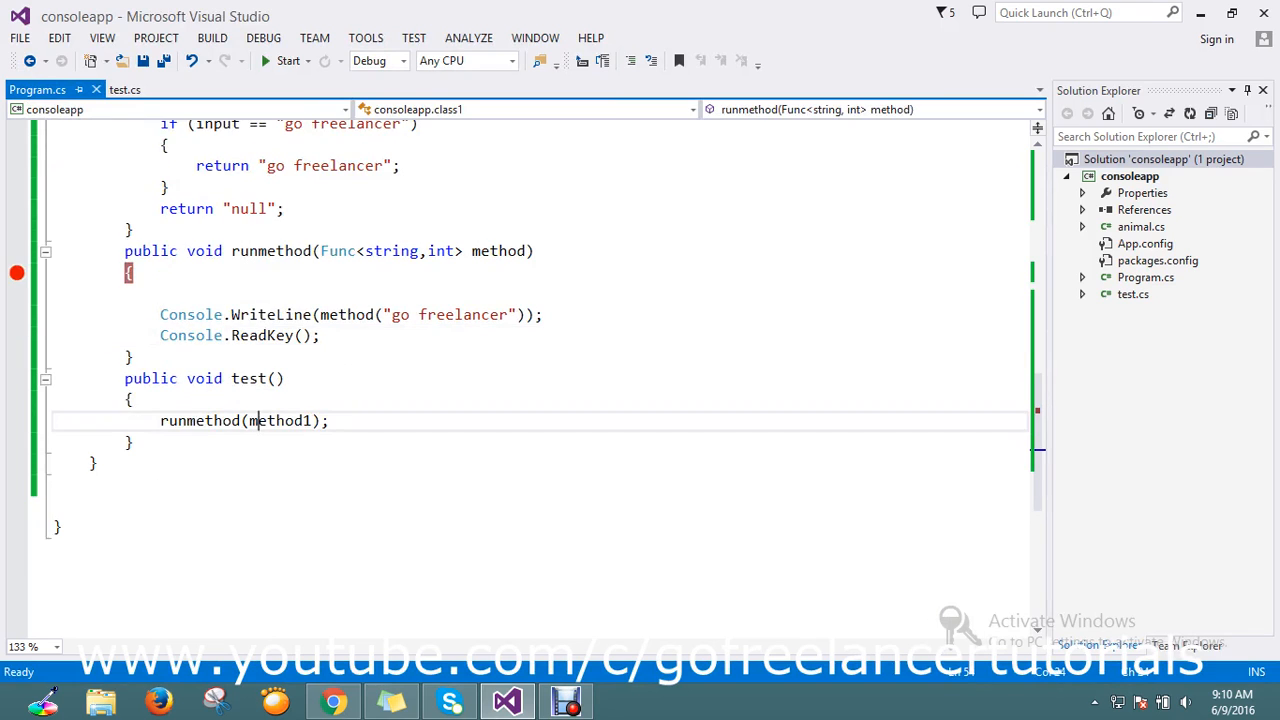
# Change test() to runmethod(method2), make the parameter Func<string,string>, and save the file.
pyautogui.scroll(3)
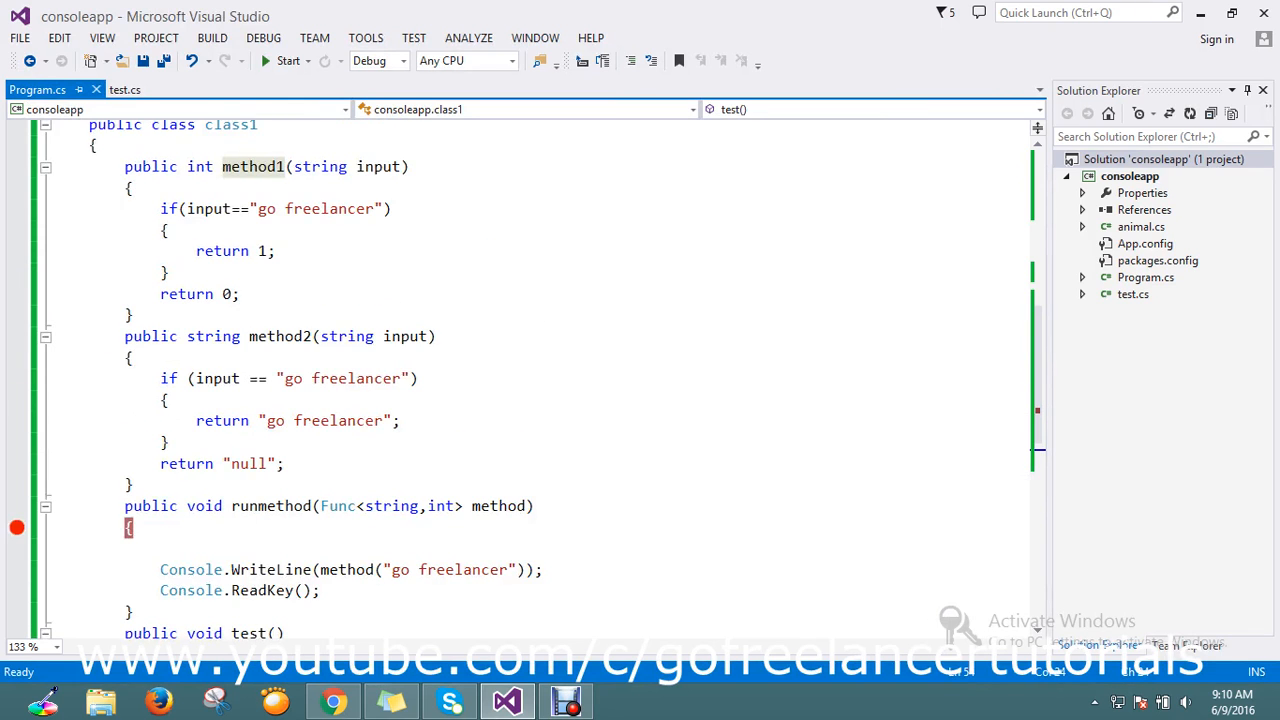
pyautogui.scroll(3)
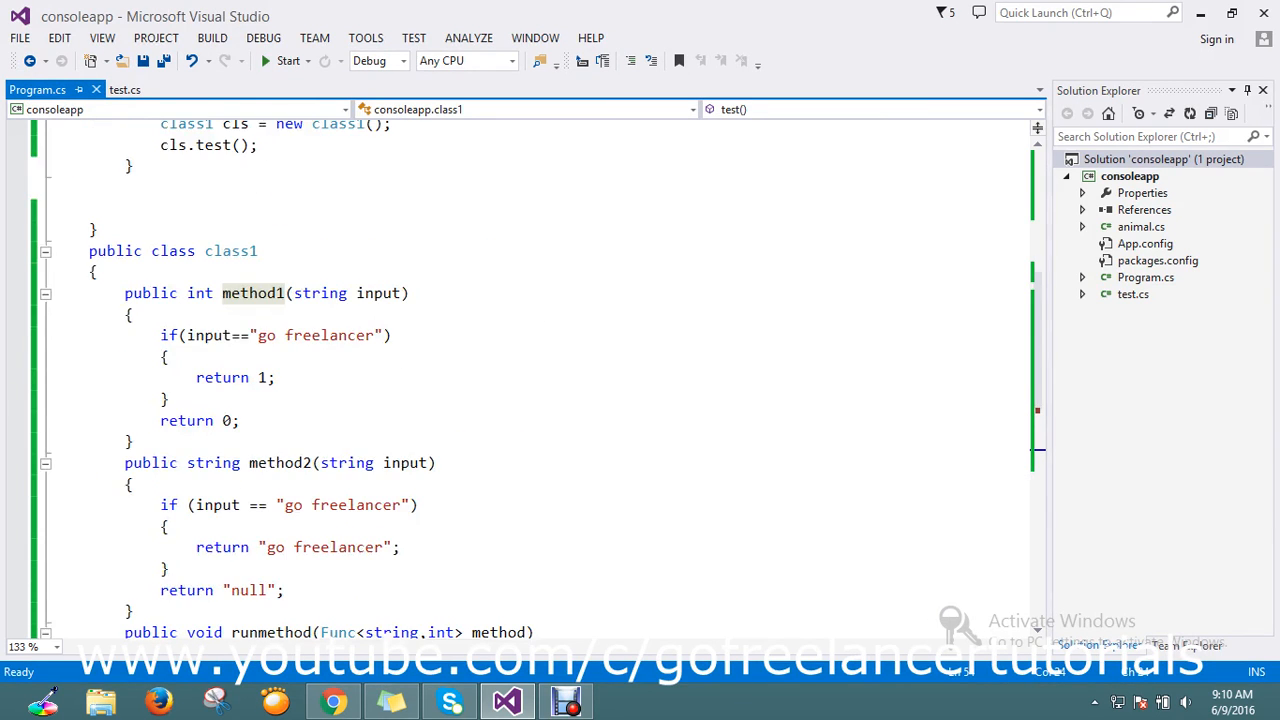
pyautogui.scroll(-3)
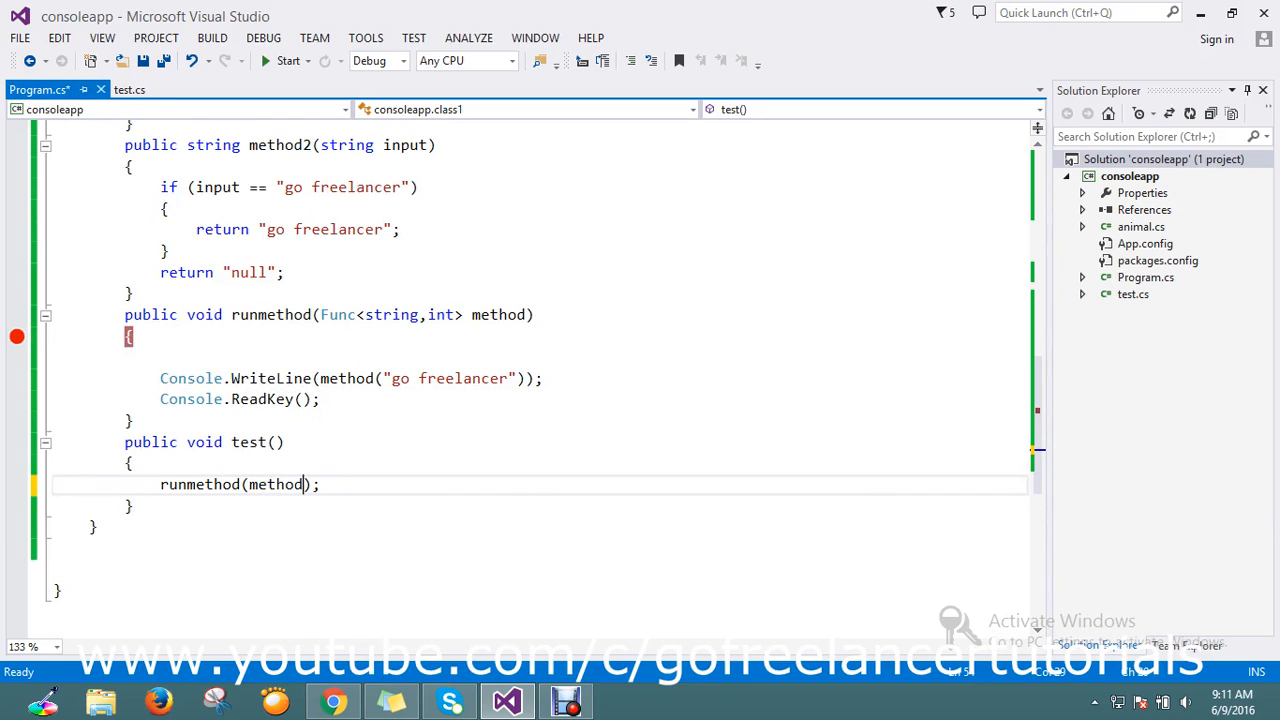
pyautogui.write('2')
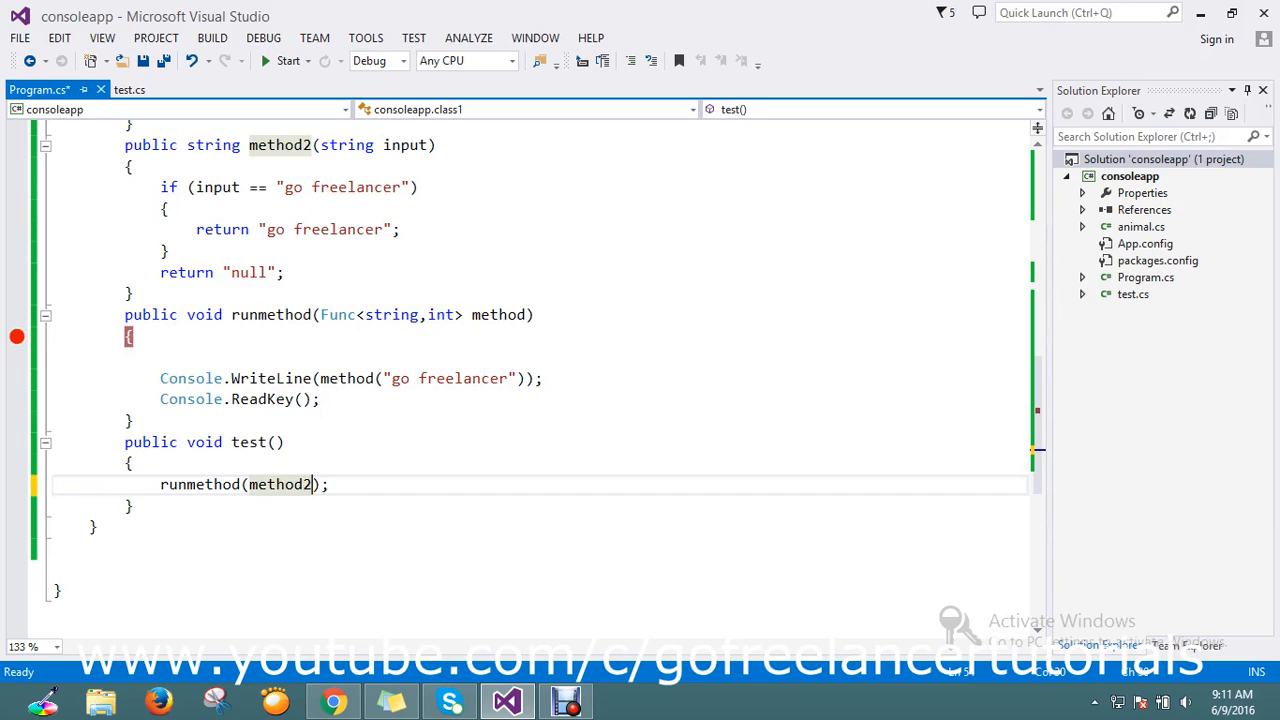
pyautogui.moveTo(280, 484)
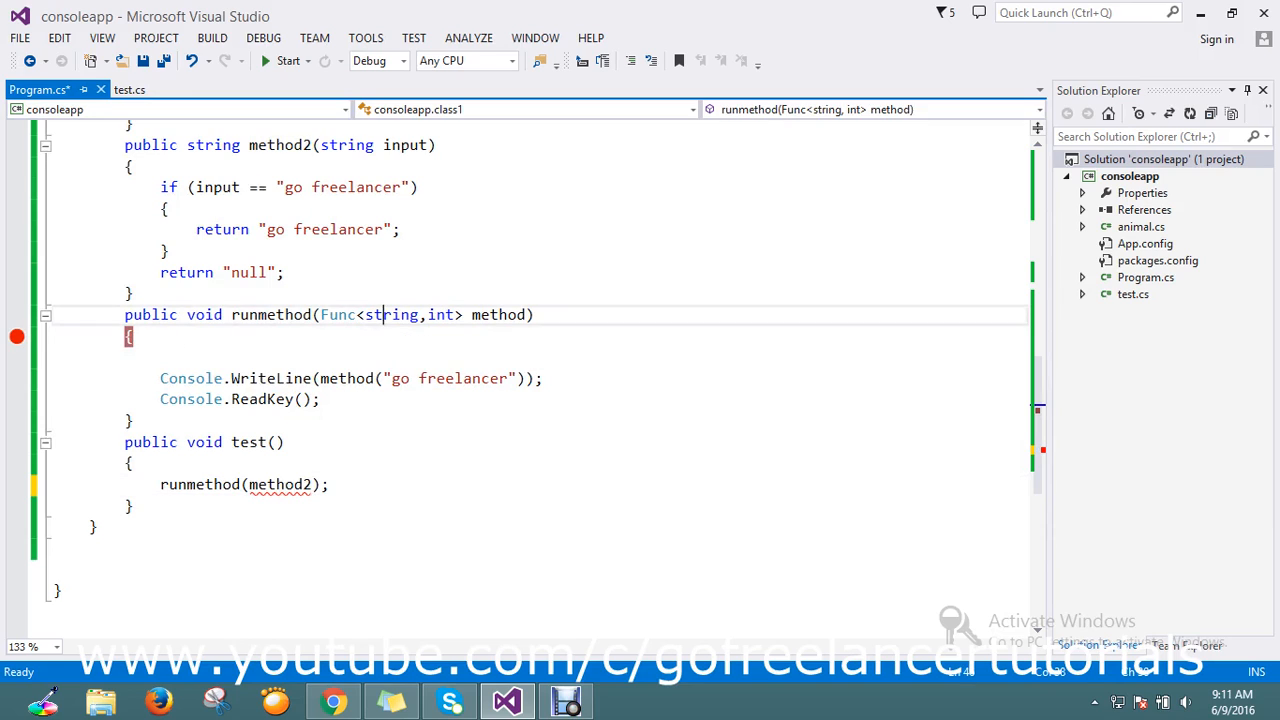
pyautogui.moveTo(440, 314)
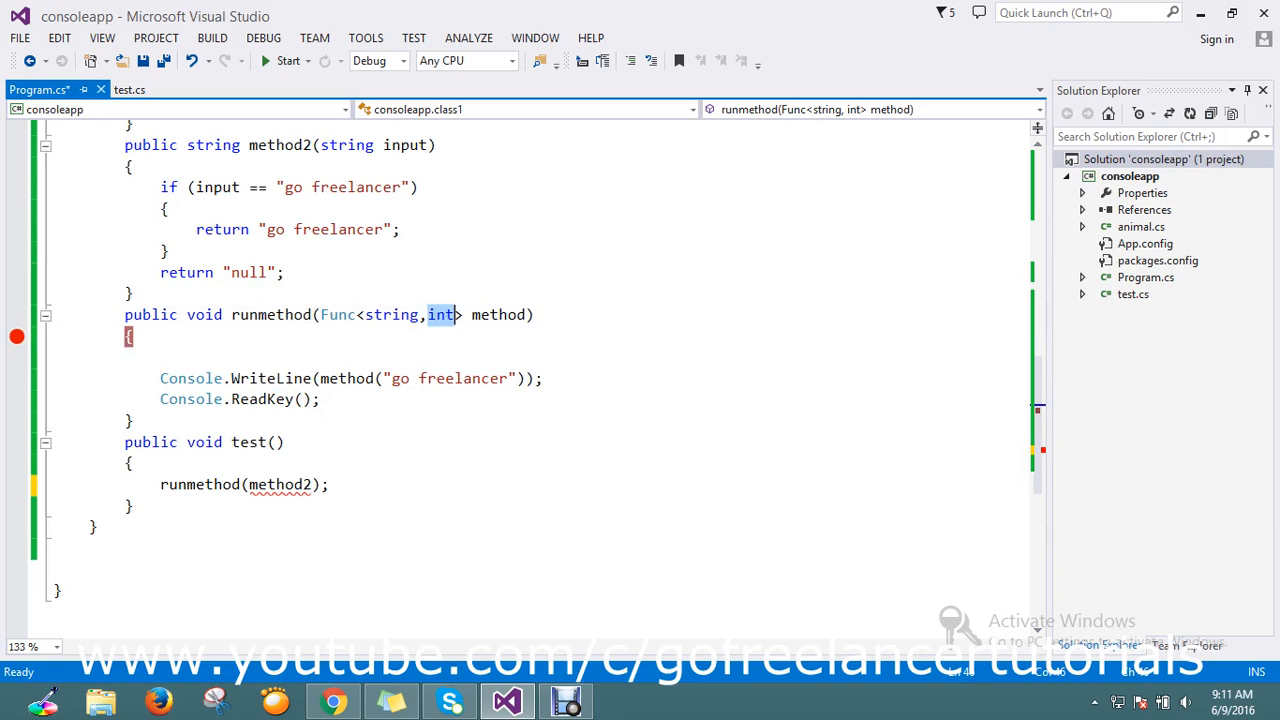
pyautogui.write('string')
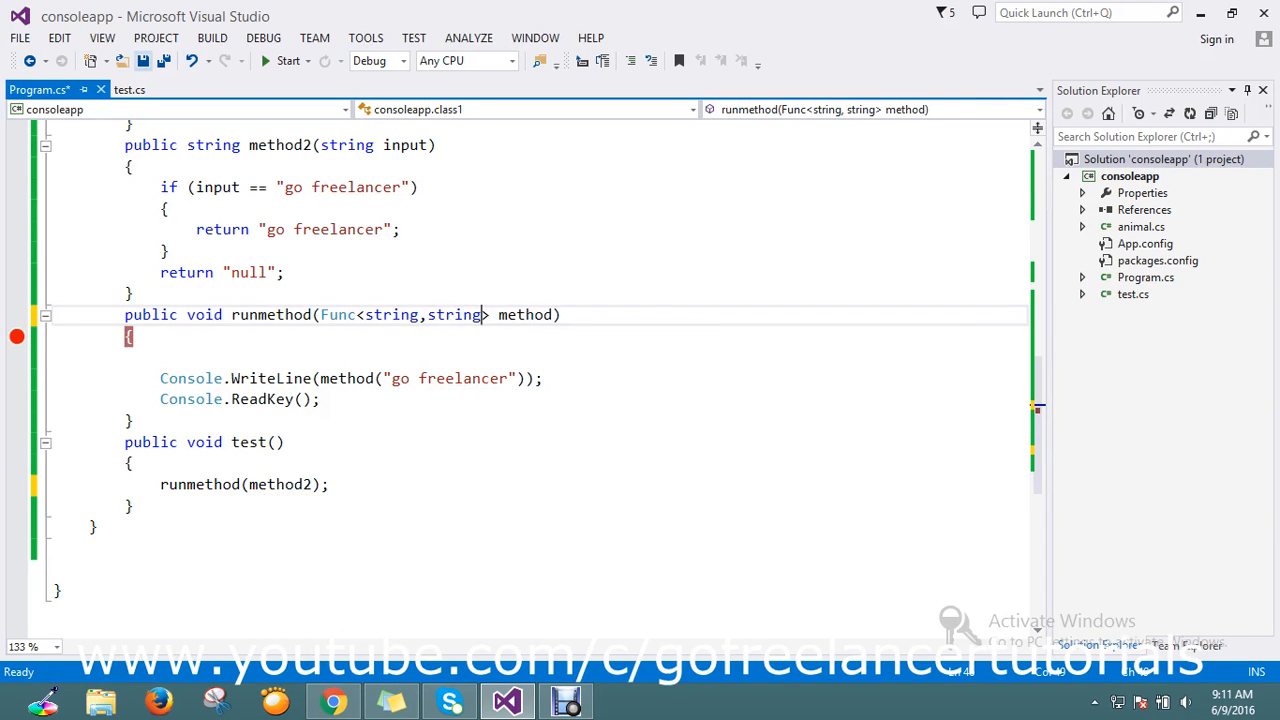
pyautogui.press('ctrl+s')
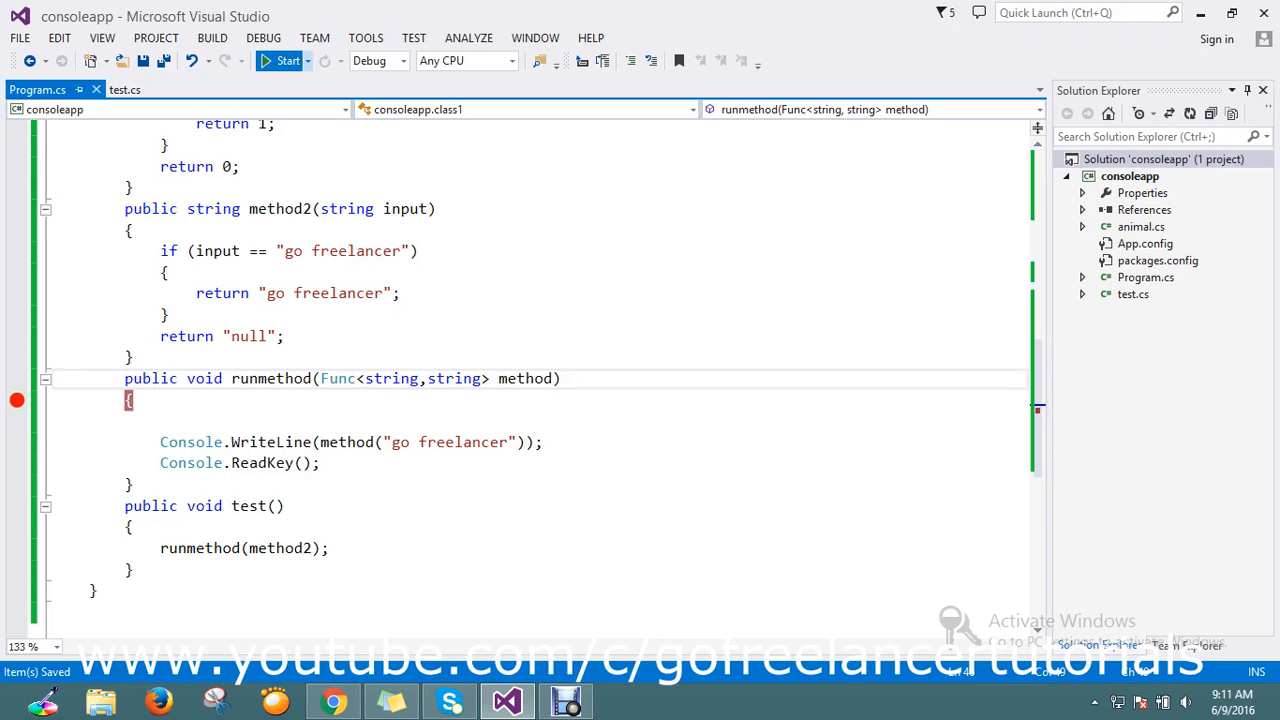
# Debug again, stepping through method2 to the ReadKey line, then continue to end the run.
pyautogui.click(288, 60)
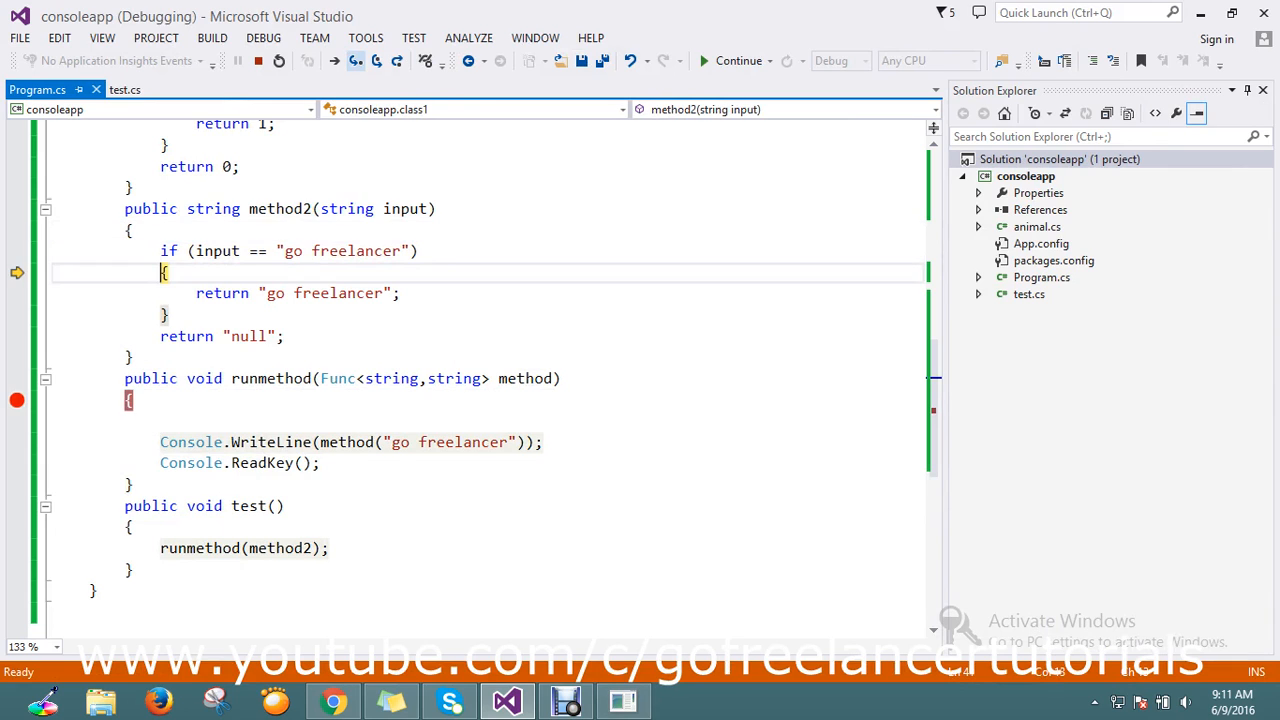
pyautogui.click(356, 60)
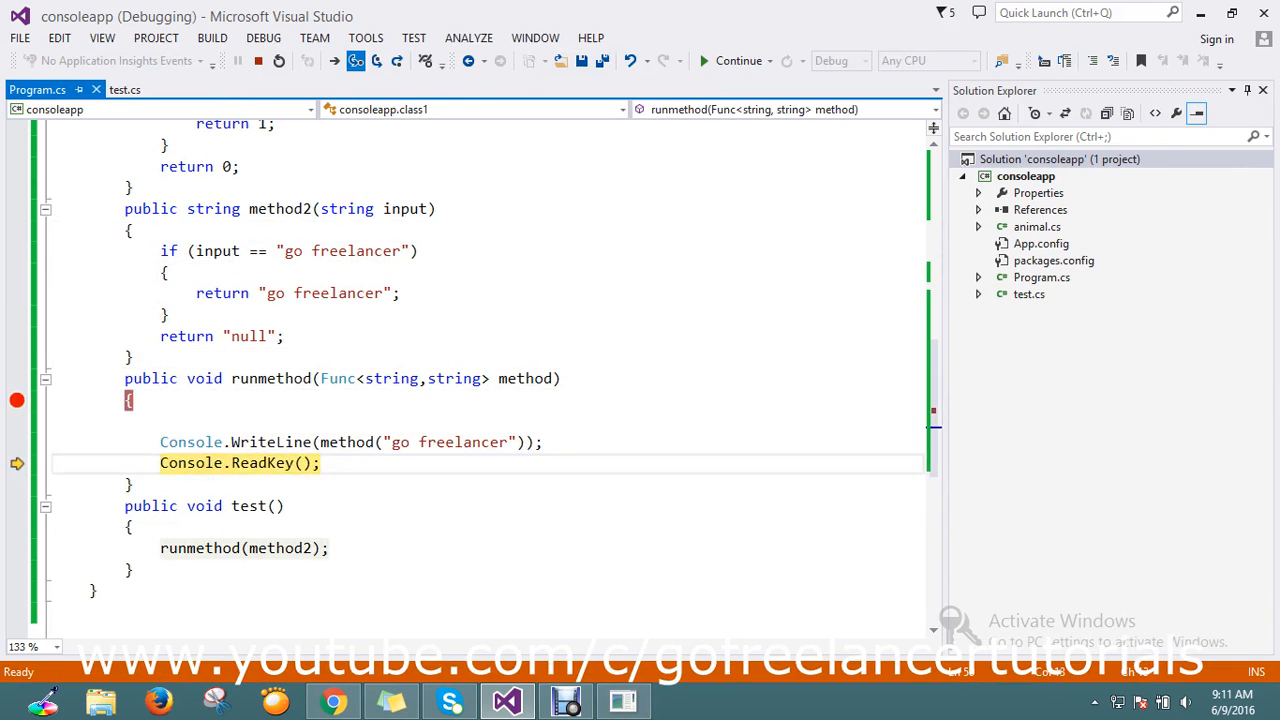
pyautogui.click(738, 60)
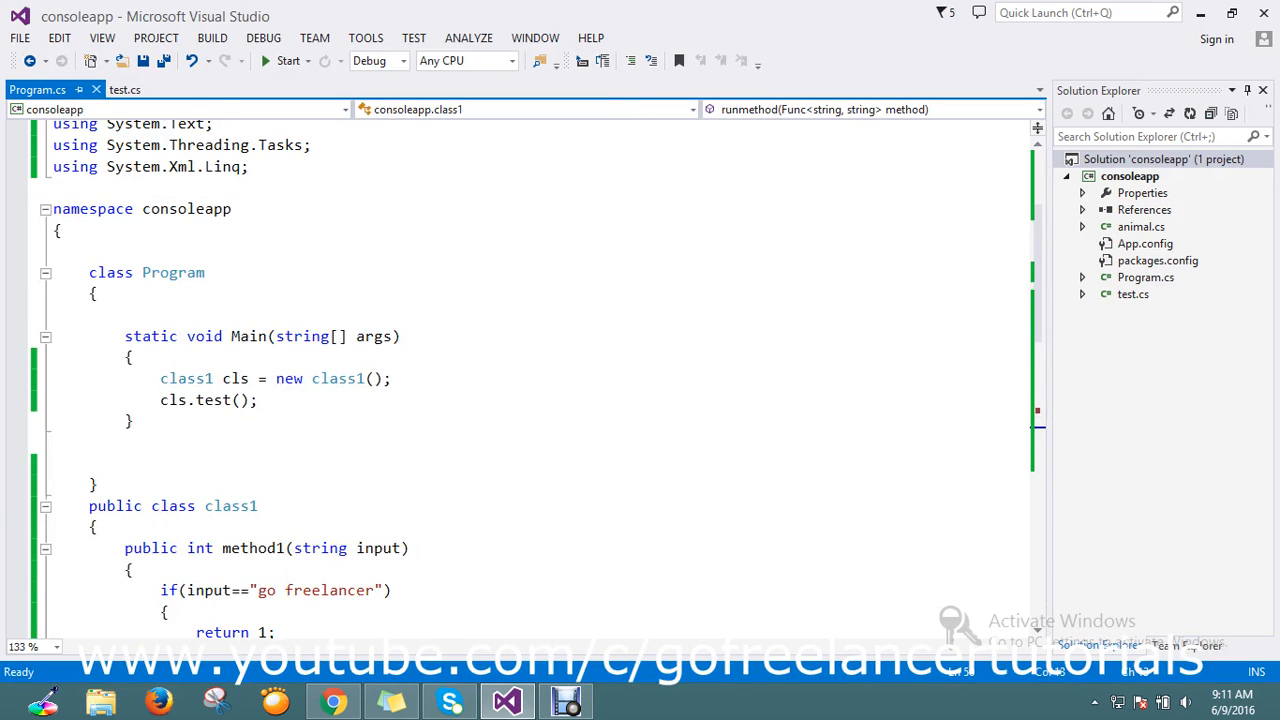
pyautogui.scroll(-3)
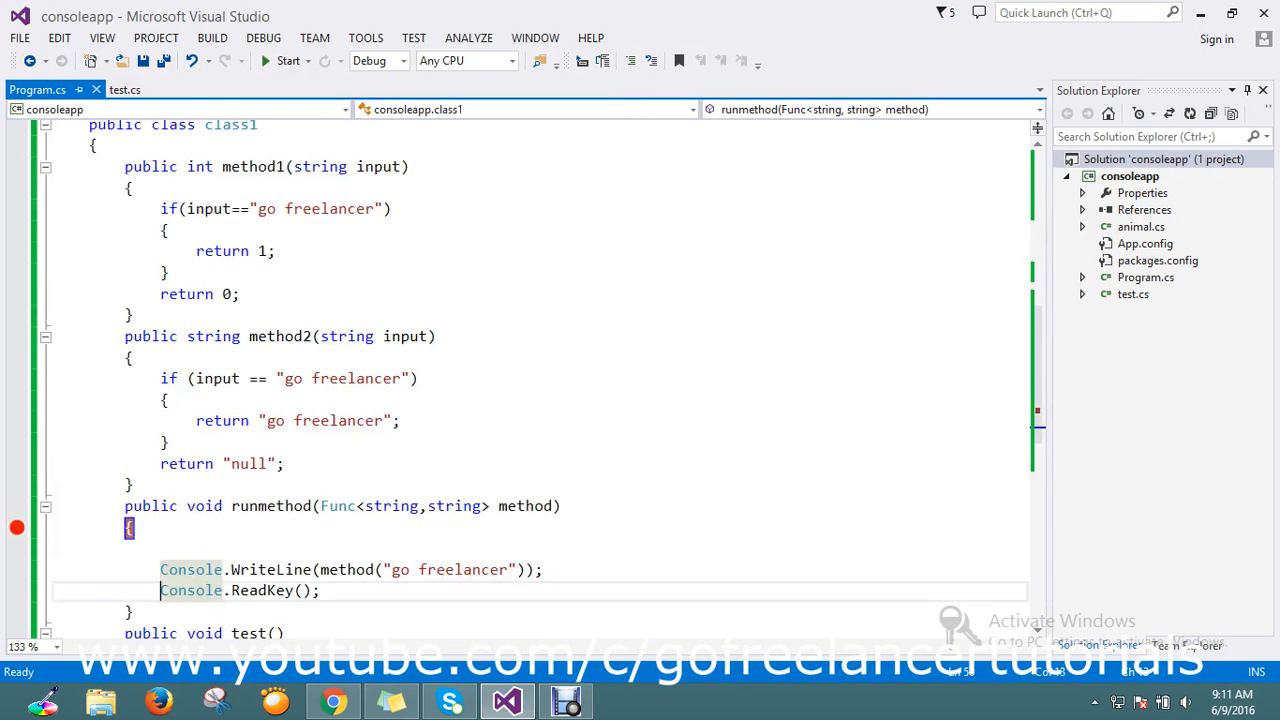
pyautogui.scroll(-3)
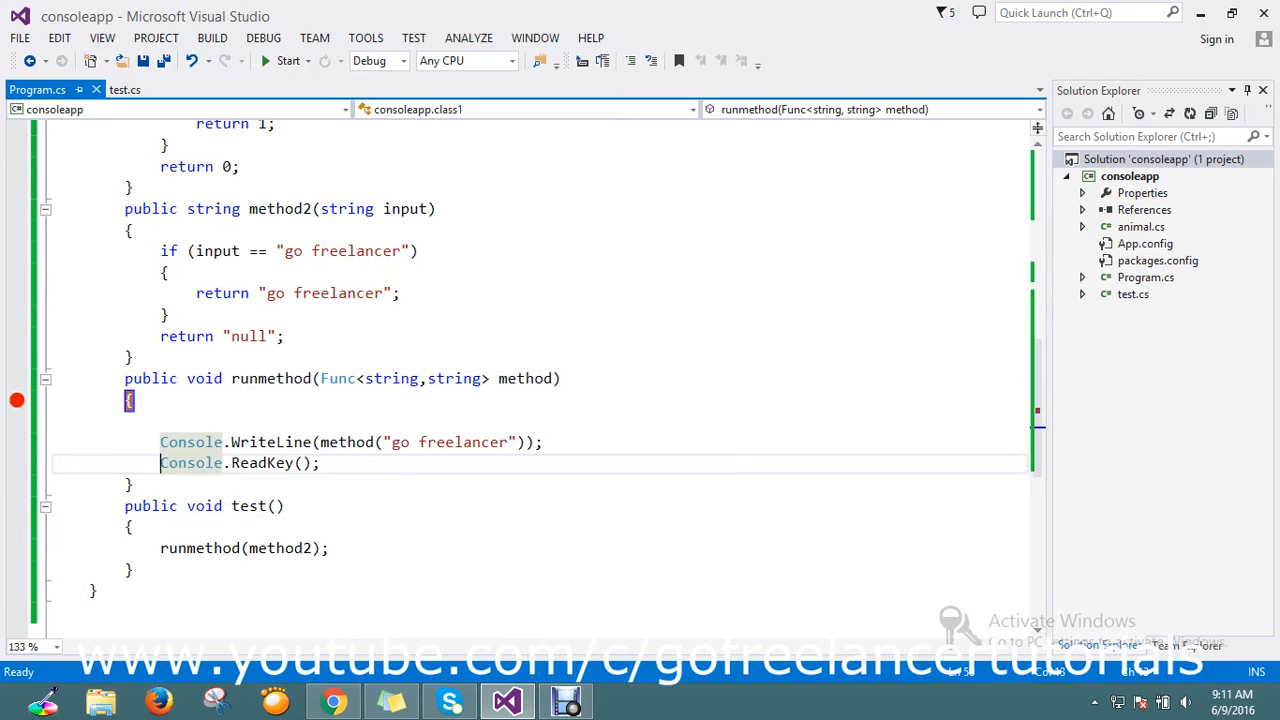
pyautogui.scroll(3)
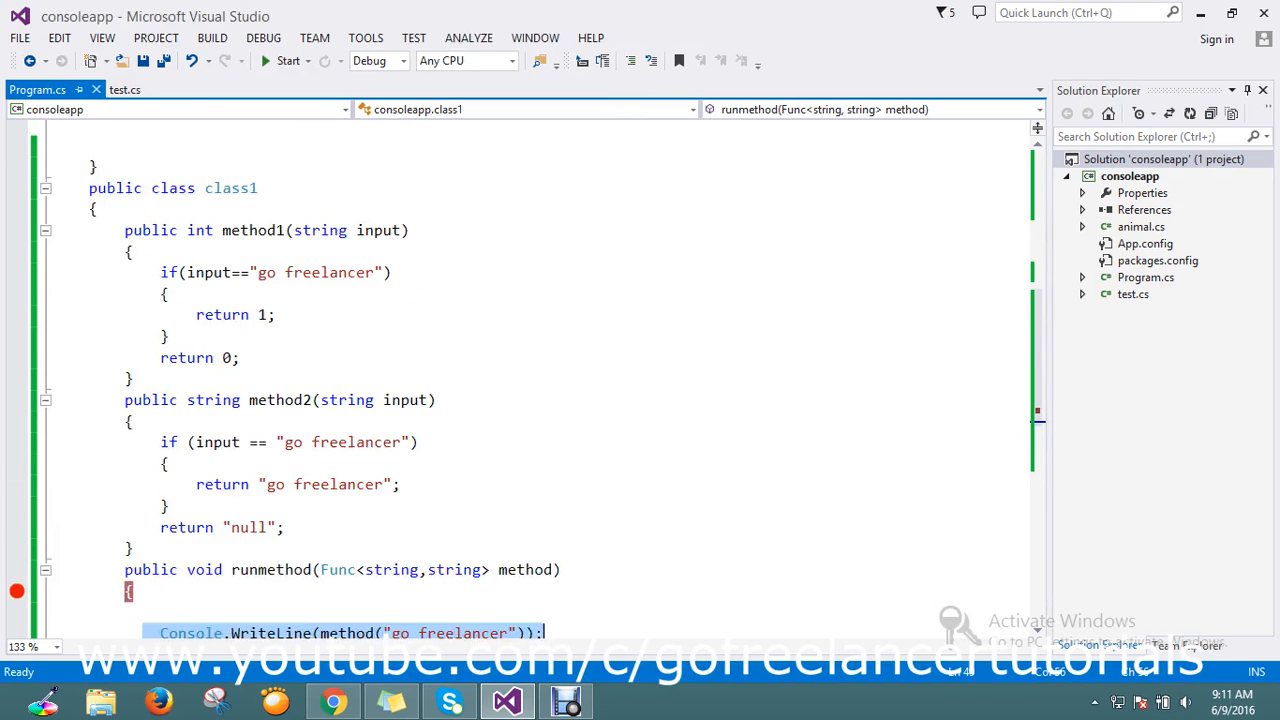
pyautogui.scroll(-3)
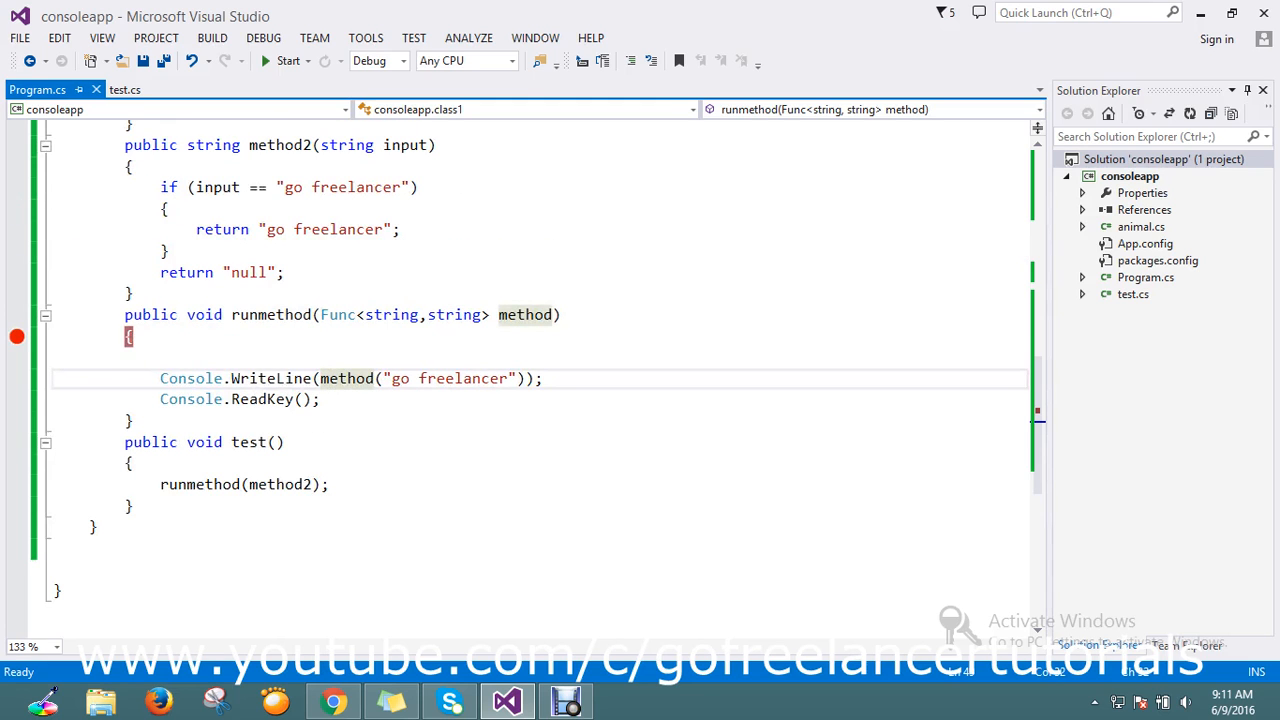
pyautogui.scroll(3)
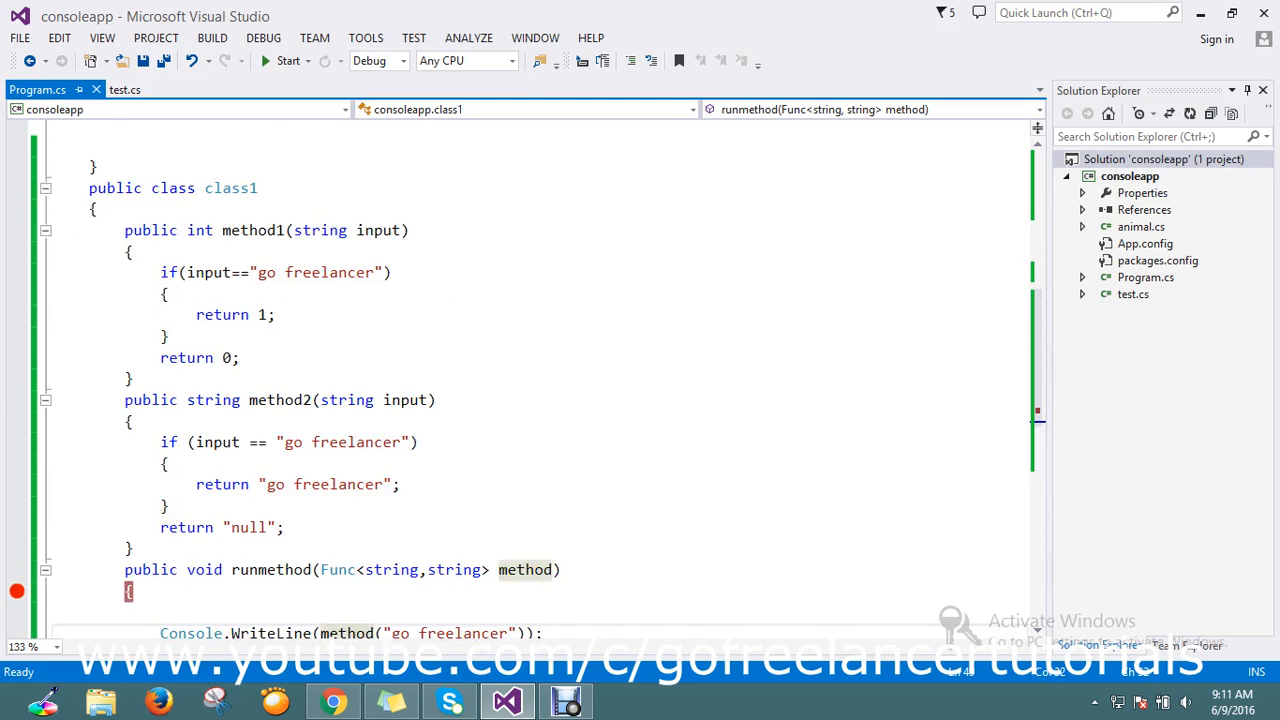
pyautogui.scroll(3)
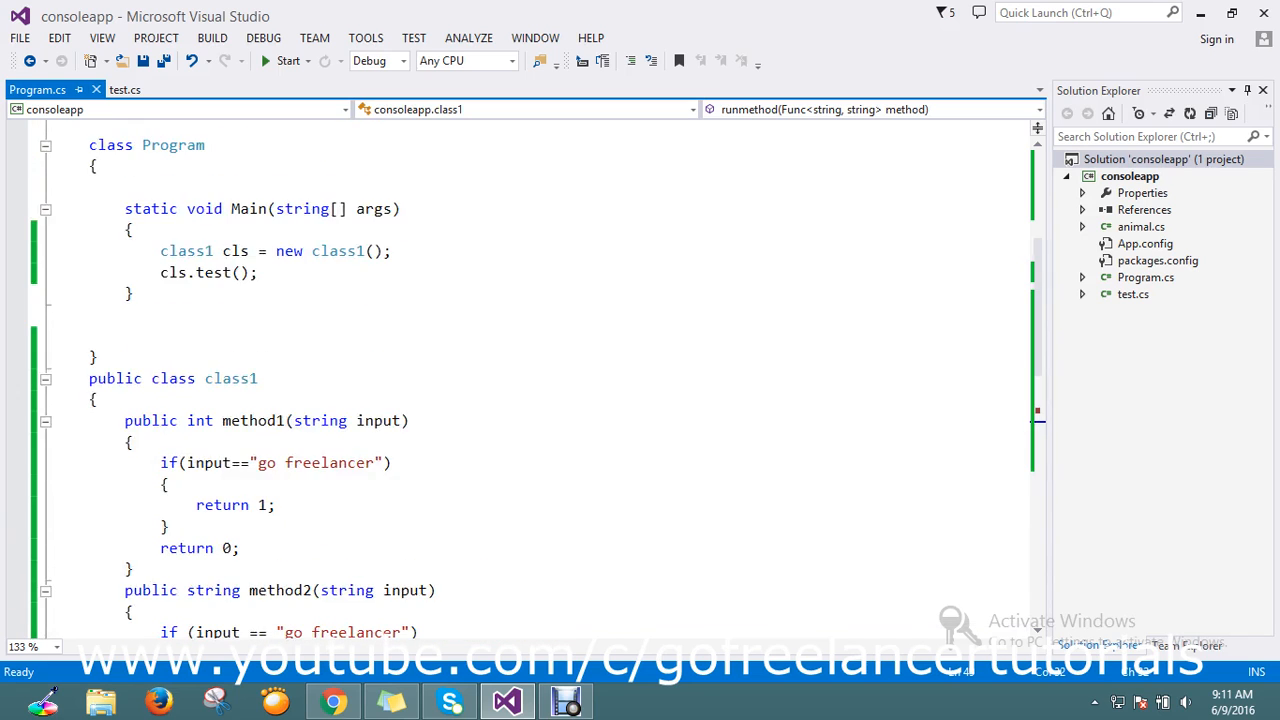
pyautogui.scroll(3)
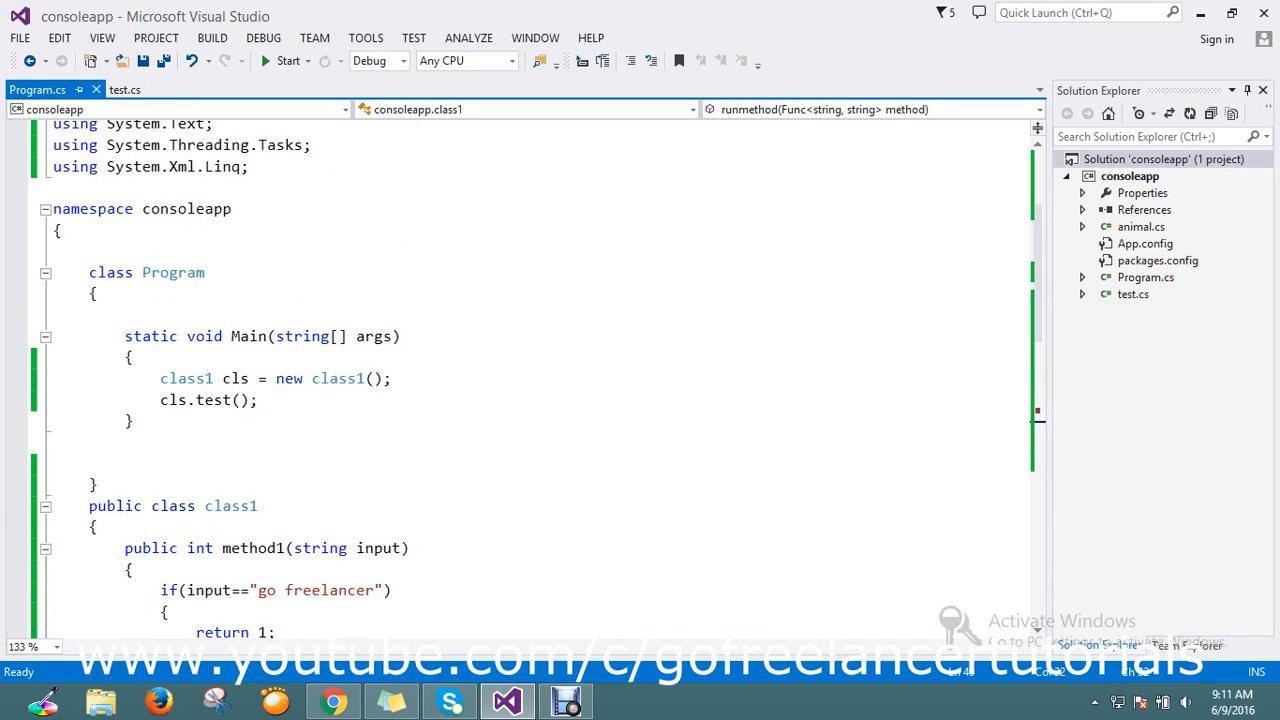